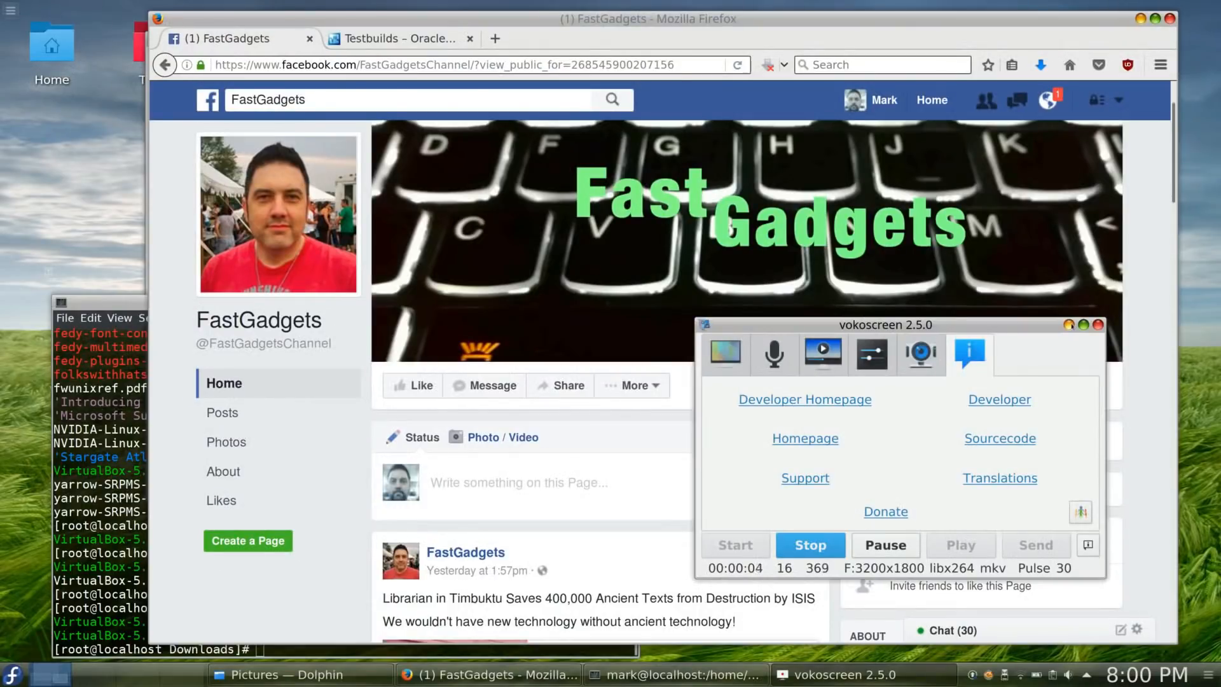
- Show the latest VirtualBox 5.1.x and 5.0.x test builds in Firefox, then bring the terminal forward
{"action": "left_click", "coordinate": [1097, 324]}
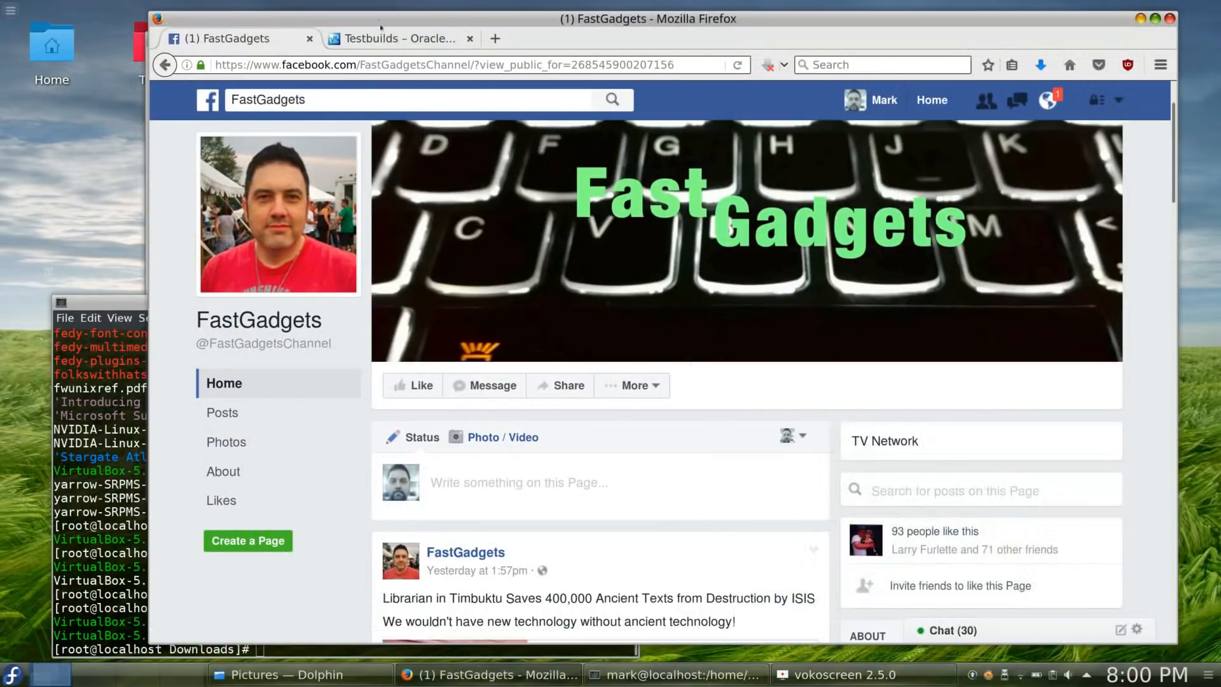
{"action": "left_click", "coordinate": [396, 38]}
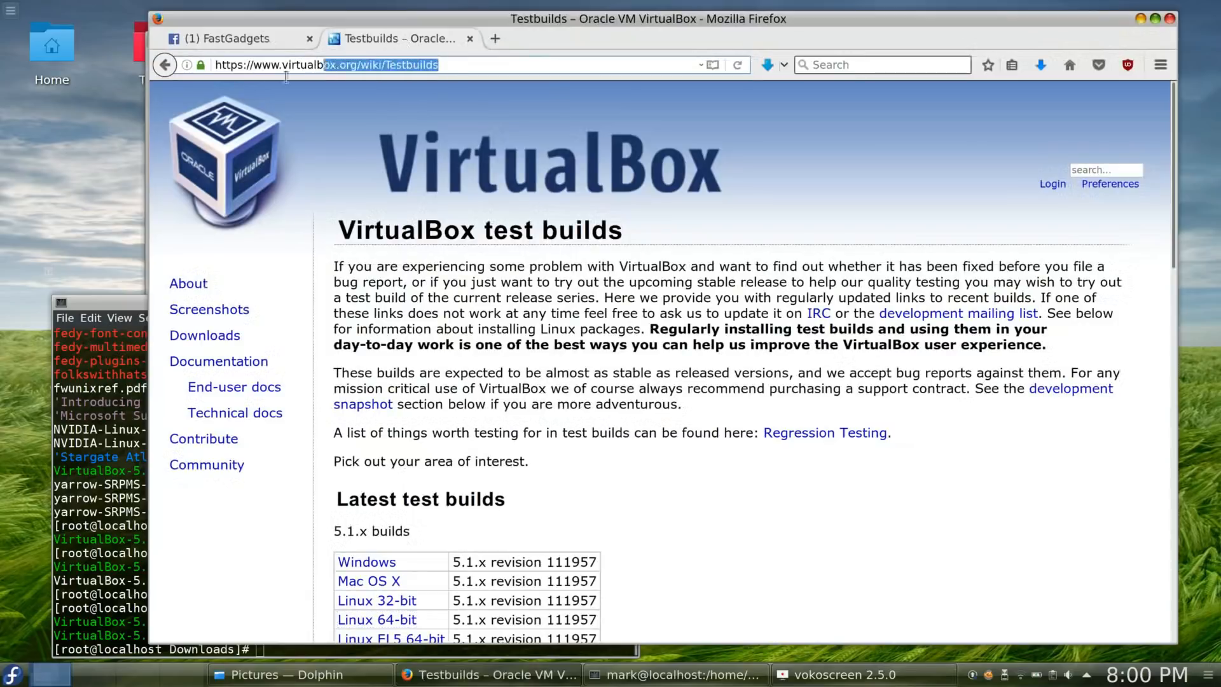
{"action": "scroll", "scroll_direction": "down", "scroll_amount": 3}
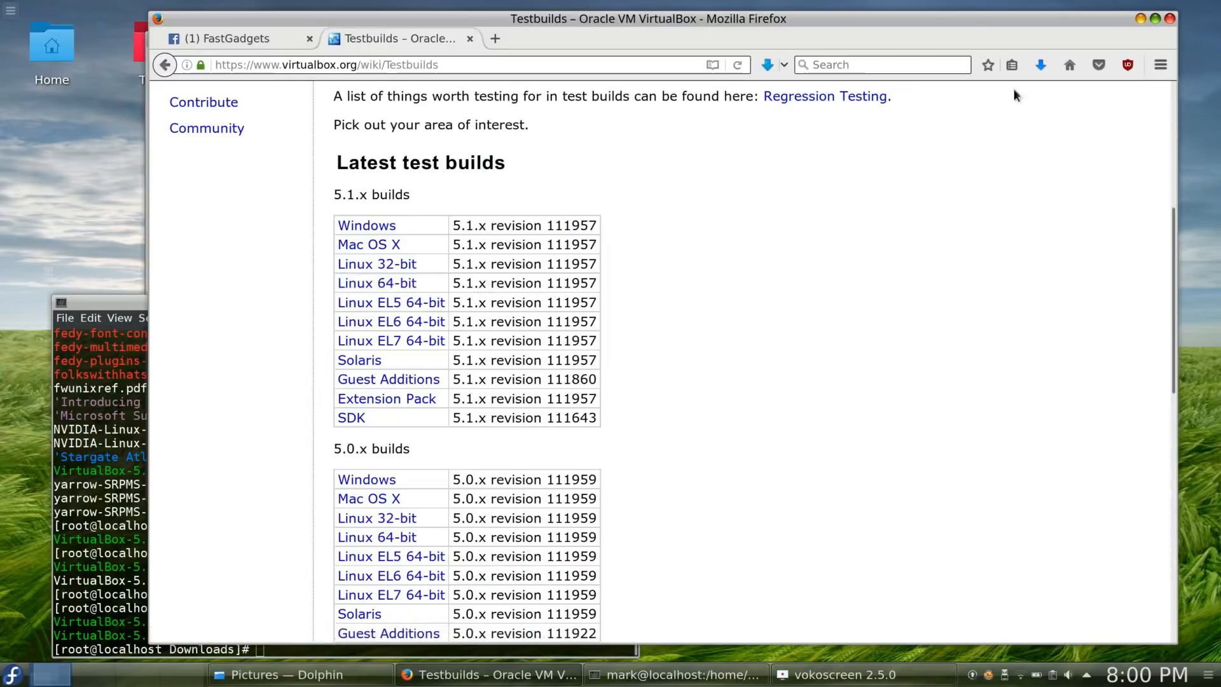
{"action": "left_click", "coordinate": [1040, 65]}
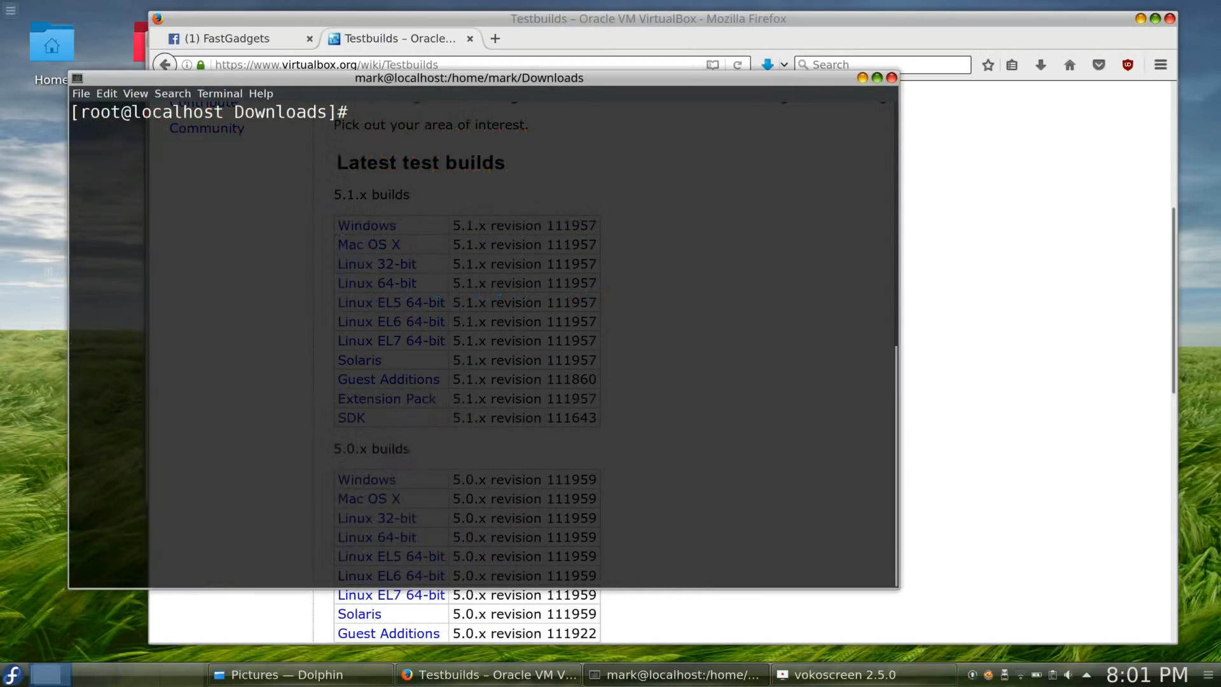
- List the installers and run VirtualBox-5.1.9-111957, answering yes to replace revision 111573
{"action": "key", "text": "Return"}
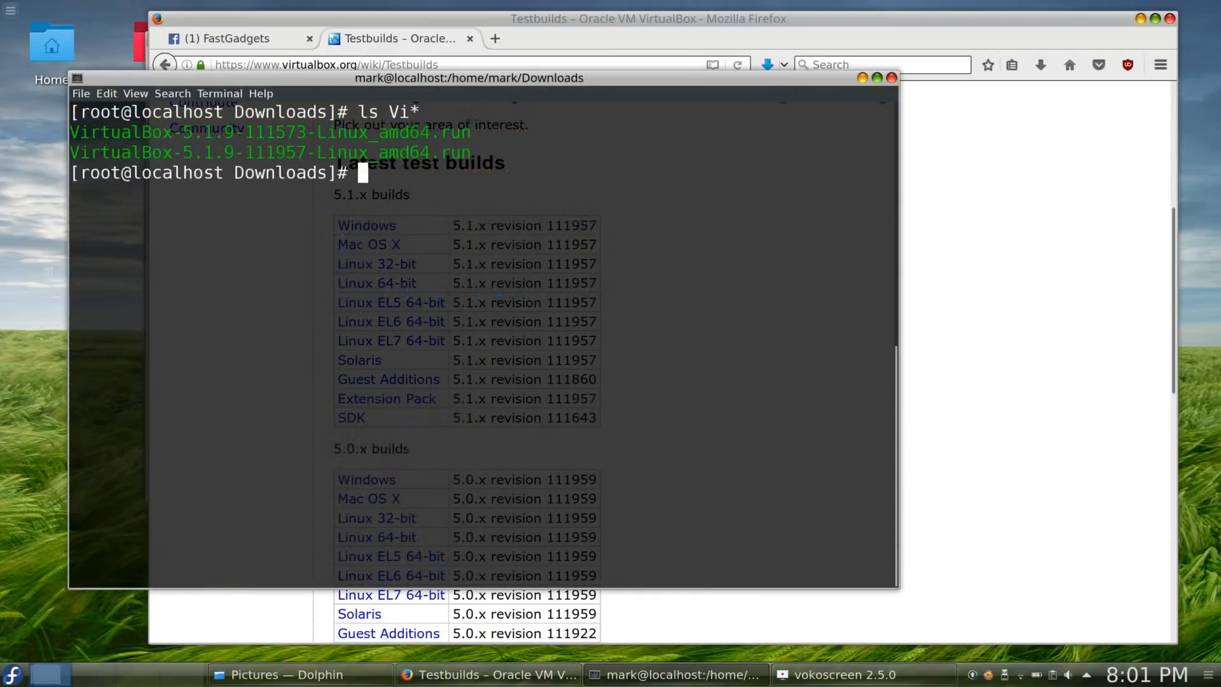
{"action": "type", "text": "./VirtualBox-5.1.9-111957-Linux_amd64.run"}
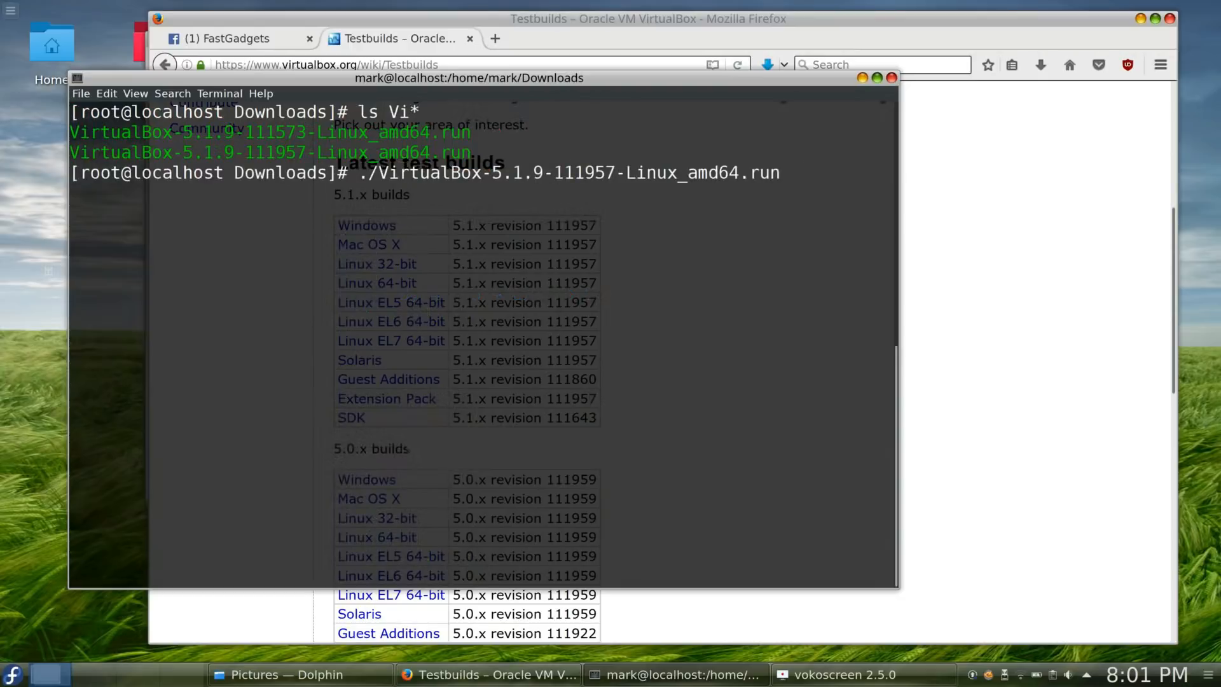
{"action": "key", "text": "Return"}
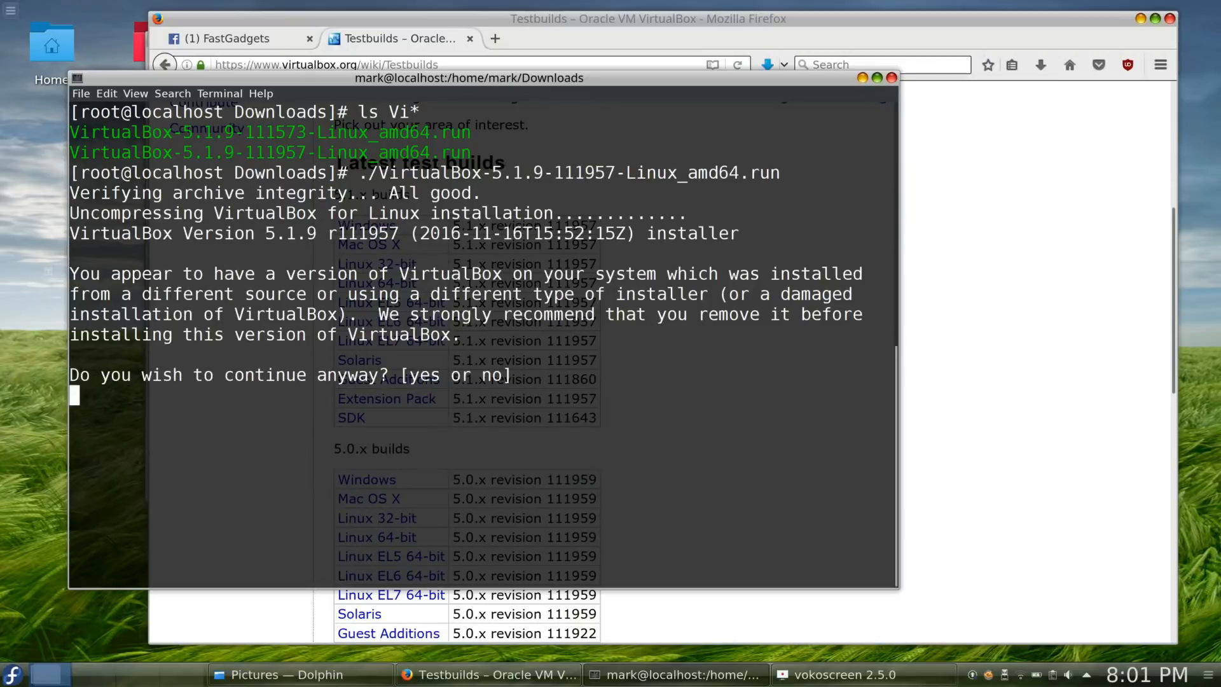
{"action": "type", "text": "yes"}
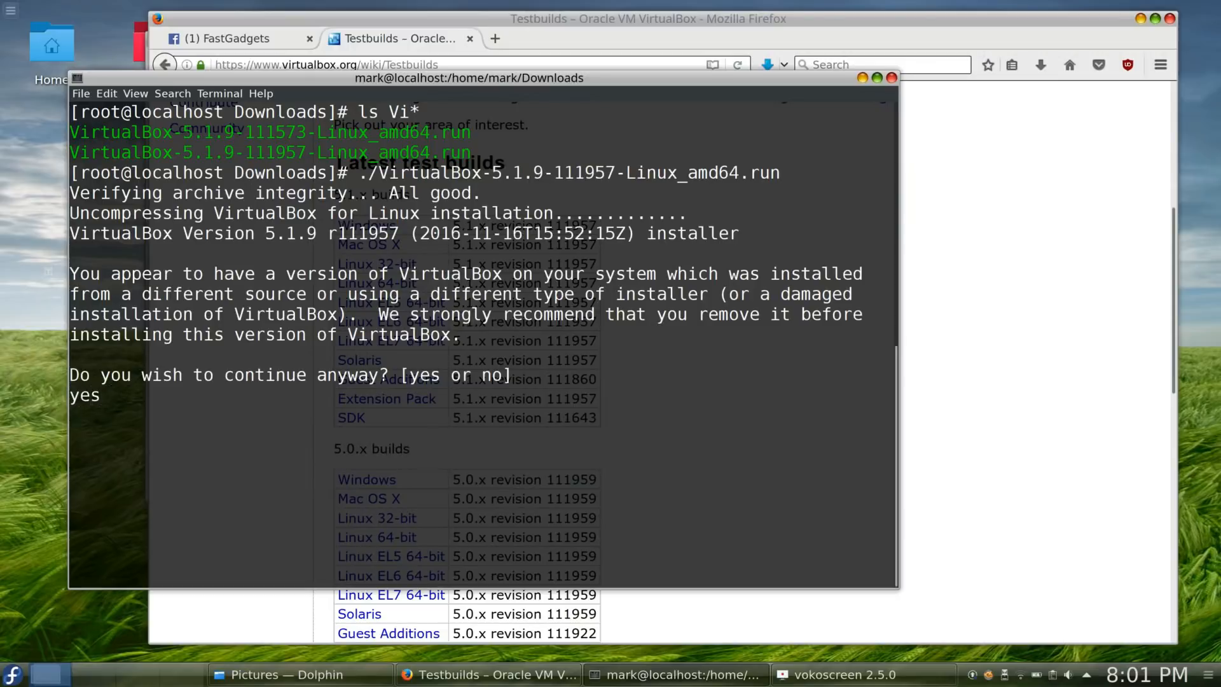
{"action": "key", "text": "Return"}
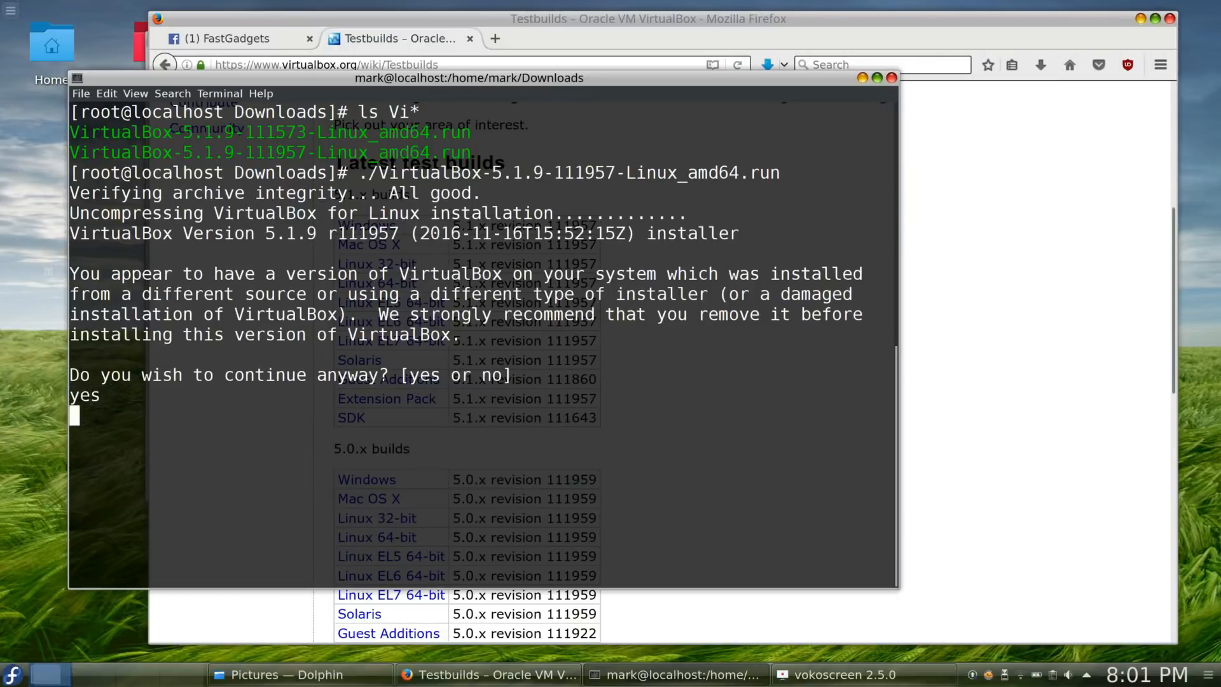
{"action": "key", "text": "Return"}
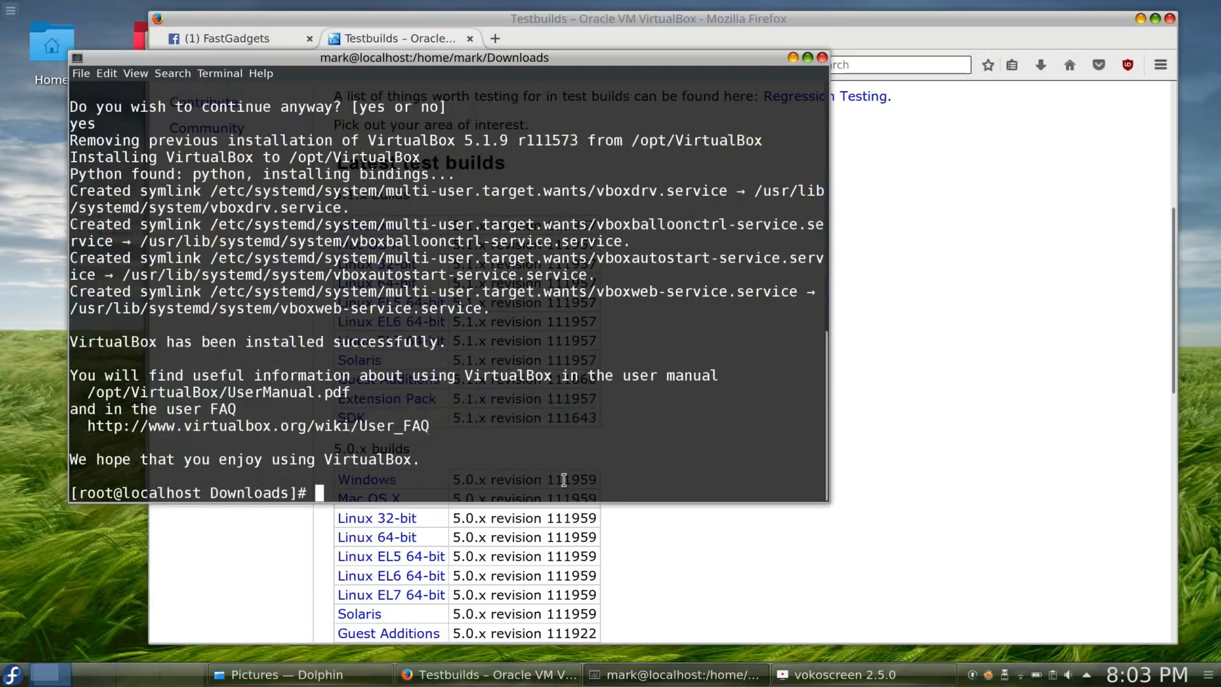
{"action": "left_click", "coordinate": [14, 675]}
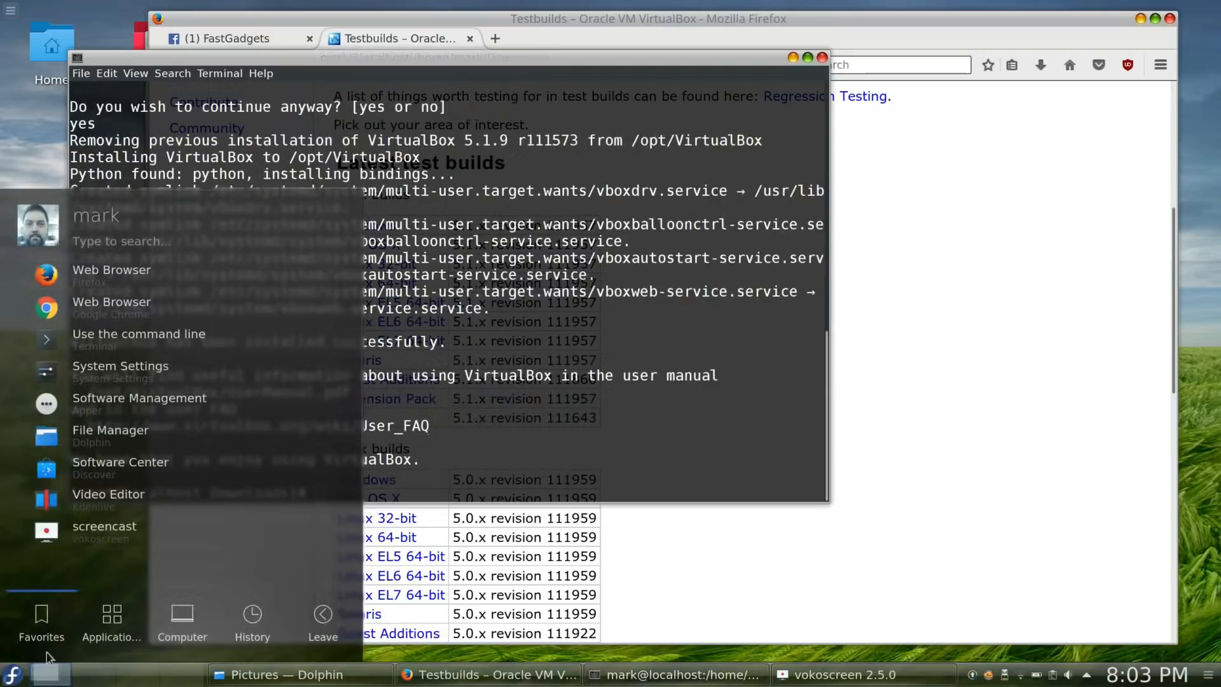
- Launch VirtualBox from a 'virtu' search, ignore the inaccessible disk warning, start Server 2012 R2
{"action": "type", "text": "virtu"}
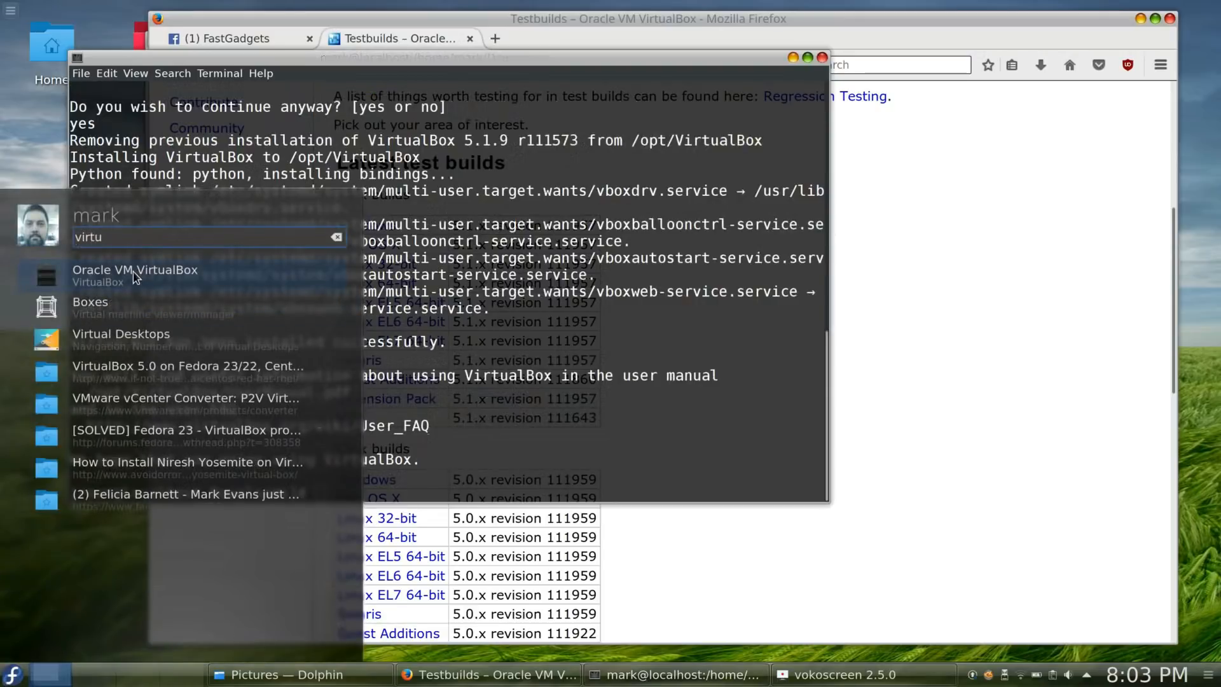
{"action": "left_click", "coordinate": [134, 275]}
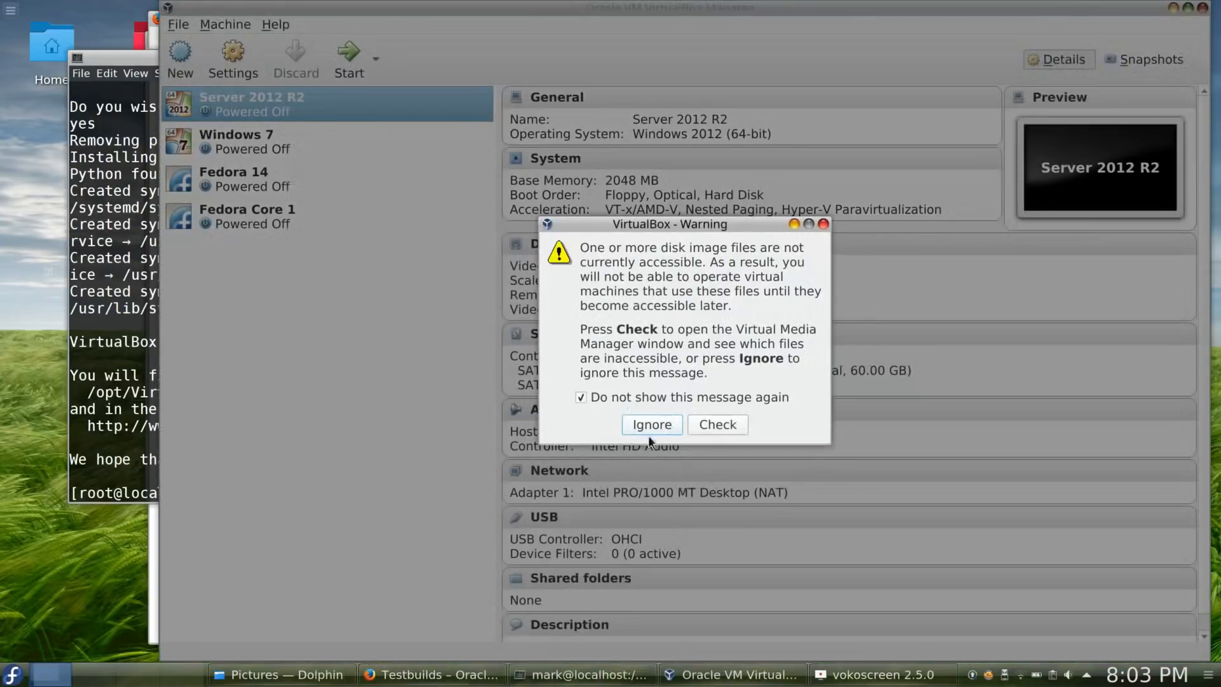
{"action": "left_click", "coordinate": [652, 424]}
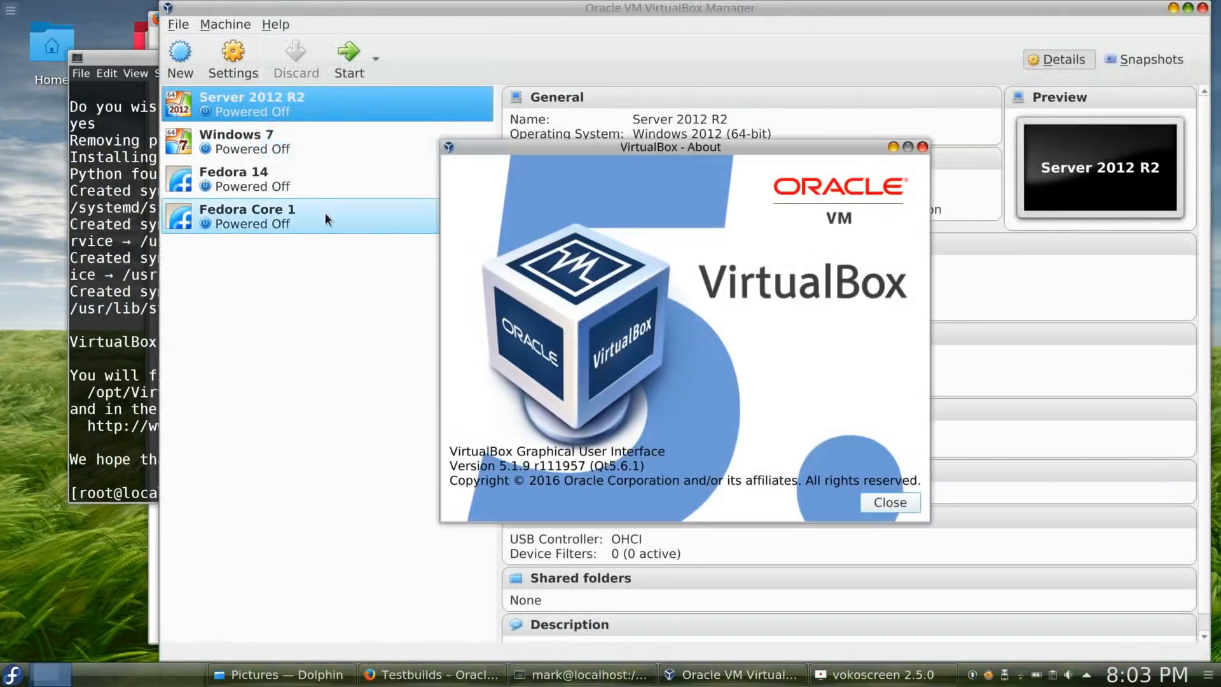
{"action": "double_click", "coordinate": [545, 465]}
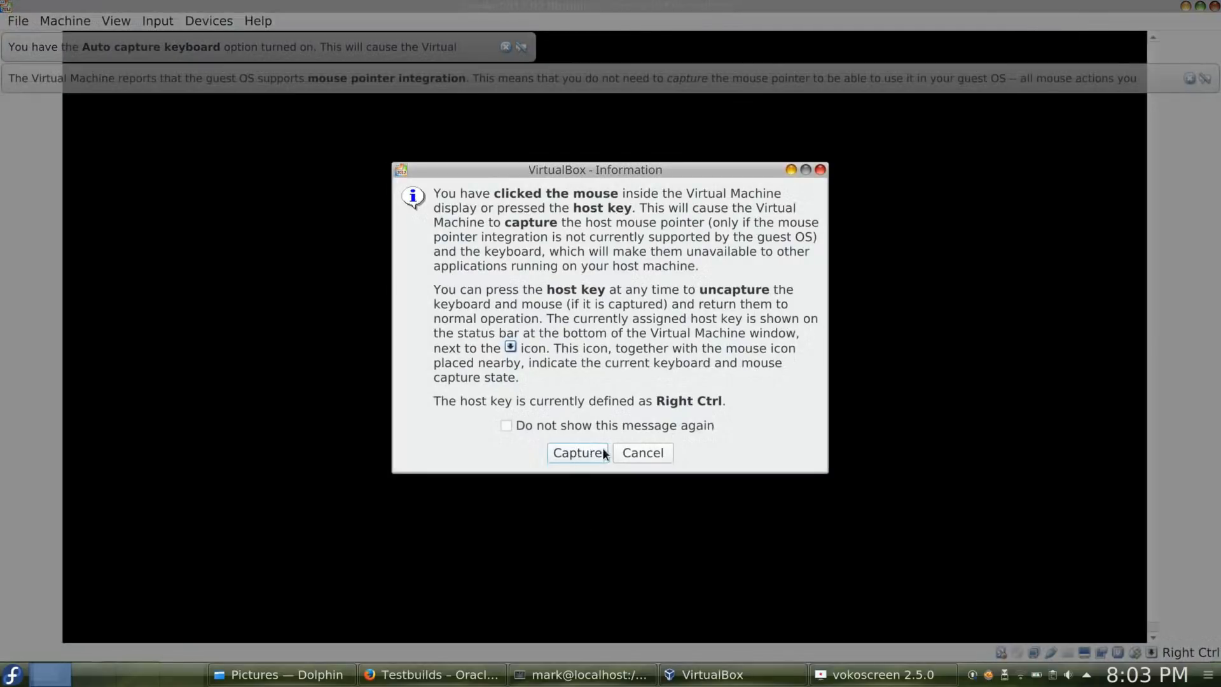
- Let the Server 2012 R2 VM capture keyboard and mouse while Windows boots
{"action": "left_click", "coordinate": [577, 452]}
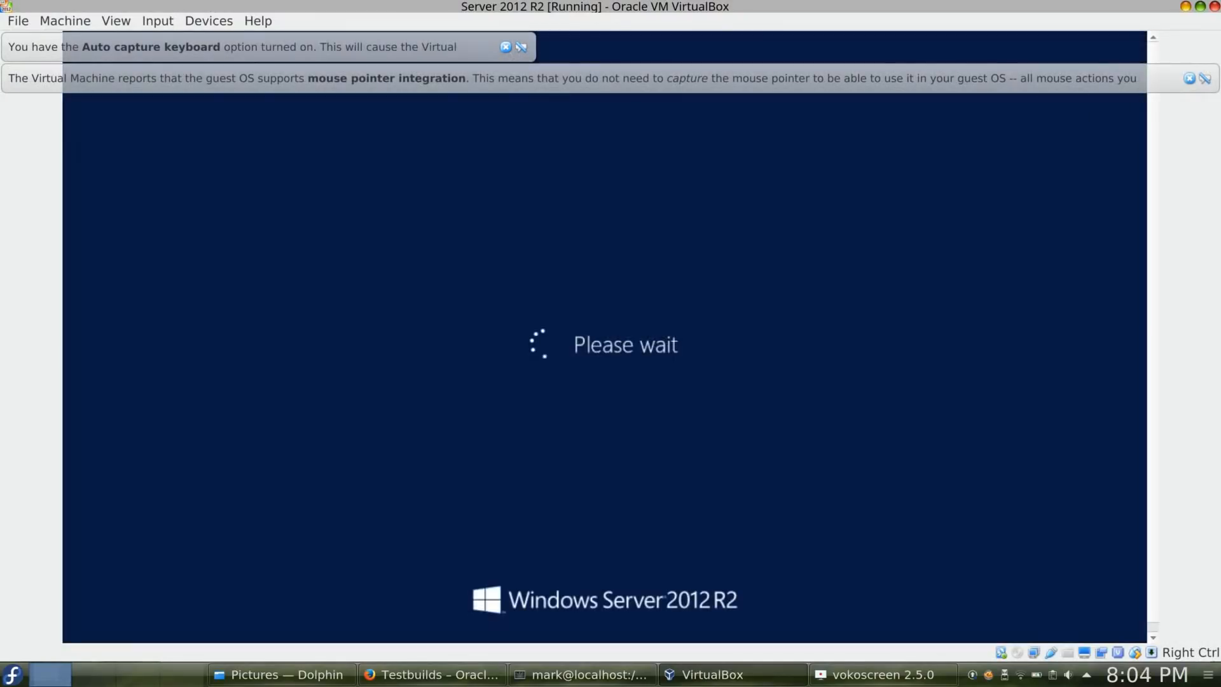
{"action": "mouse_move", "coordinate": [338, 367]}
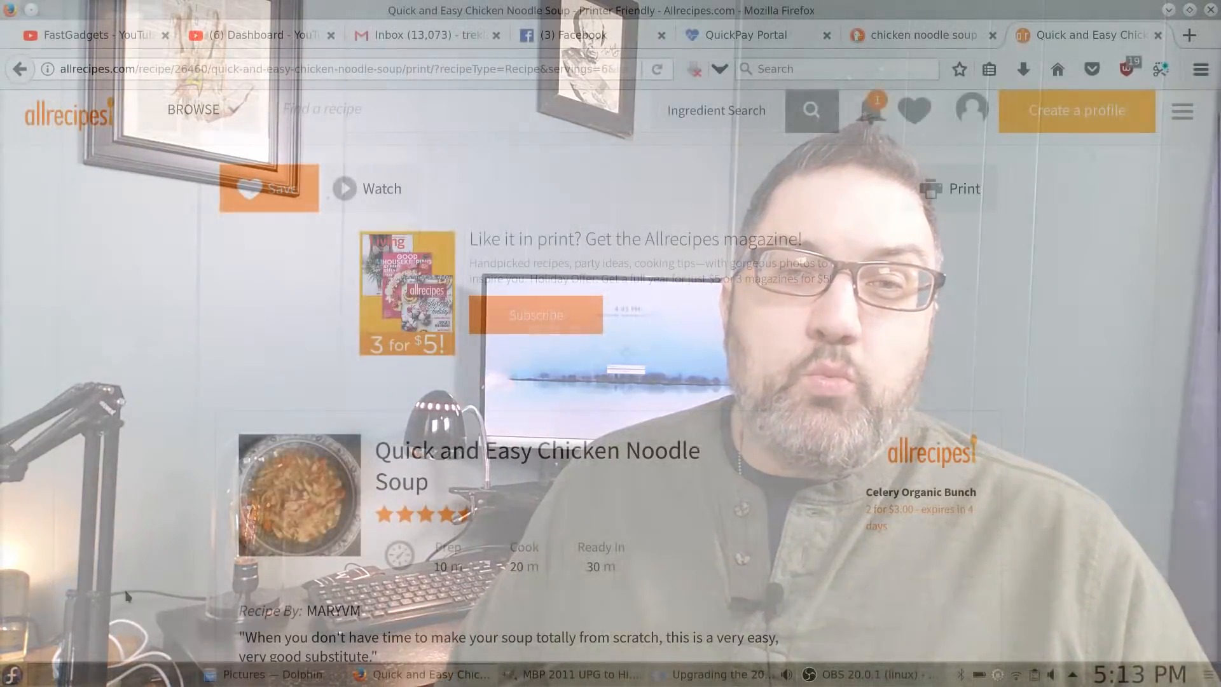
- Search the launcher for 'printers' and open the Printers settings module
{"action": "left_click", "coordinate": [13, 673]}
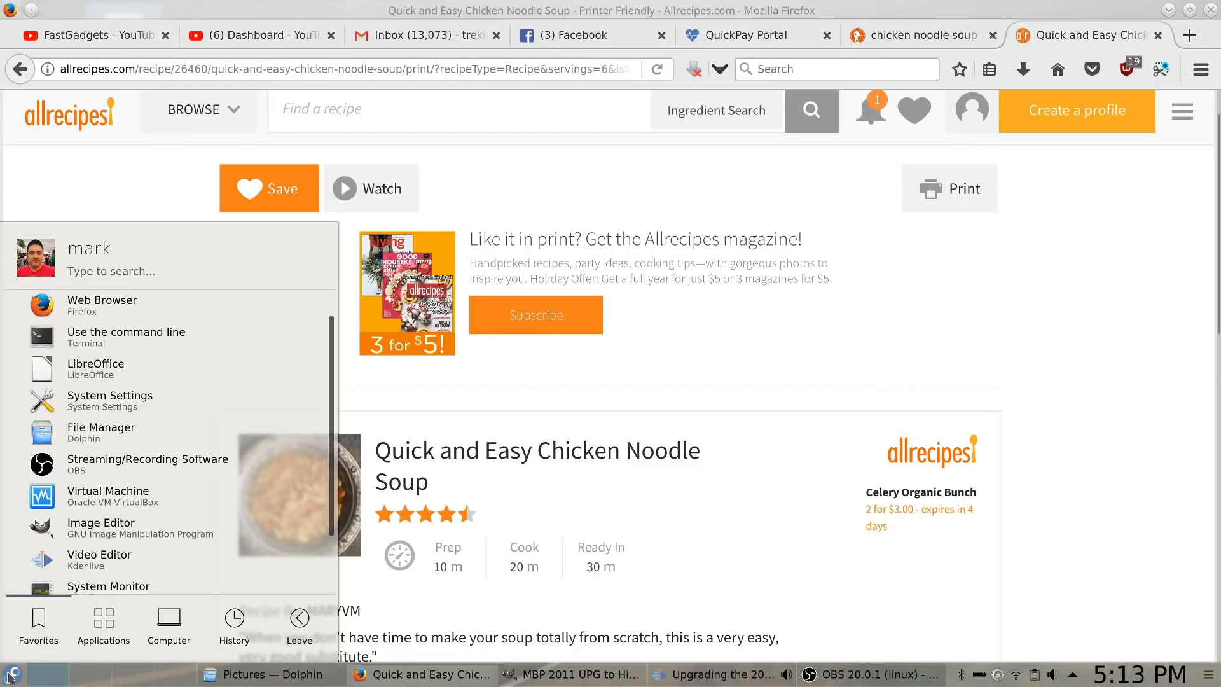
{"action": "type", "text": "prin"}
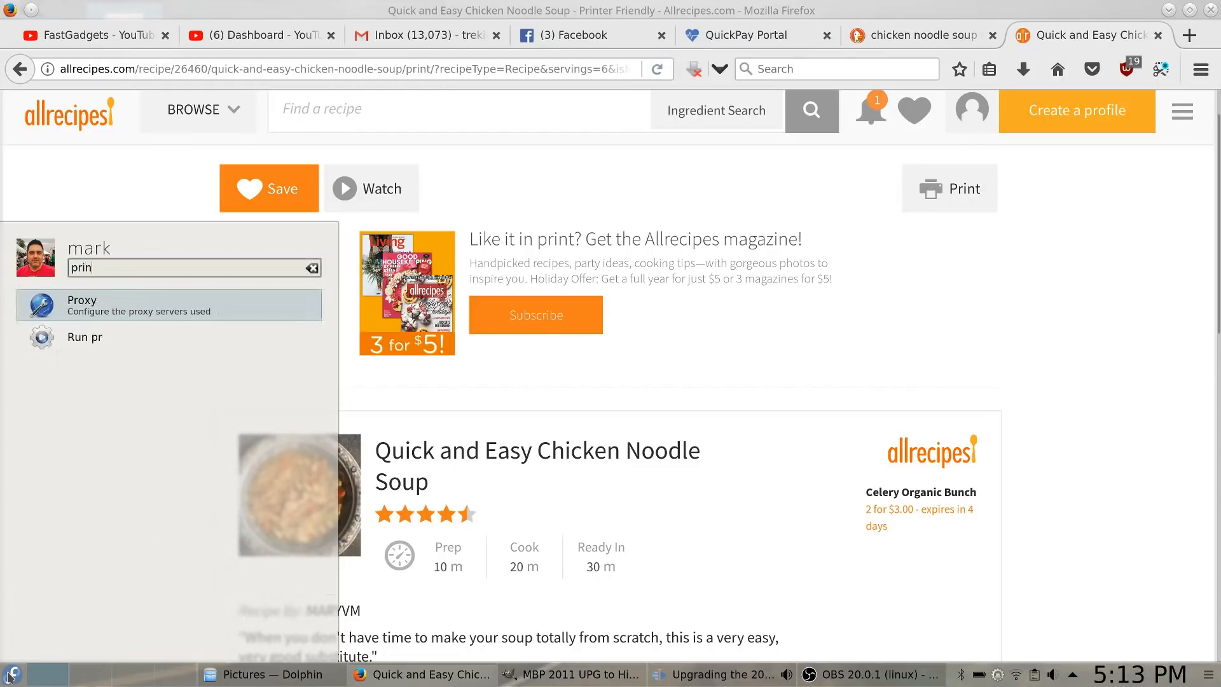
{"action": "type", "text": "ters"}
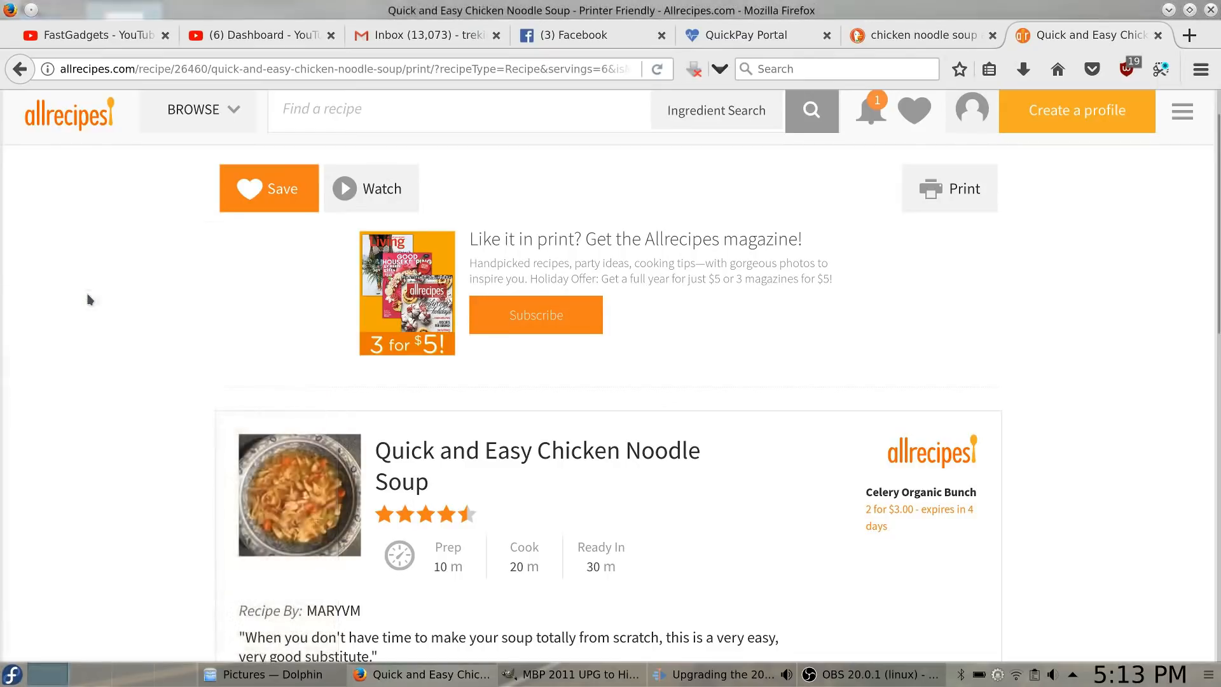
{"action": "left_click", "coordinate": [950, 188]}
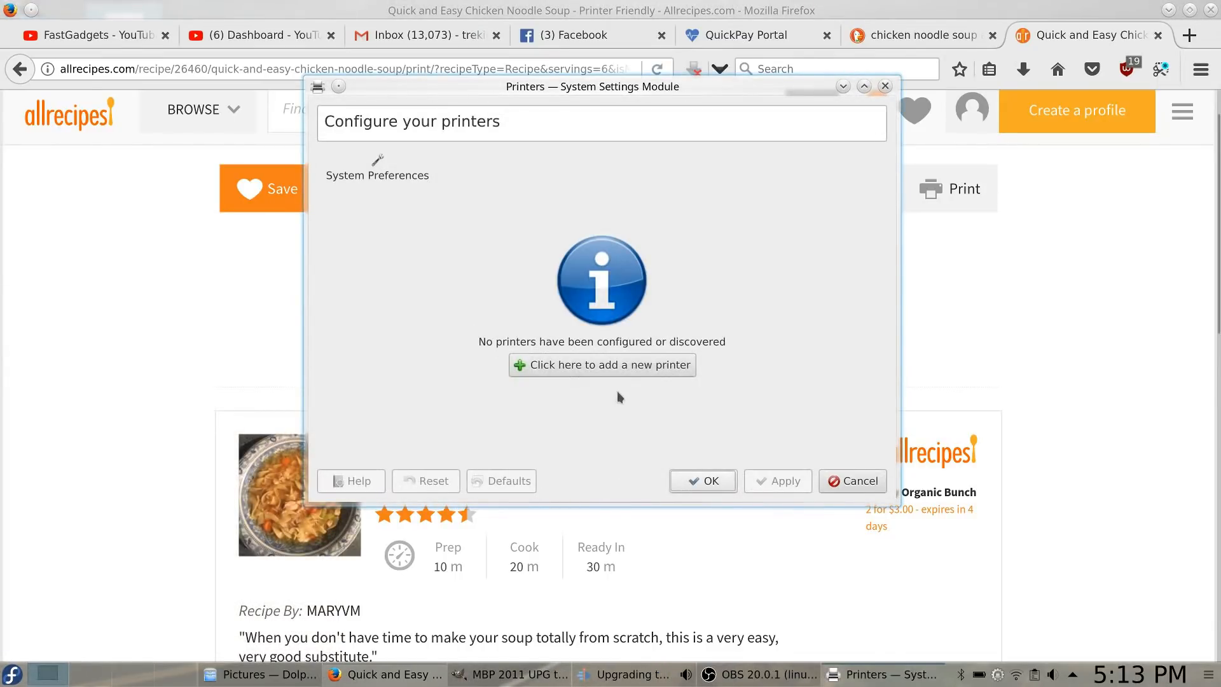
- Start adding the discovered Brother HL-L2360D series printer and continue to drivers
{"action": "left_click", "coordinate": [601, 365]}
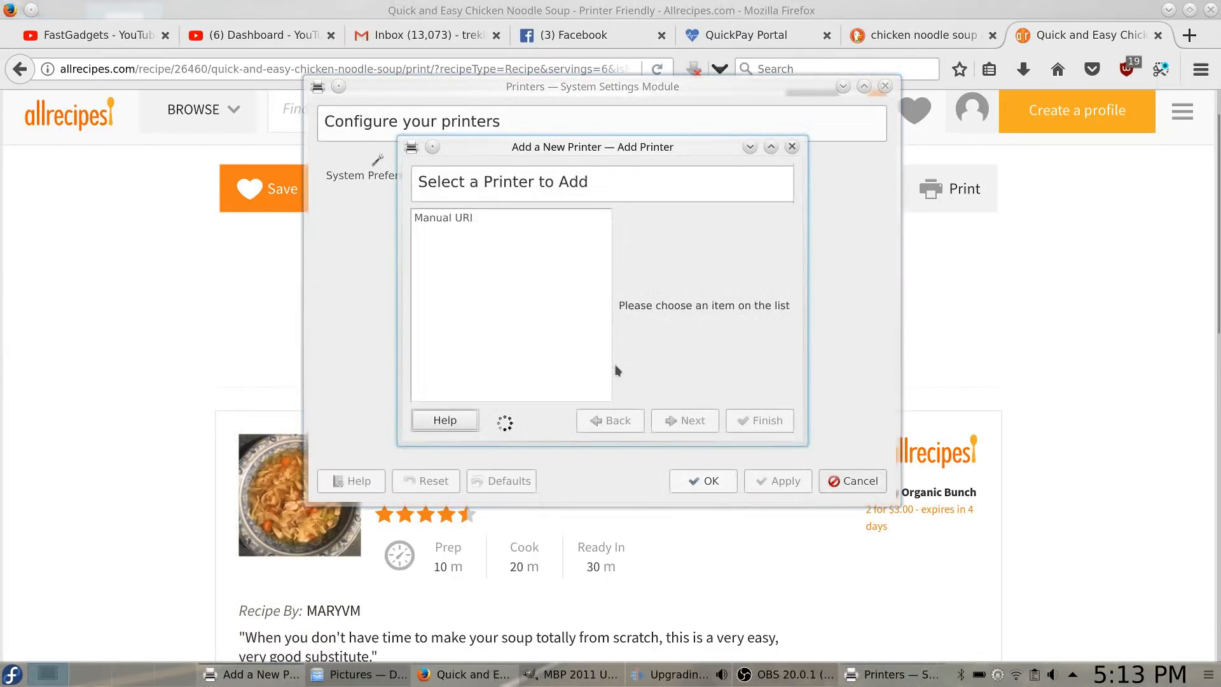
{"action": "mouse_move", "coordinate": [535, 341]}
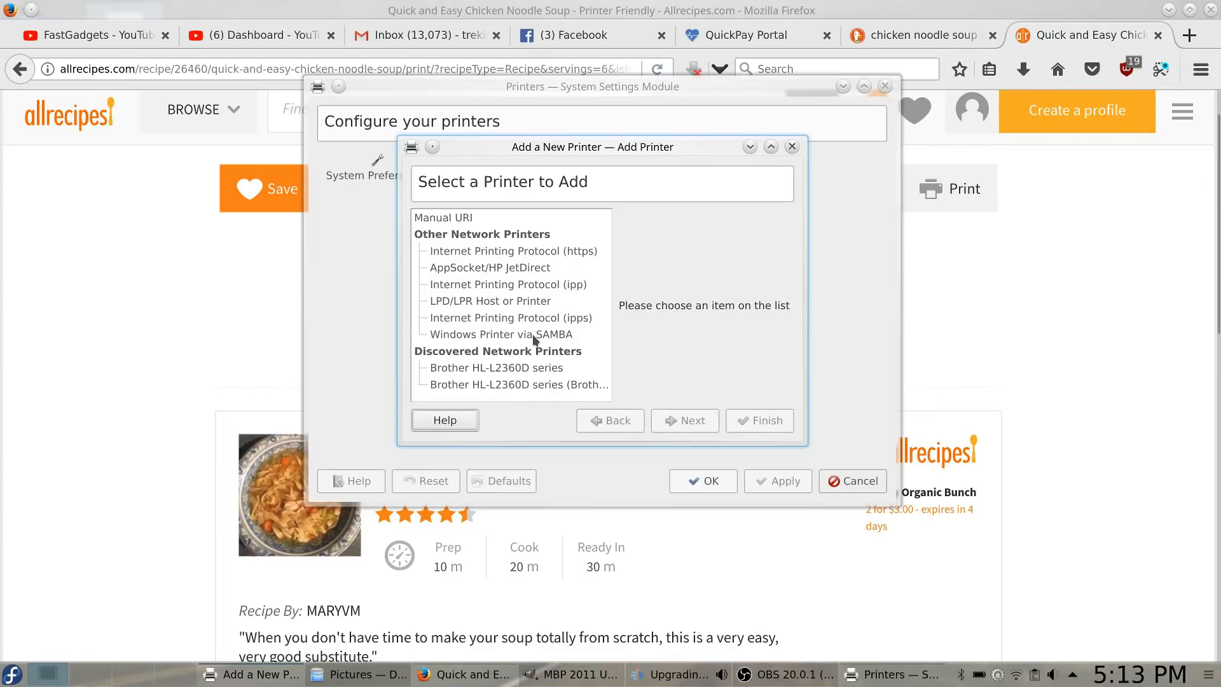
{"action": "mouse_move", "coordinate": [528, 378]}
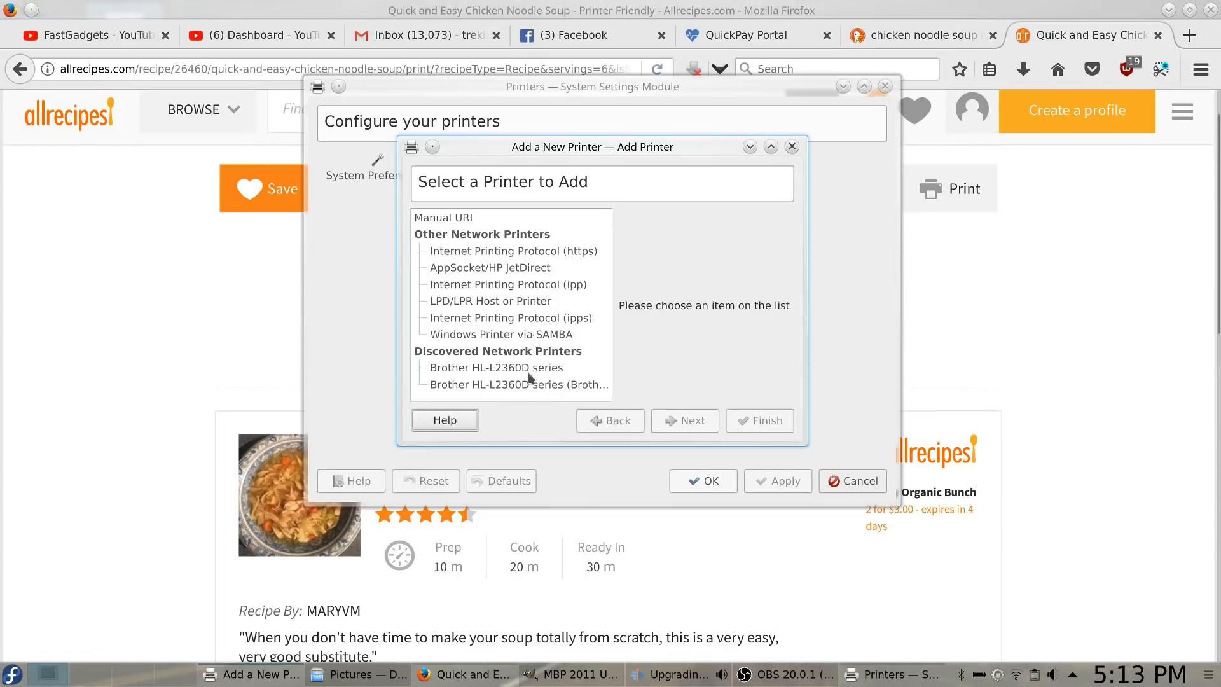
{"action": "left_click", "coordinate": [495, 368]}
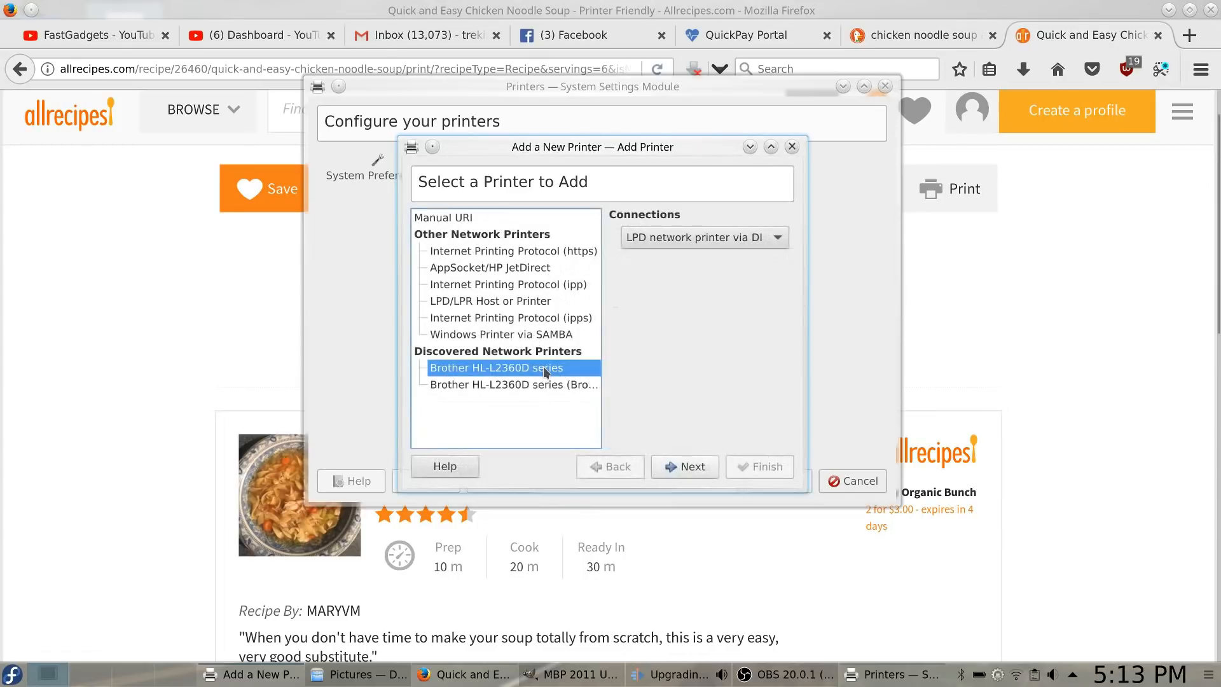
{"action": "mouse_move", "coordinate": [691, 467]}
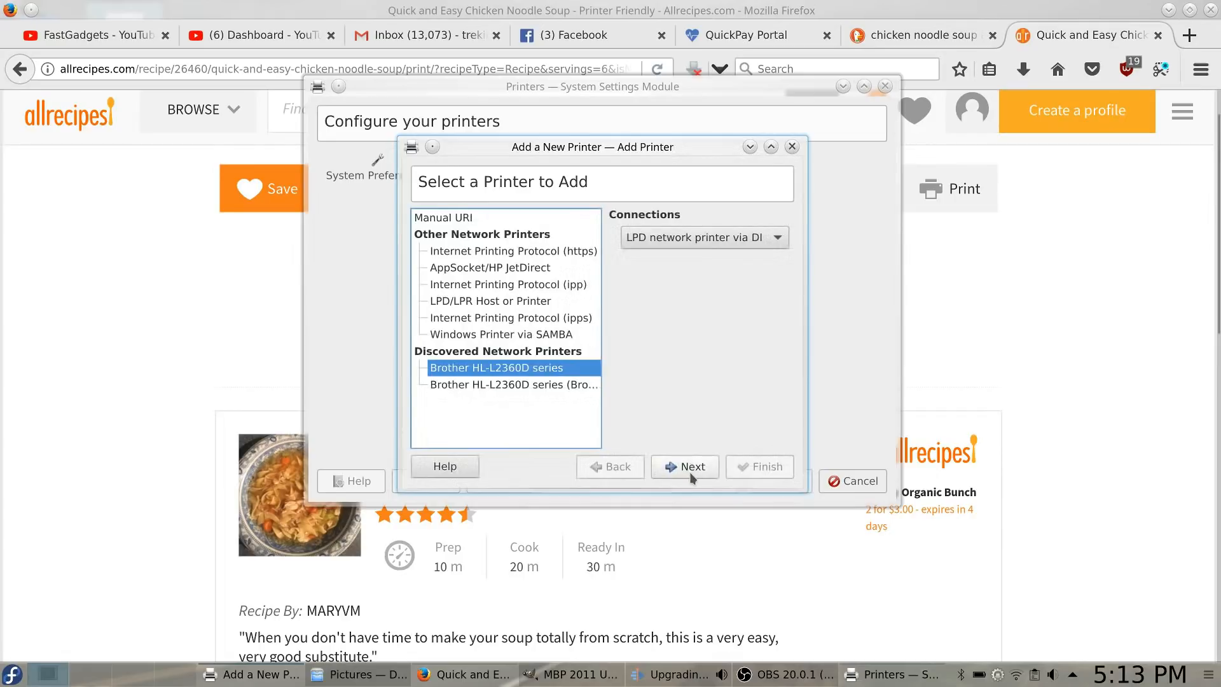
{"action": "left_click", "coordinate": [684, 466]}
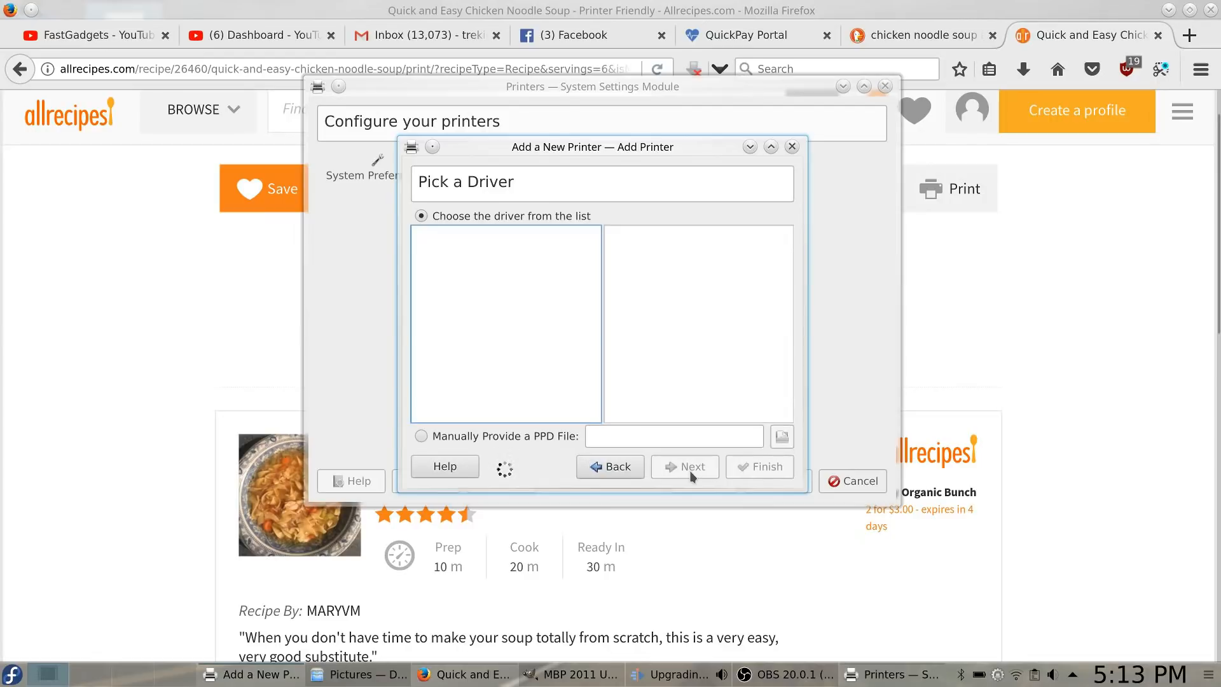
{"action": "mouse_move", "coordinate": [680, 441]}
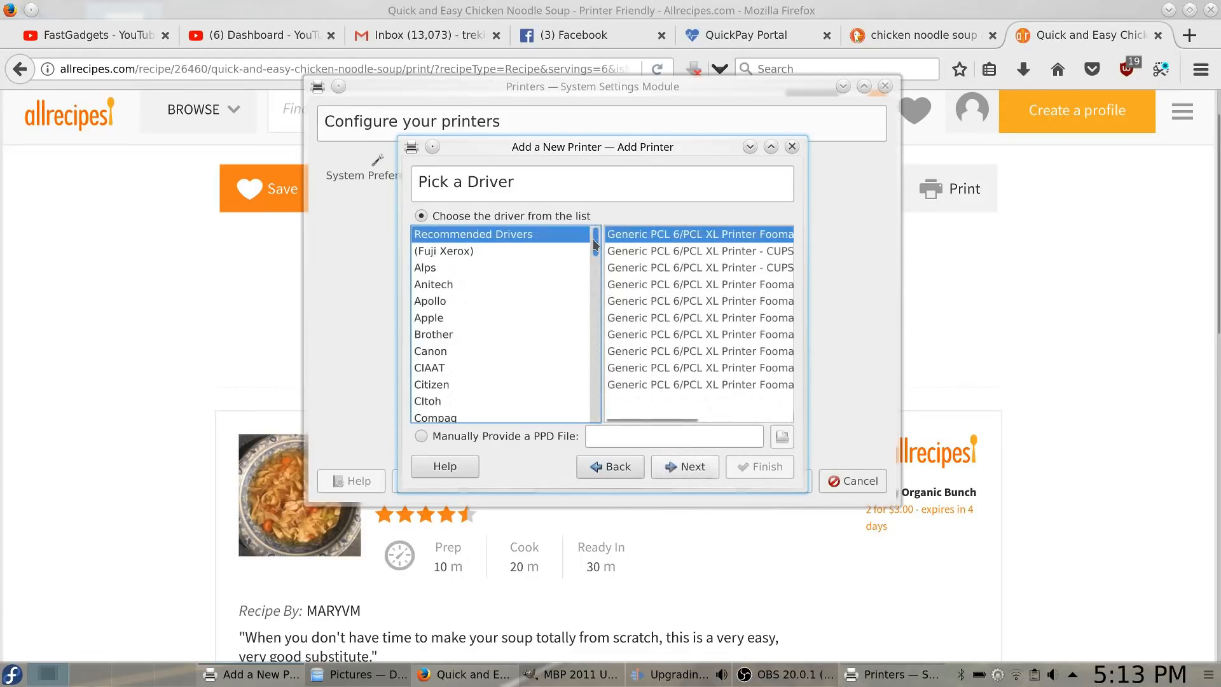
- Accept the generic PCL 6 driver, uncheck sharing, finish the Brother printer and close settings
{"action": "scroll", "scroll_direction": "right", "scroll_amount": 3}
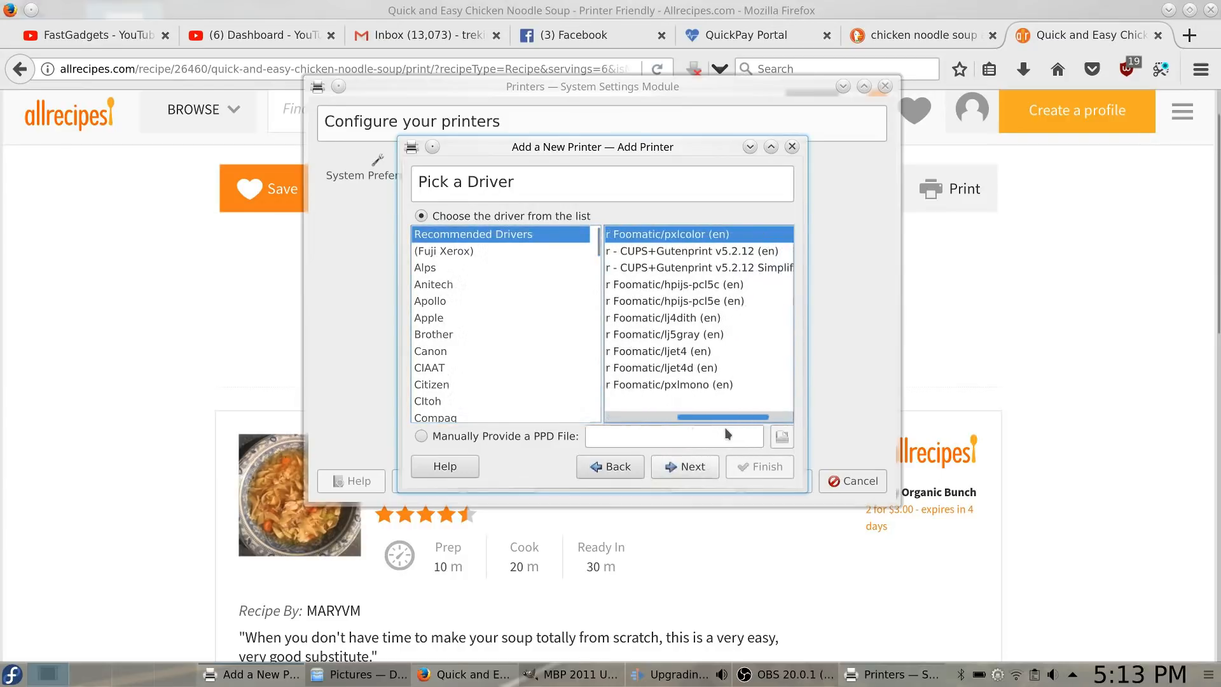
{"action": "scroll", "scroll_direction": "left", "scroll_amount": 3}
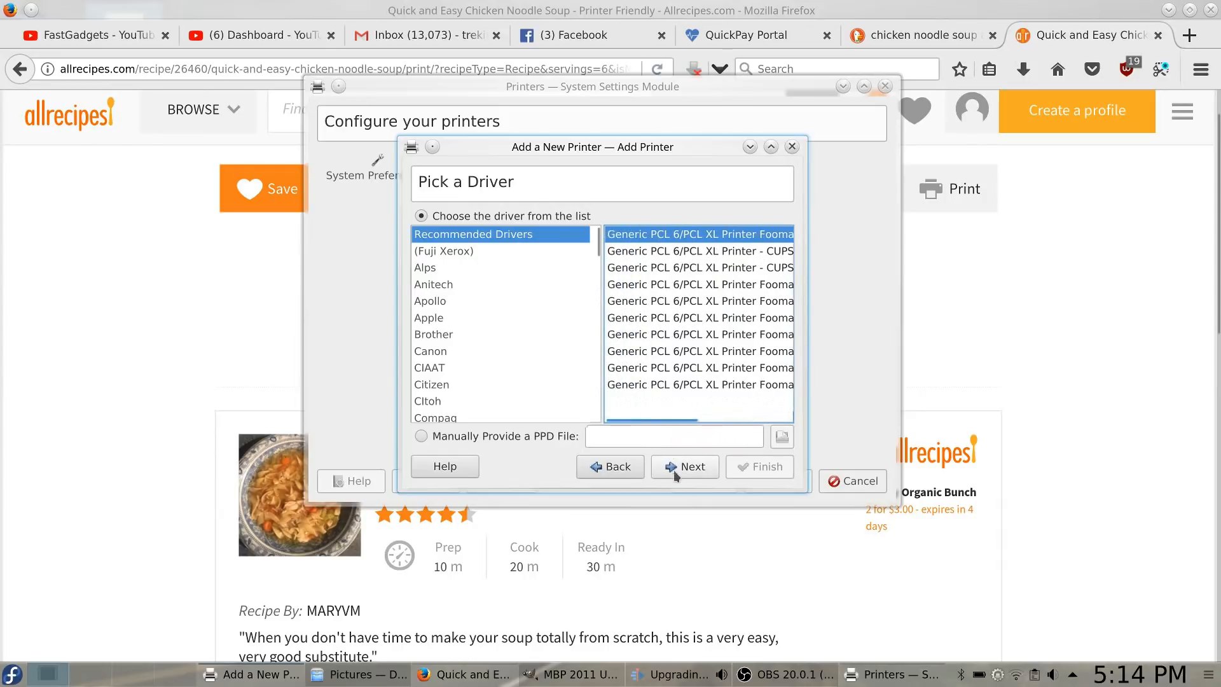
{"action": "left_click", "coordinate": [685, 467]}
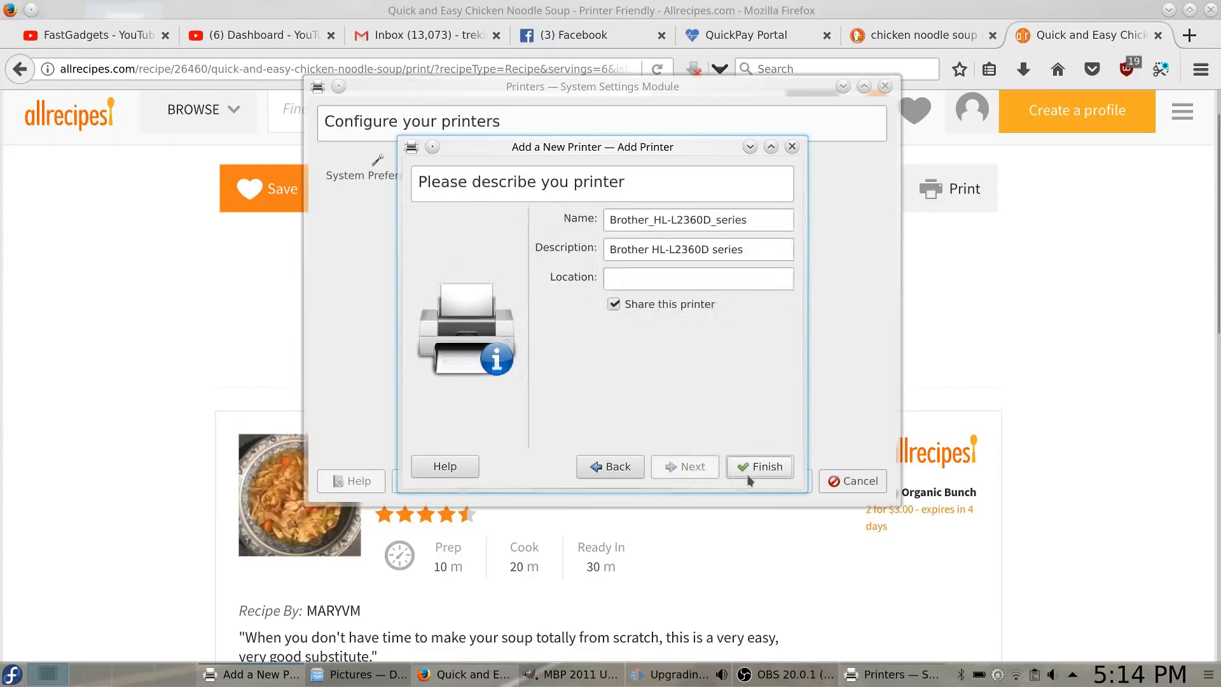
{"action": "mouse_move", "coordinate": [685, 397]}
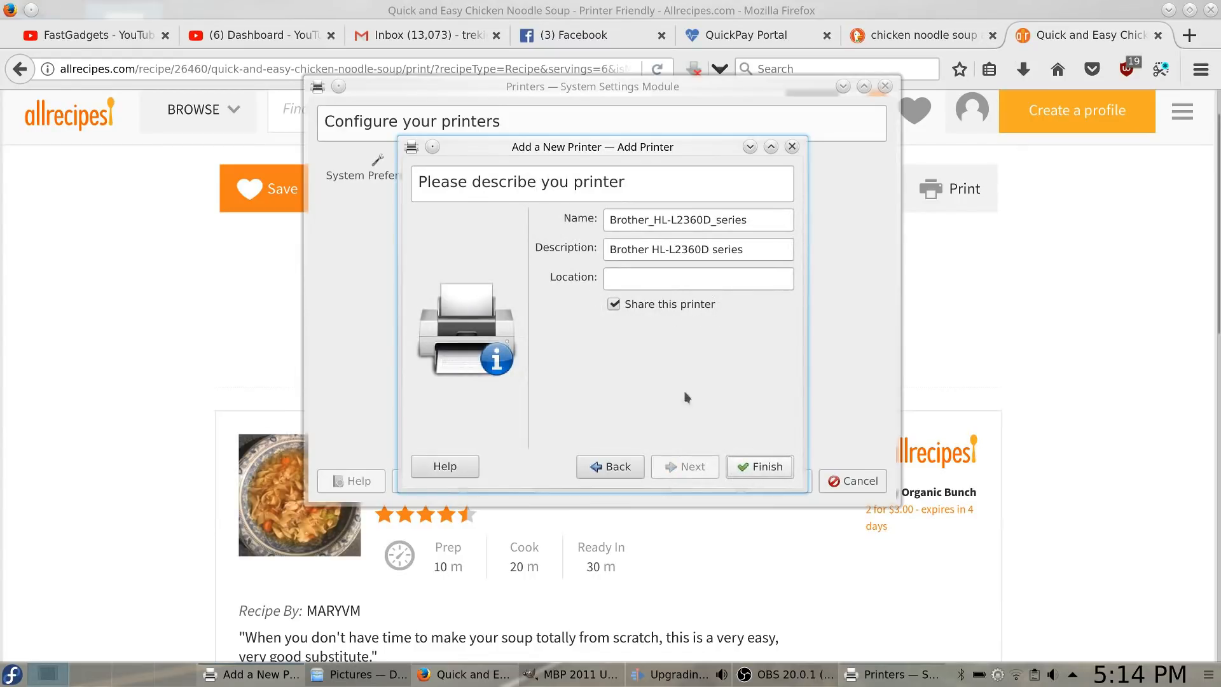
{"action": "left_click", "coordinate": [614, 304]}
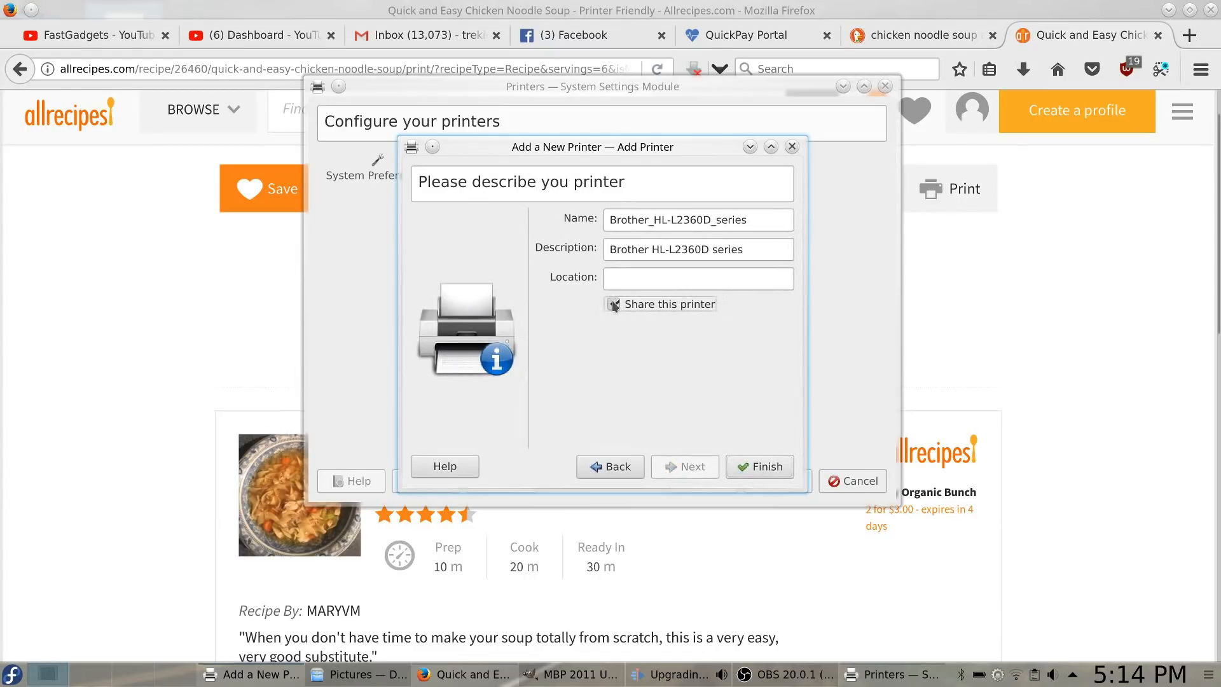
{"action": "left_click", "coordinate": [613, 304]}
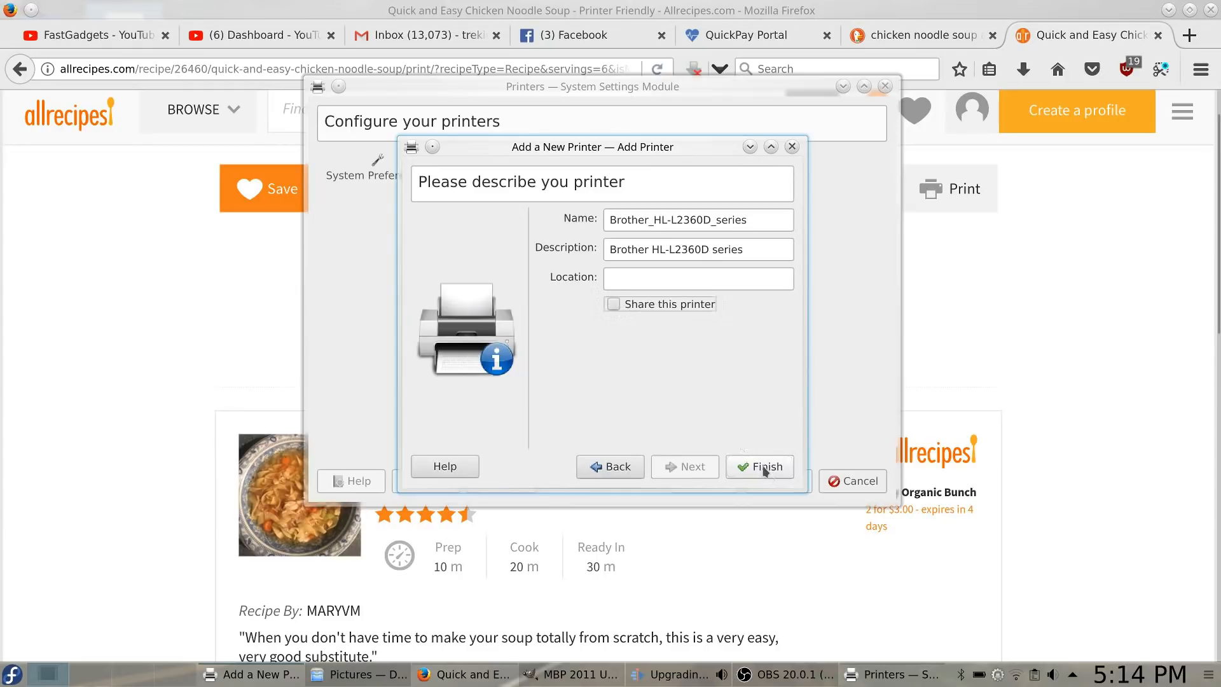
{"action": "left_click", "coordinate": [759, 466]}
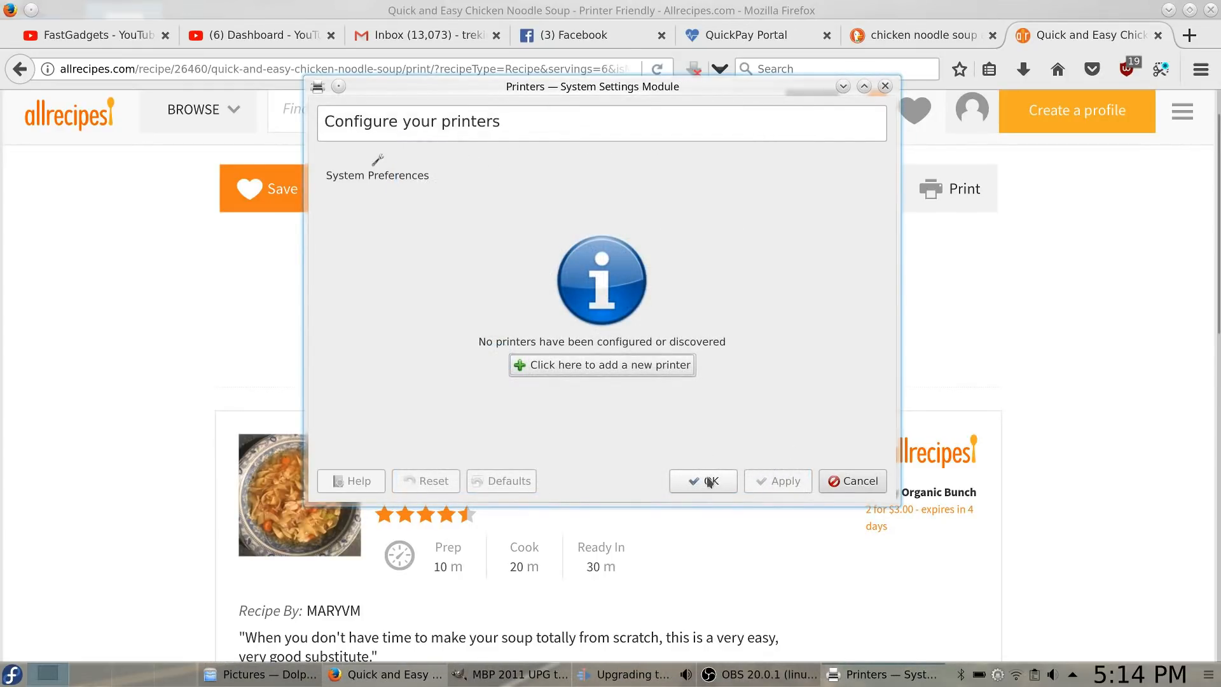
{"action": "left_click", "coordinate": [702, 481]}
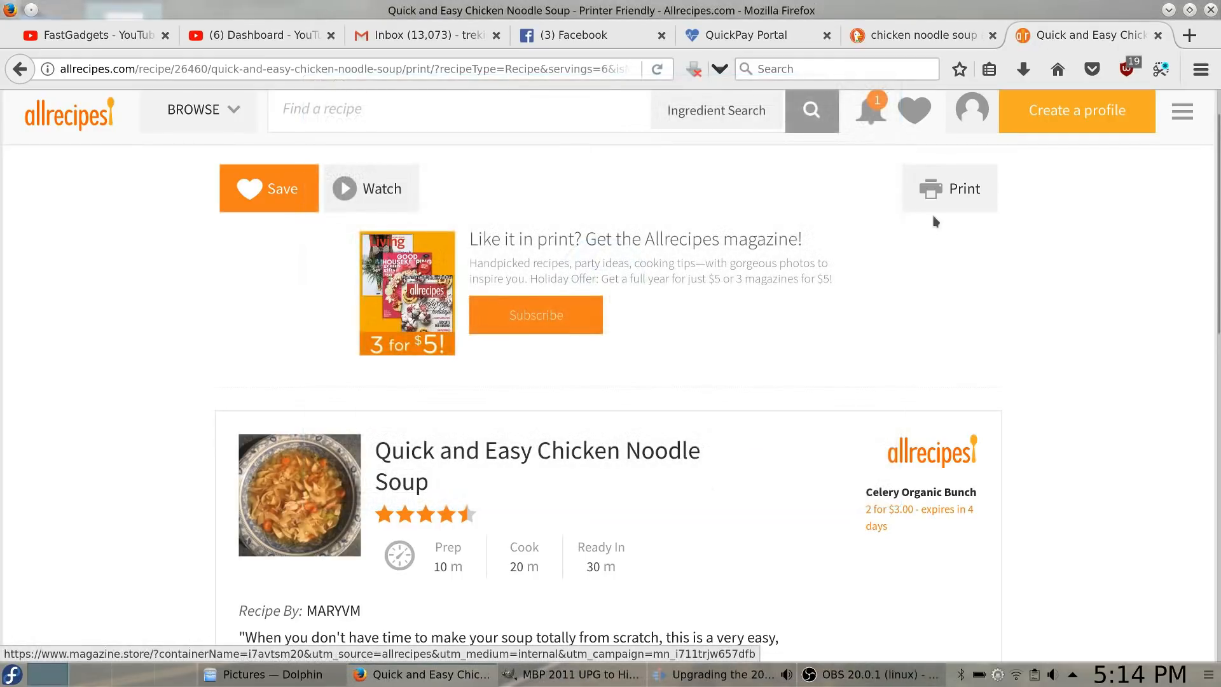
- Print the chicken noodle soup recipe, selecting the Brother_HL-L2360D_series printer
{"action": "left_click", "coordinate": [950, 188]}
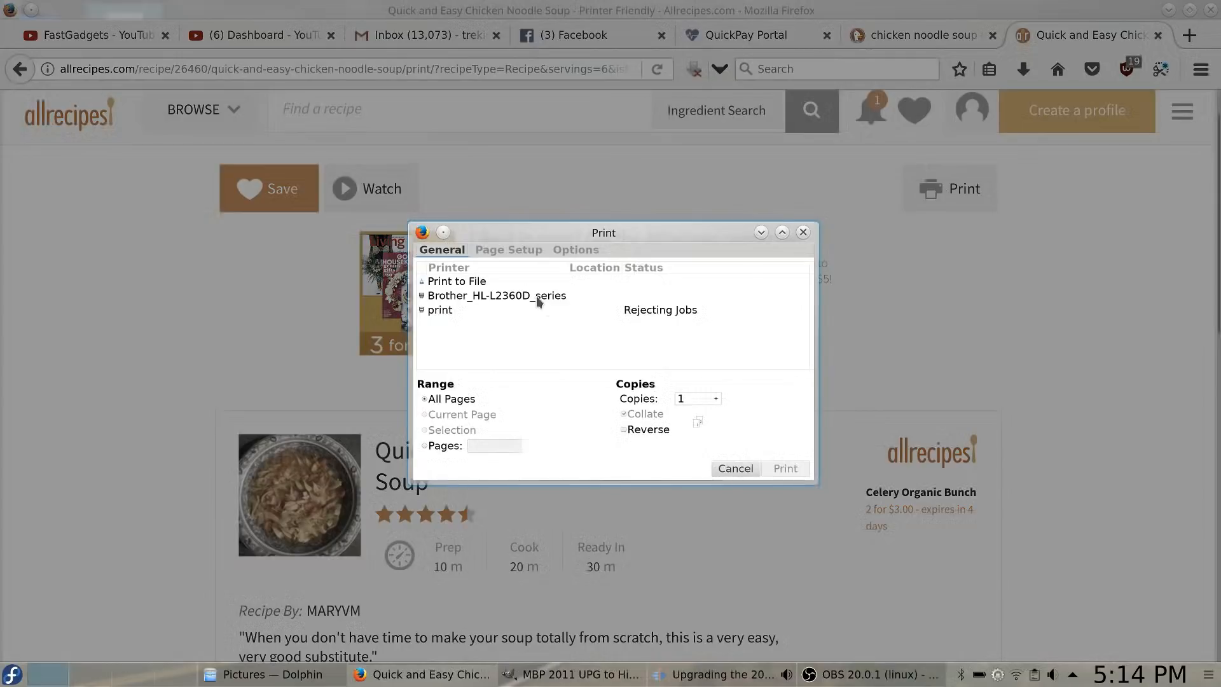
{"action": "left_click", "coordinate": [496, 295]}
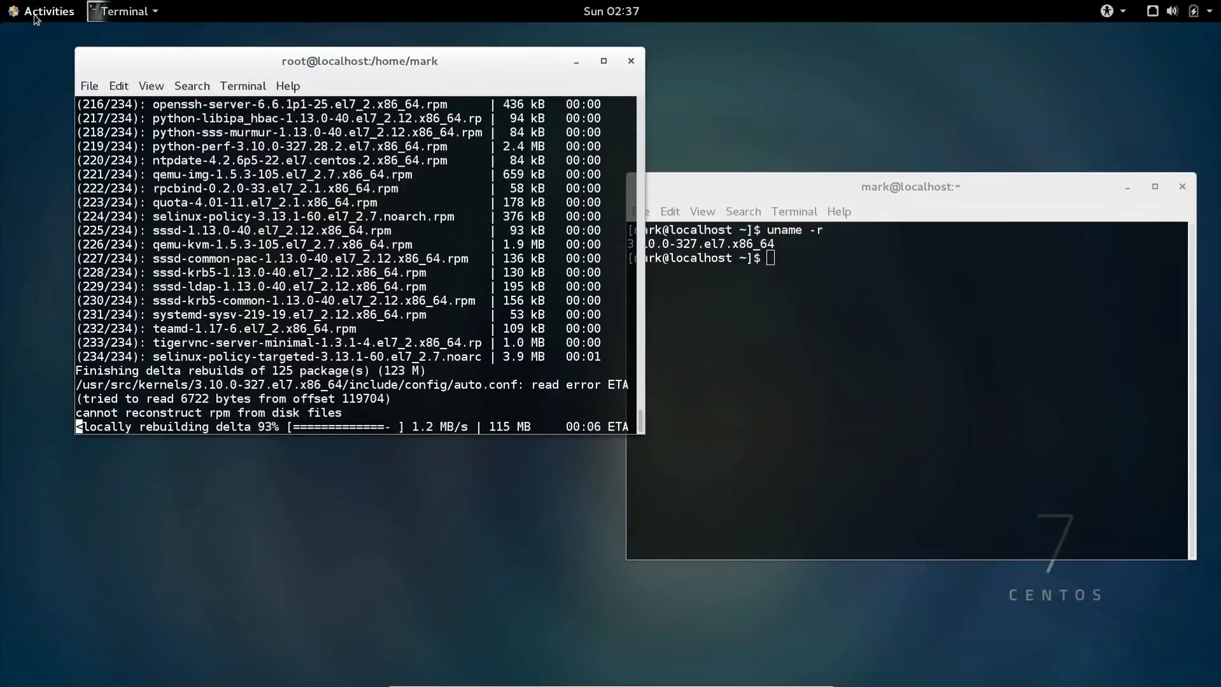
- Search Activities for 'settings' to launch GNOME Settings
{"action": "left_click", "coordinate": [46, 10]}
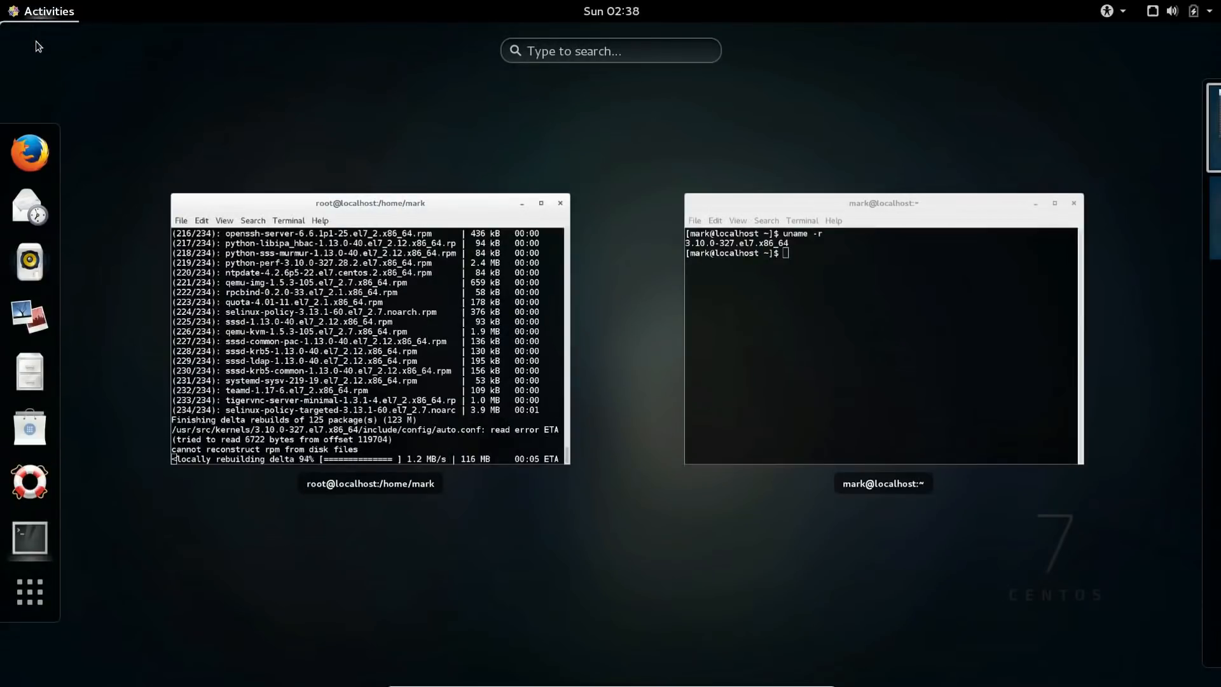
{"action": "left_click", "coordinate": [611, 50]}
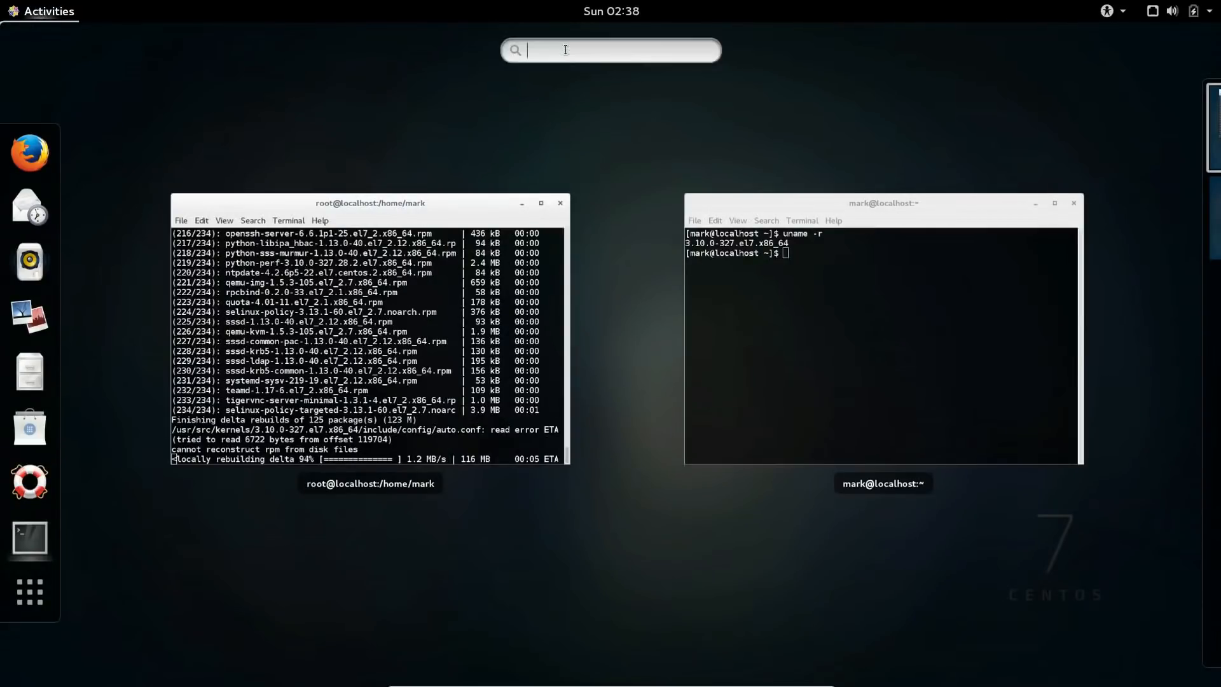
{"action": "type", "text": "settings"}
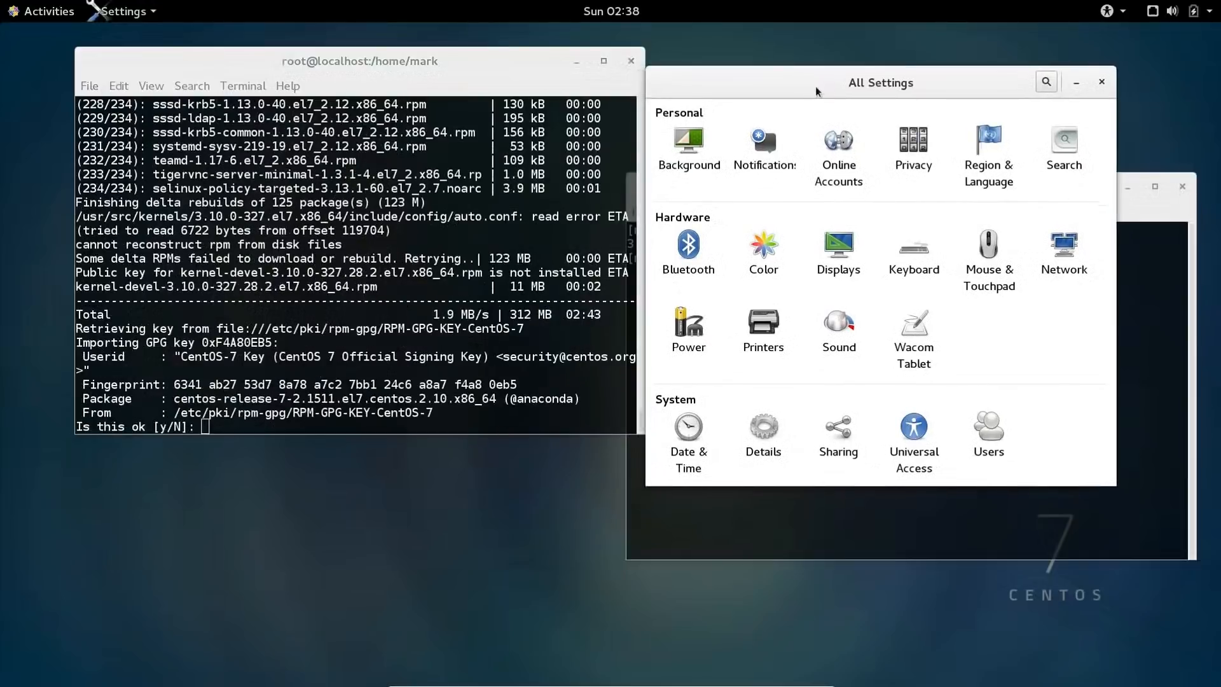
- Answer y to accept the CentOS 7 GPG key, then go to Displays
{"action": "left_click", "coordinate": [336, 305]}
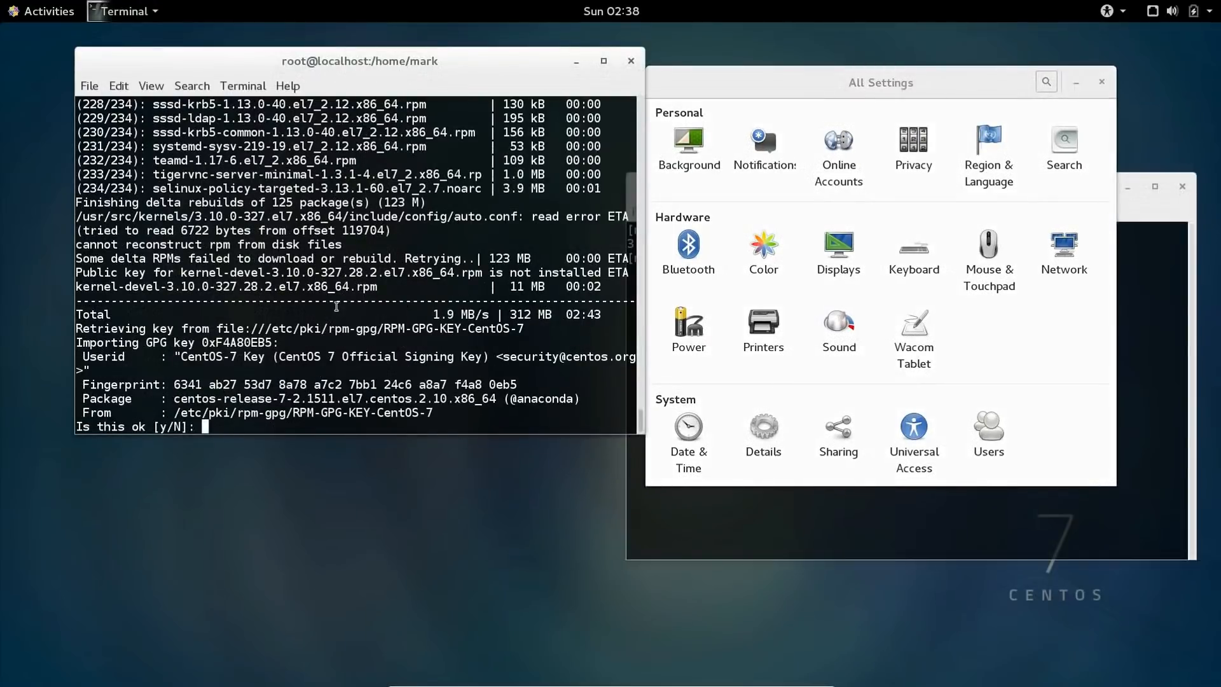
{"action": "type", "text": "y"}
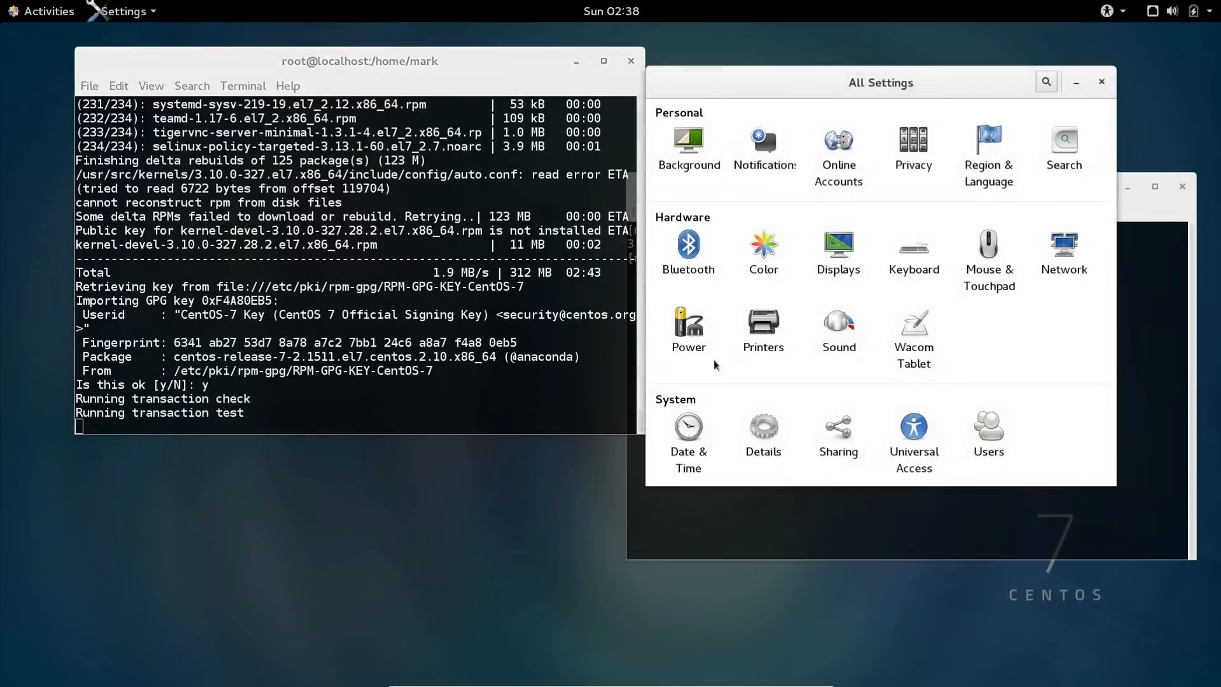
{"action": "mouse_move", "coordinate": [1050, 410]}
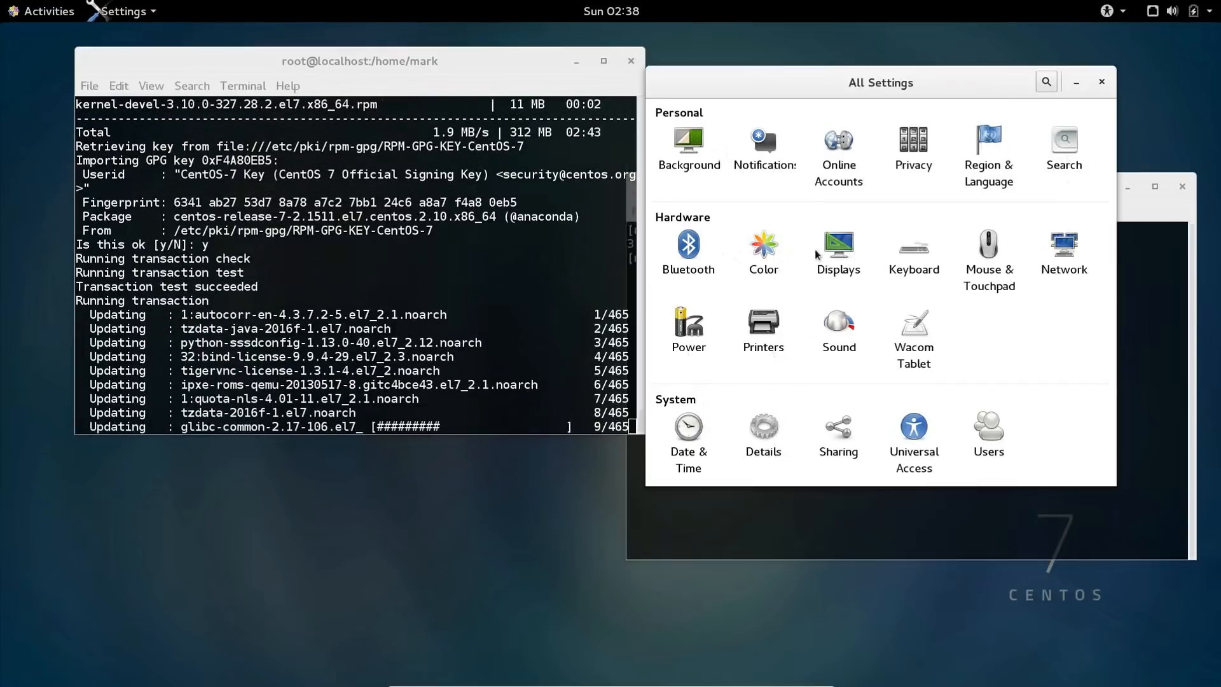
{"action": "left_click", "coordinate": [838, 243]}
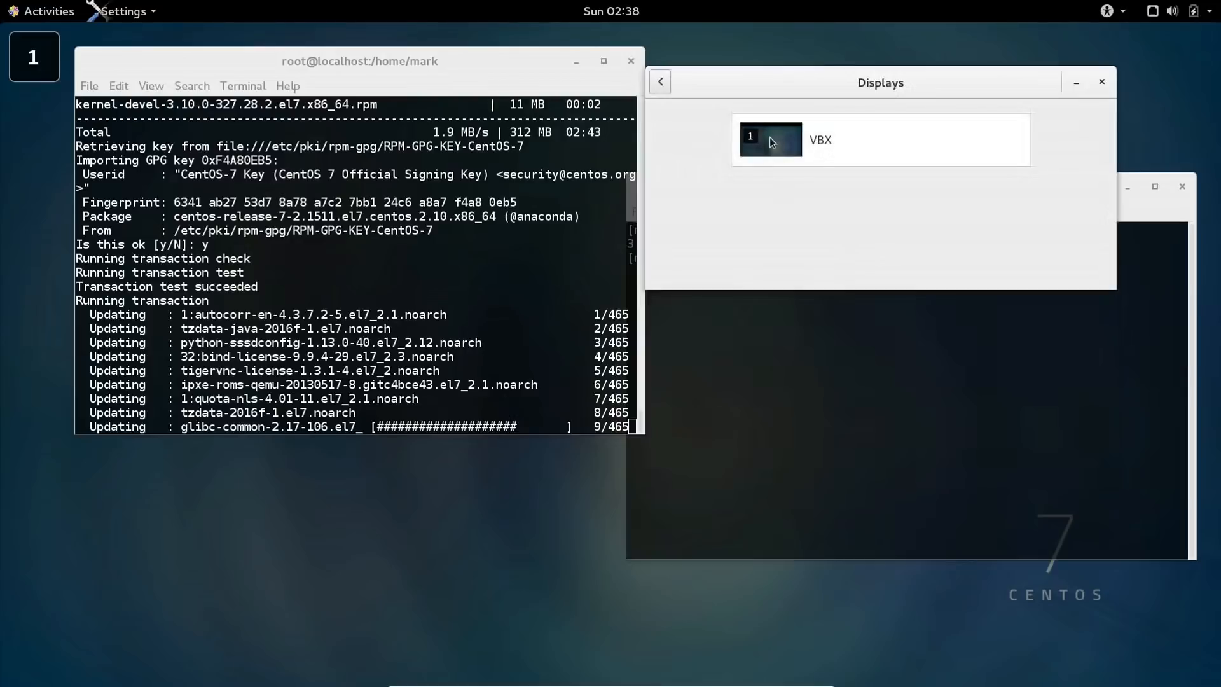
{"action": "mouse_move", "coordinate": [839, 182]}
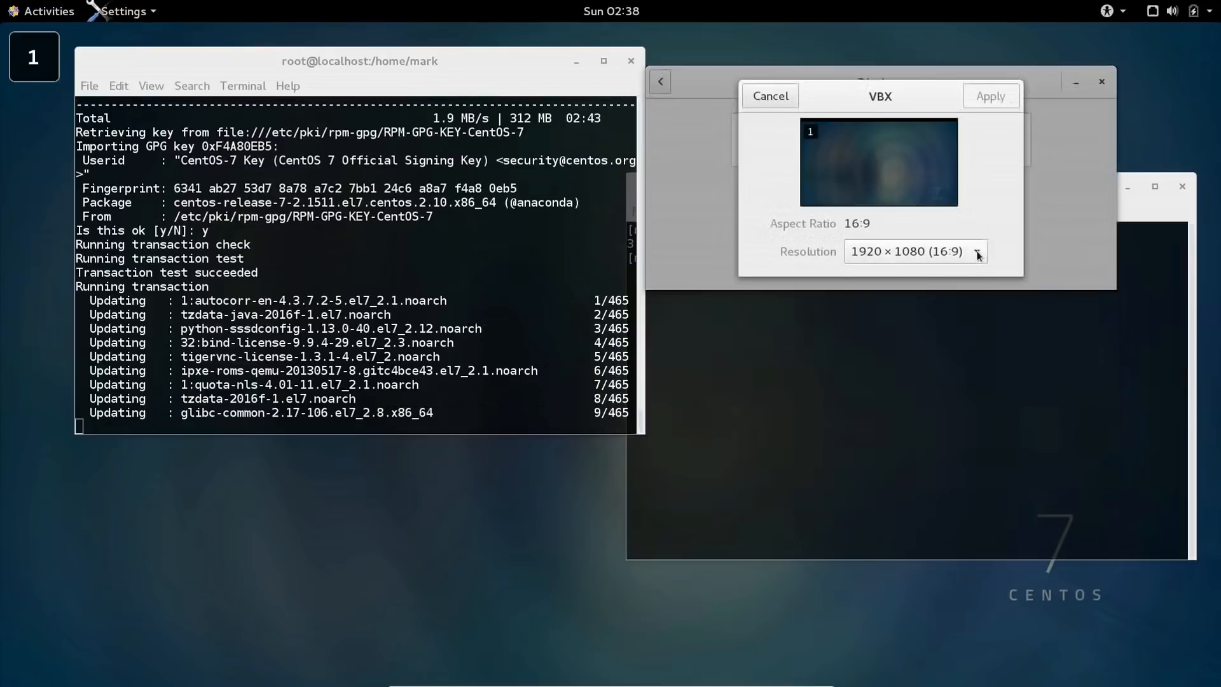
- Open the VBX display's resolution list, currently 1920 × 1080 (16:9)
{"action": "left_click", "coordinate": [978, 250]}
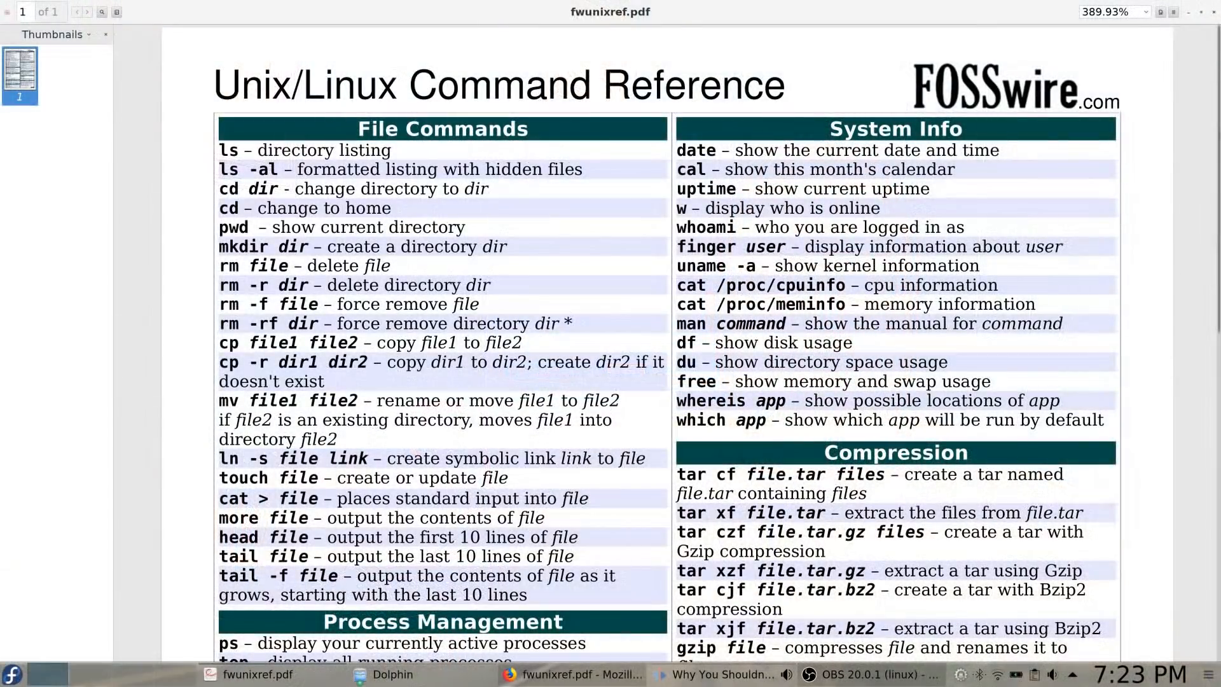
{"action": "scroll", "scroll_direction": "down", "scroll_amount": 3}
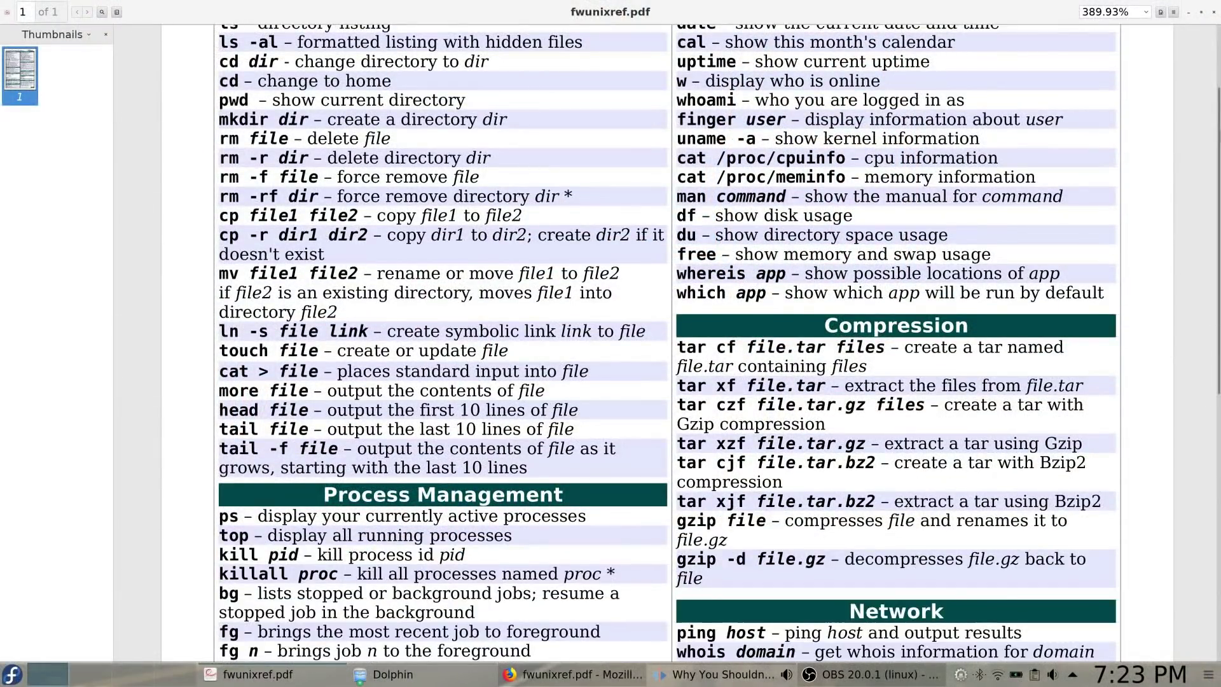
{"action": "scroll", "scroll_direction": "down", "scroll_amount": 3}
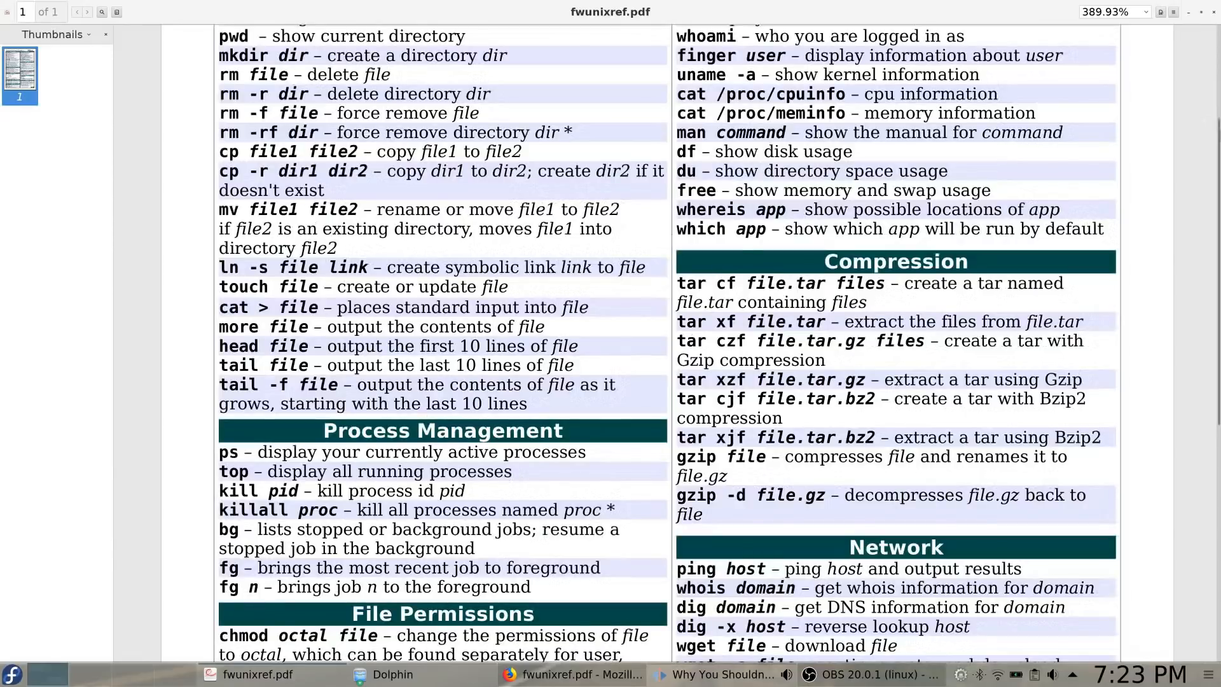
{"action": "scroll", "scroll_direction": "down", "scroll_amount": 3}
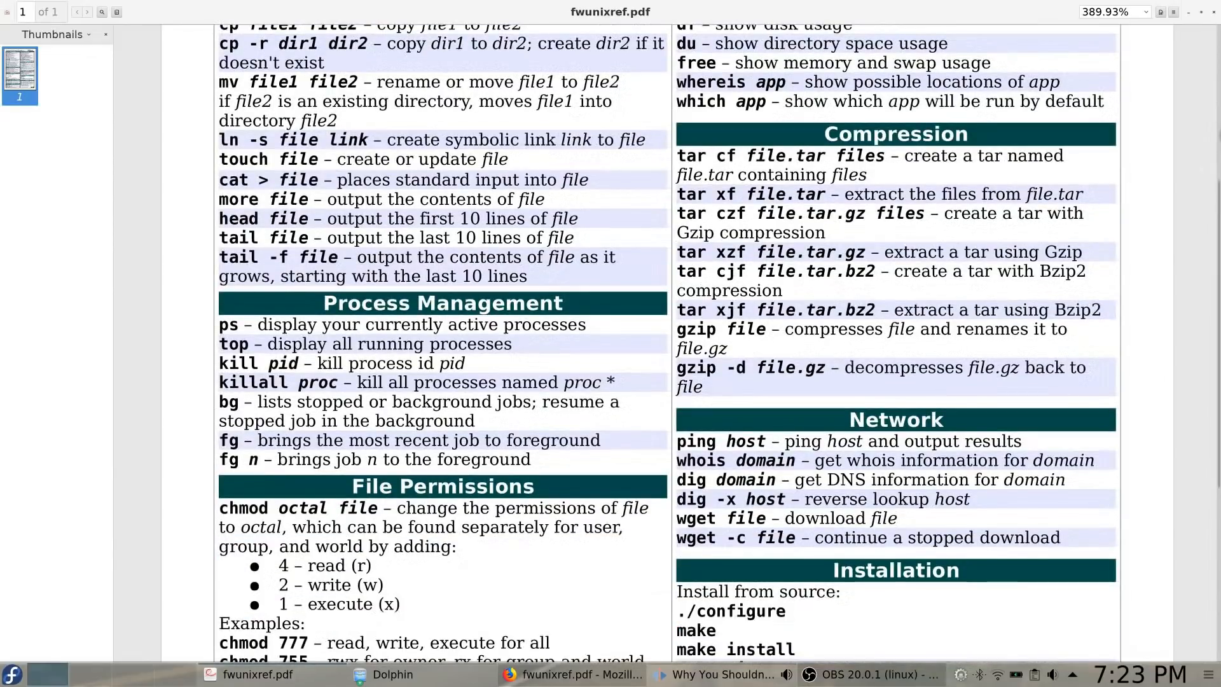
{"action": "scroll", "scroll_direction": "down", "scroll_amount": 3}
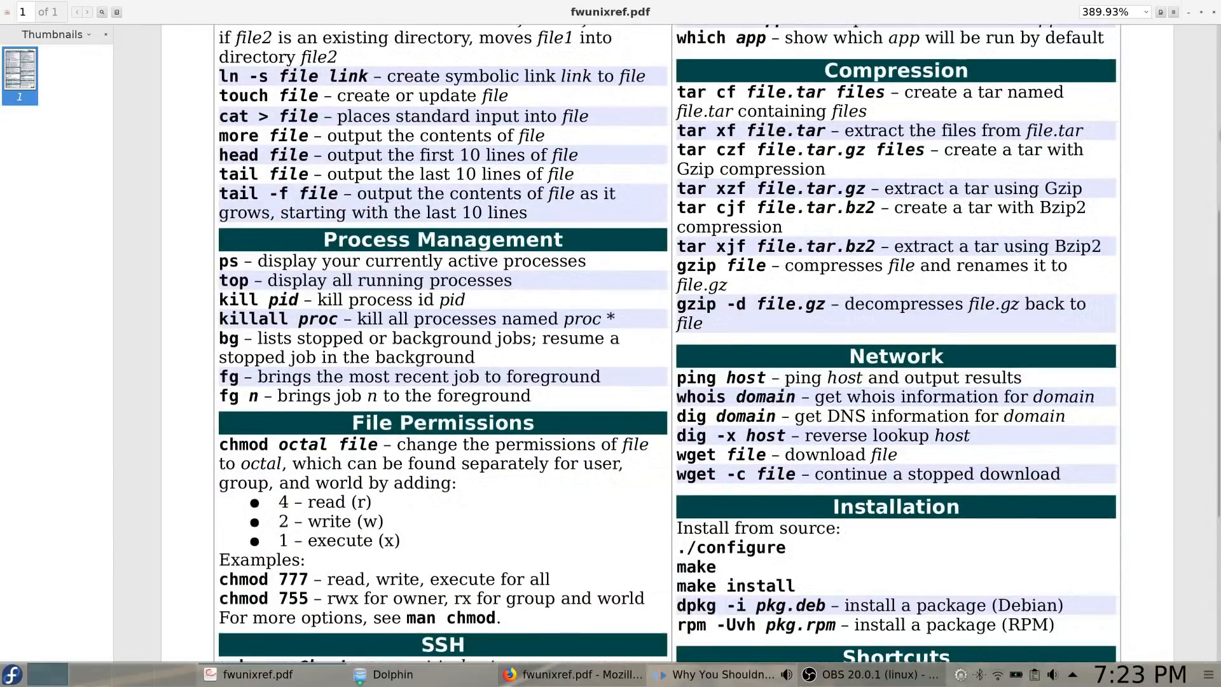
{"action": "scroll", "scroll_direction": "down", "scroll_amount": 3}
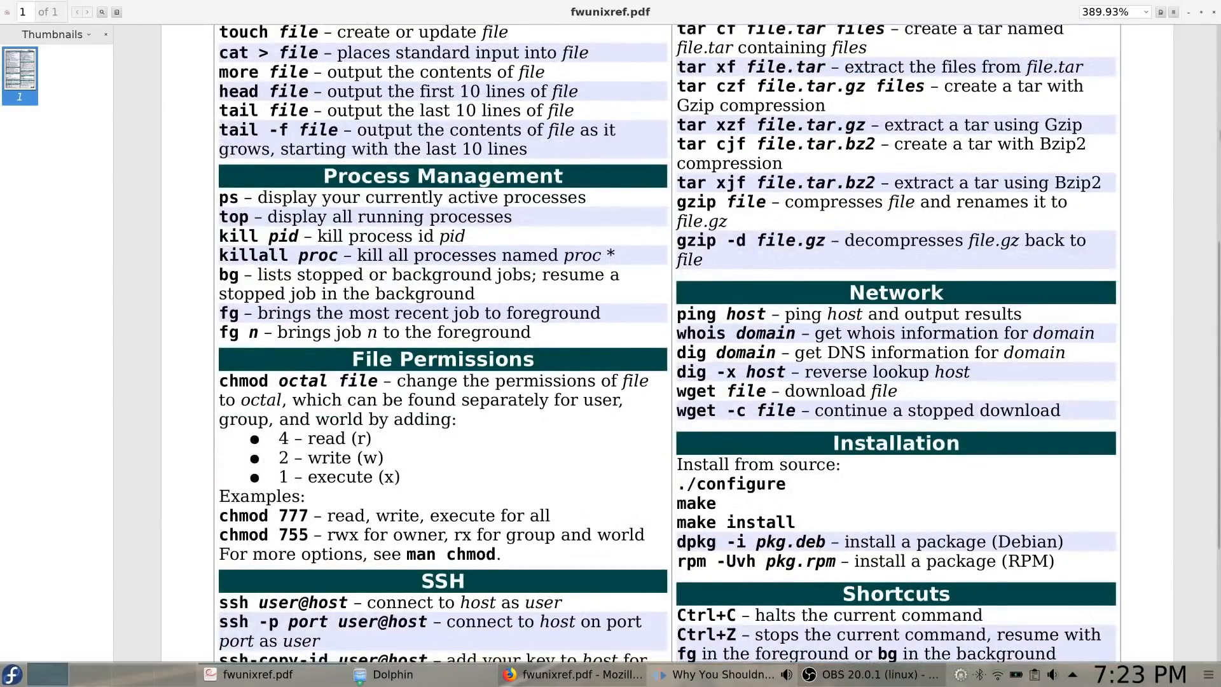
{"action": "scroll", "scroll_direction": "down", "scroll_amount": 3}
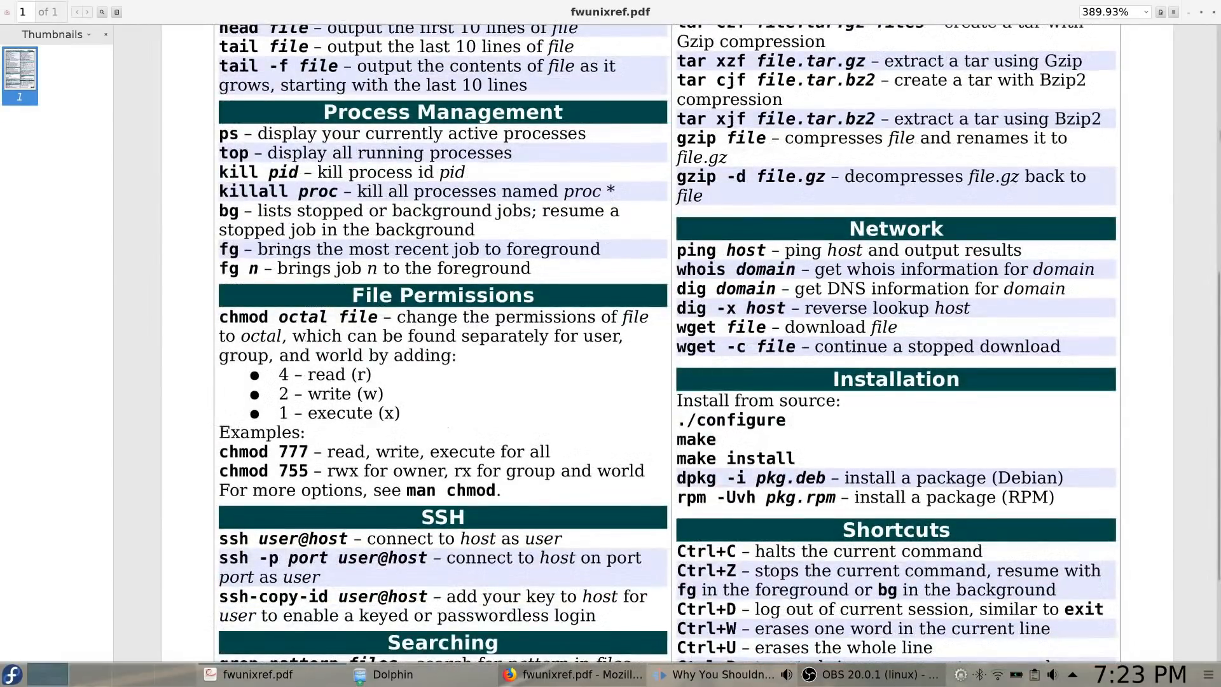
{"action": "scroll", "scroll_direction": "down", "scroll_amount": 3}
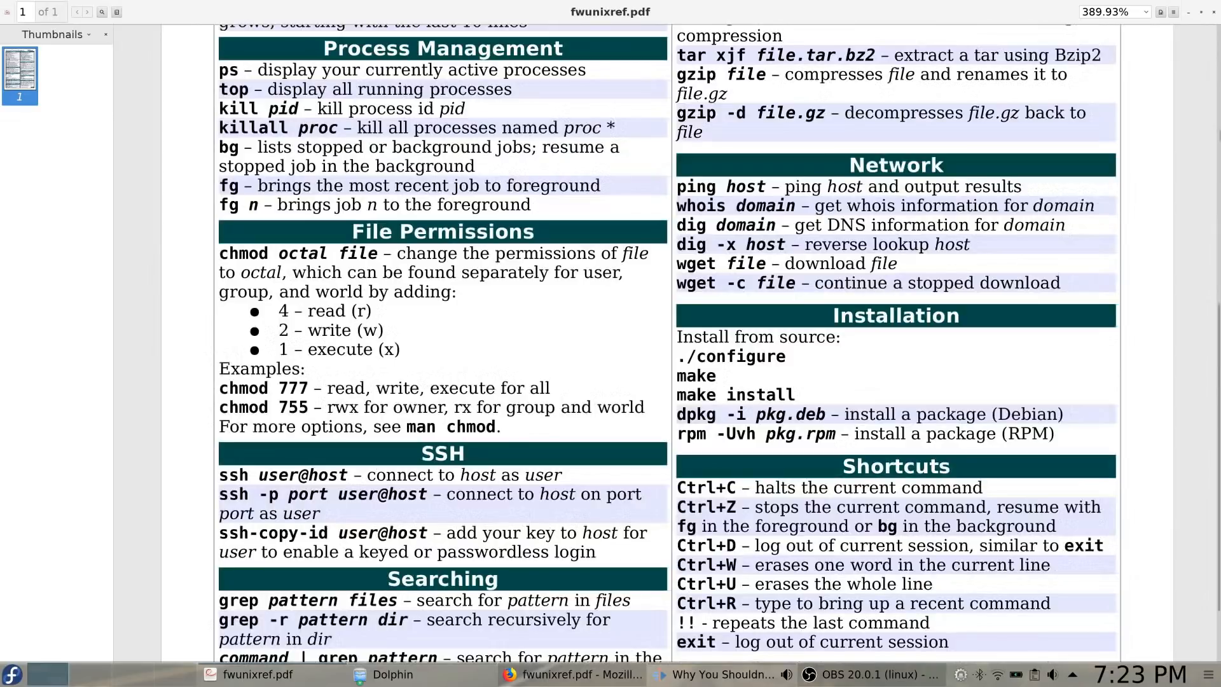
{"action": "scroll", "scroll_direction": "down", "scroll_amount": 3}
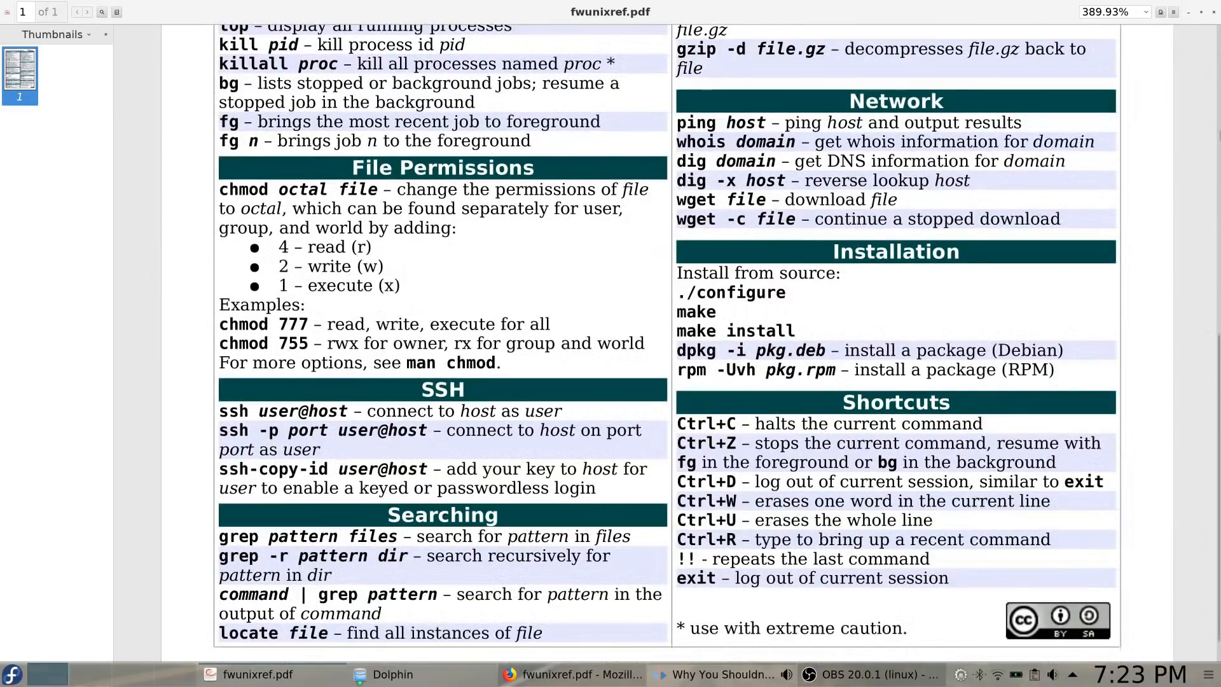
{"action": "scroll", "scroll_direction": "down", "scroll_amount": 3}
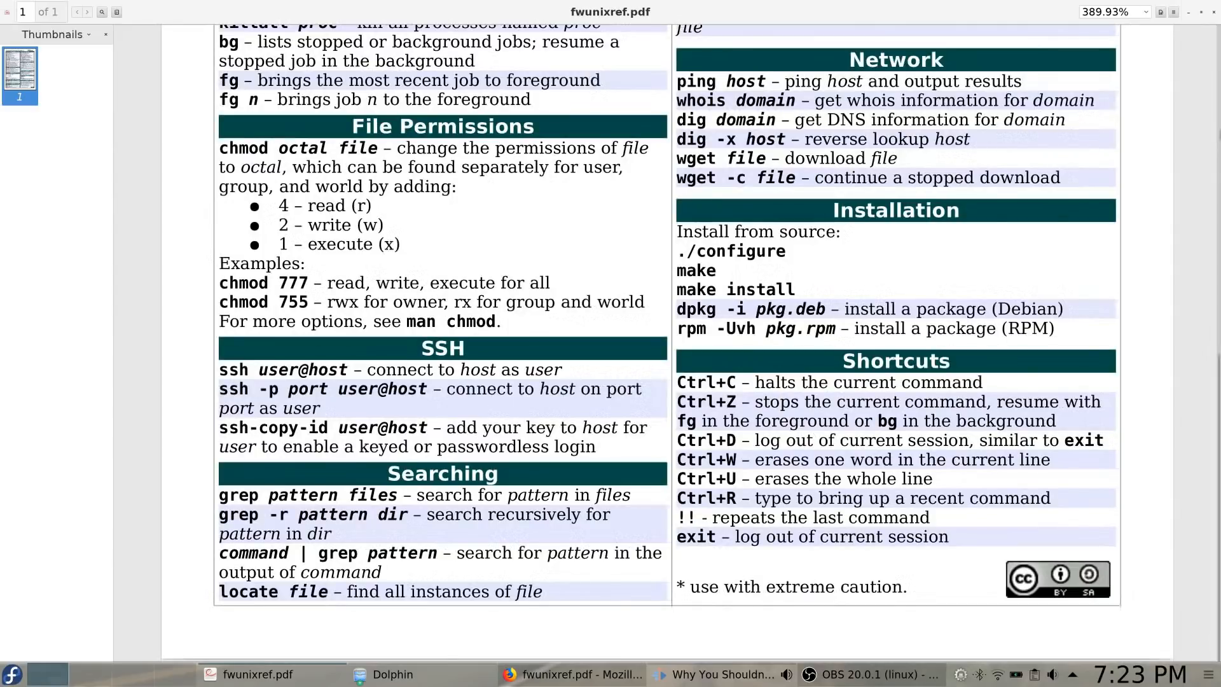
{"action": "scroll", "scroll_direction": "up", "scroll_amount": 3}
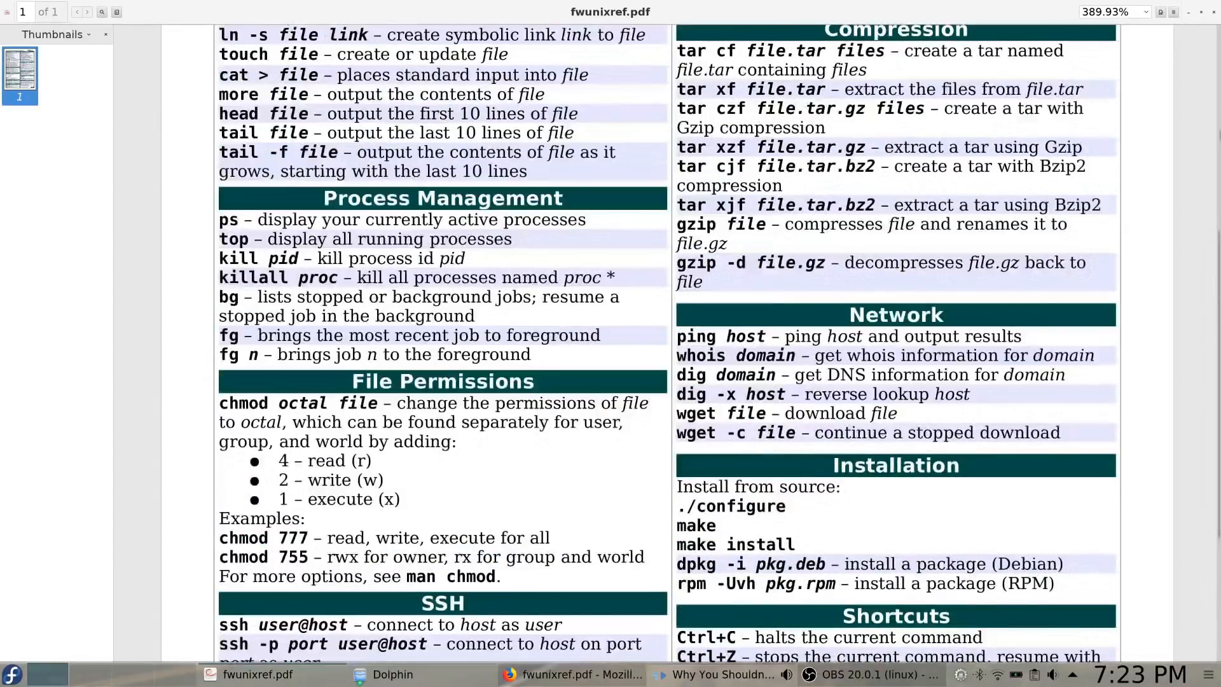
{"action": "scroll", "scroll_direction": "up", "scroll_amount": 3}
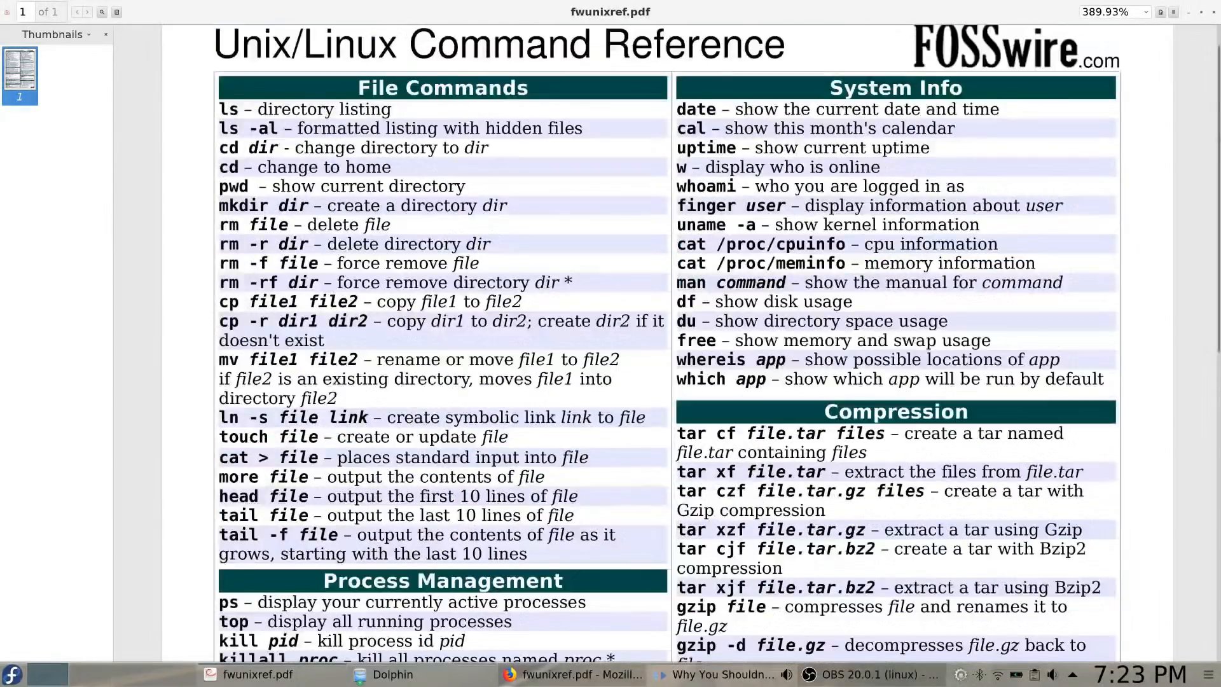
{"action": "scroll", "scroll_direction": "up", "scroll_amount": 3}
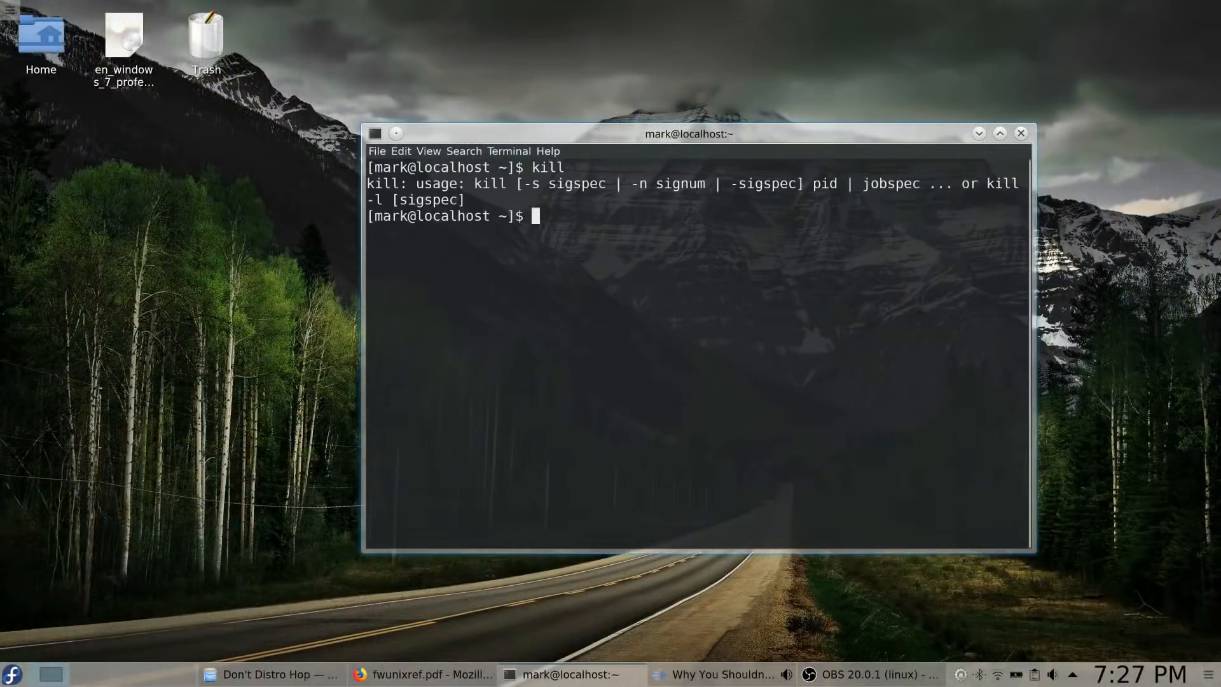
- Open 'man kill' and scroll down to the RETURN CODES, SEE ALSO and AUTHORS sections
{"action": "type", "text": "man k"}
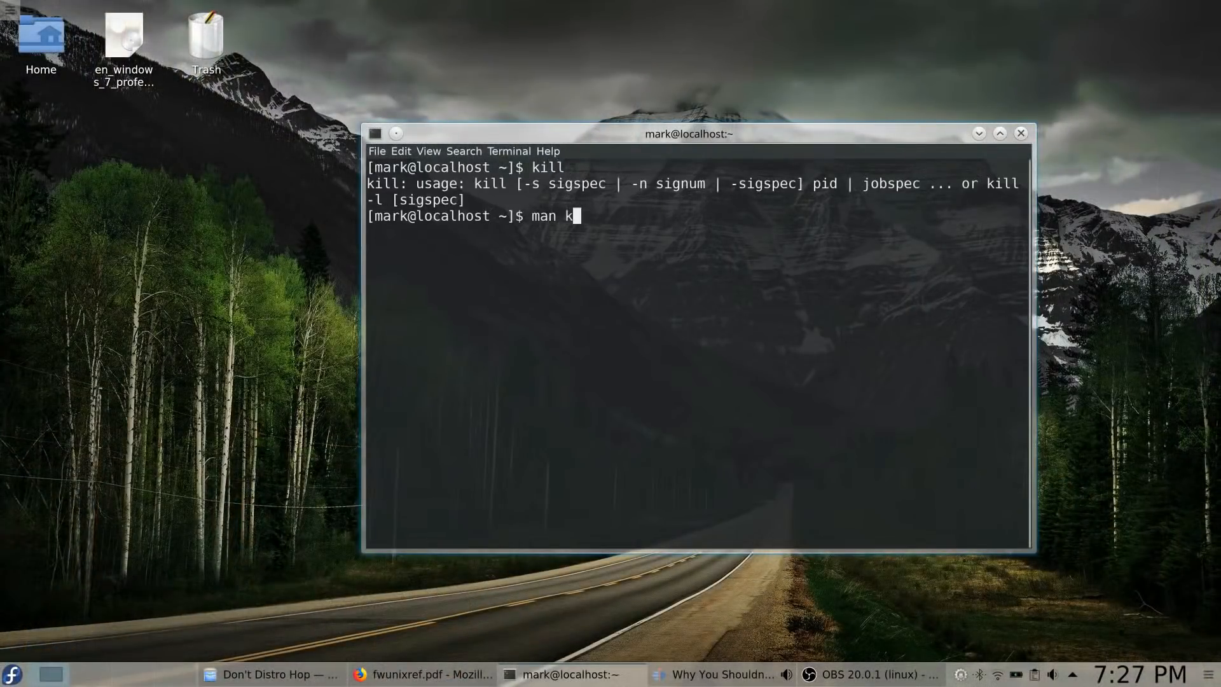
{"action": "key", "text": "Return"}
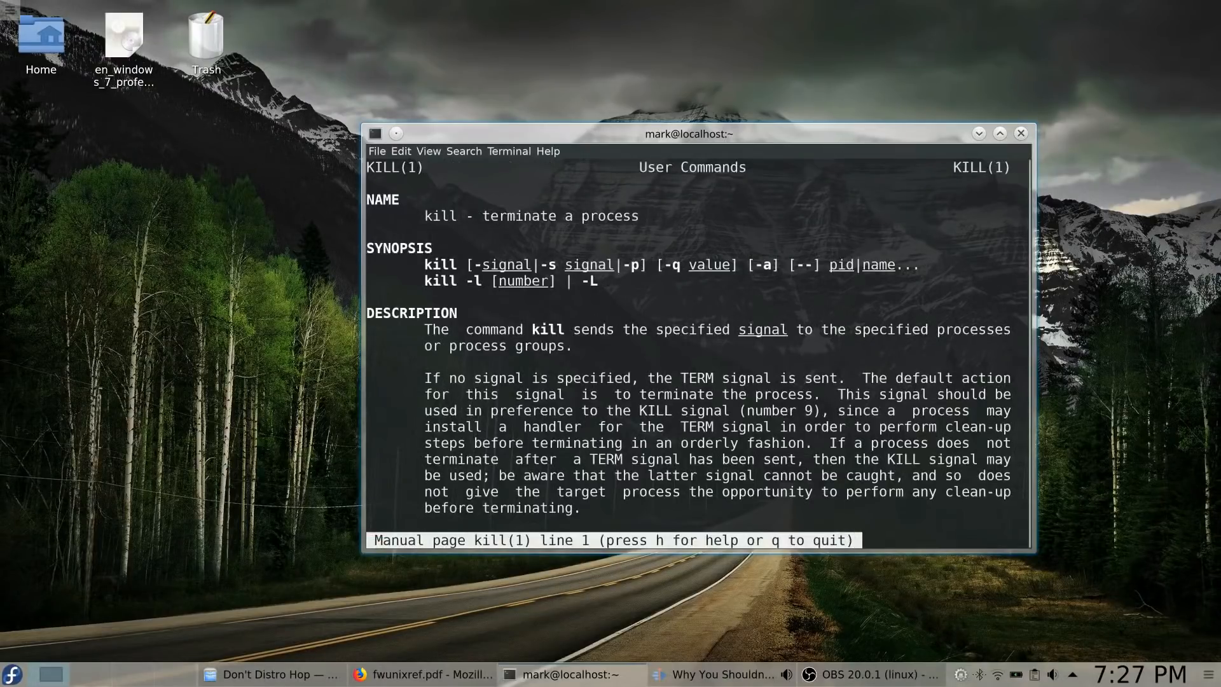
{"action": "scroll", "scroll_direction": "down", "scroll_amount": 3}
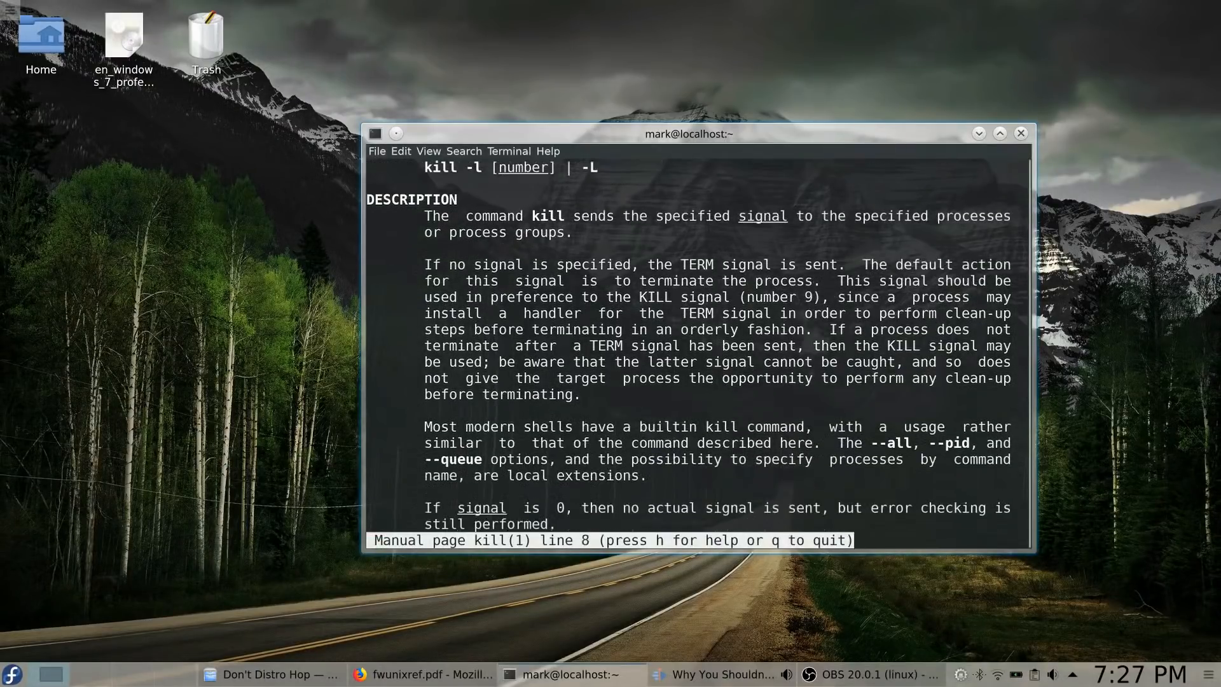
{"action": "scroll", "scroll_direction": "down", "scroll_amount": 3}
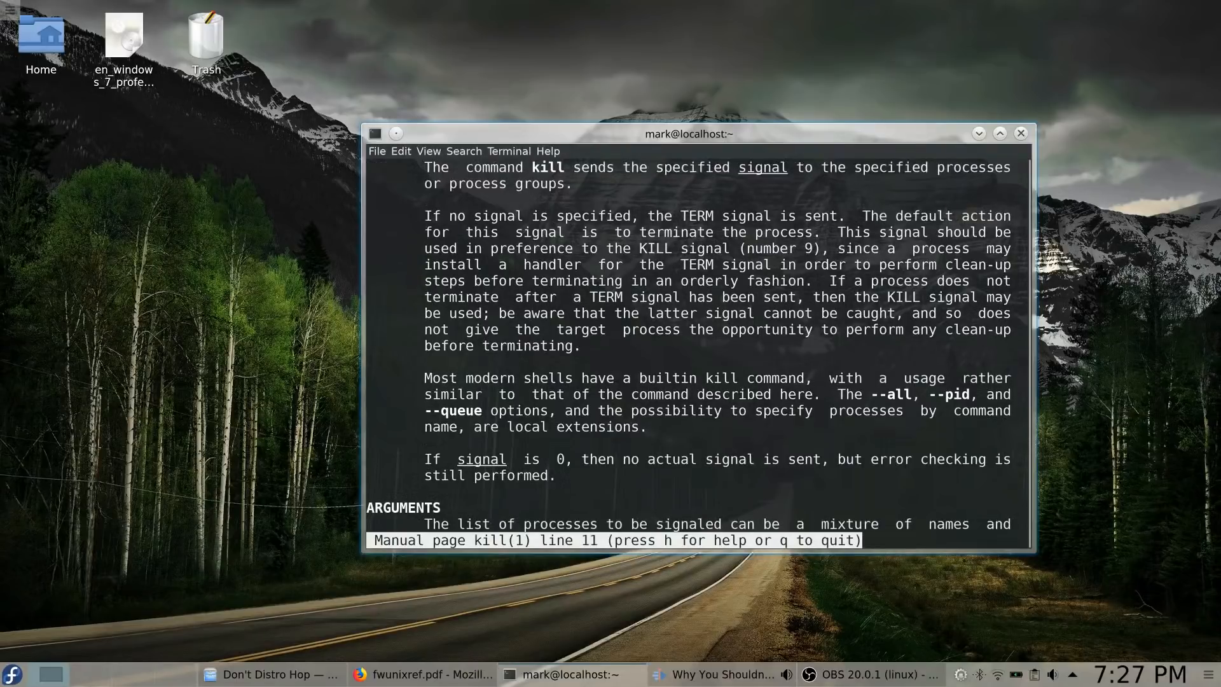
{"action": "scroll", "scroll_direction": "down", "scroll_amount": 3}
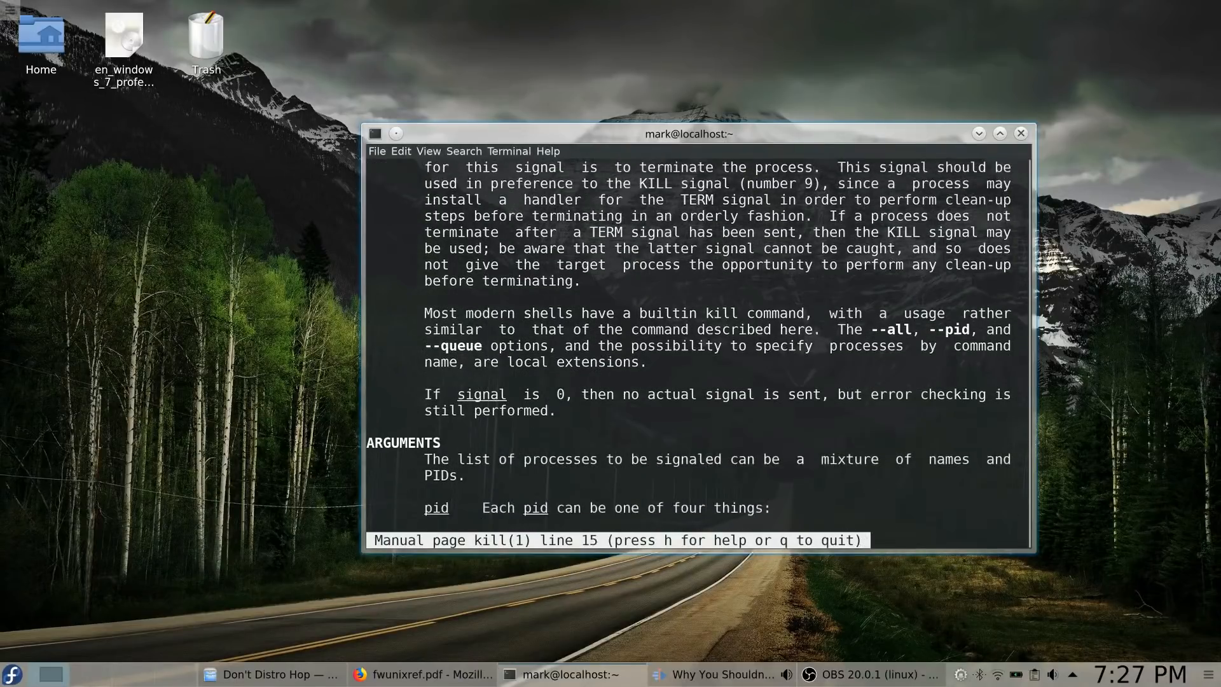
{"action": "scroll", "scroll_direction": "down", "scroll_amount": 3}
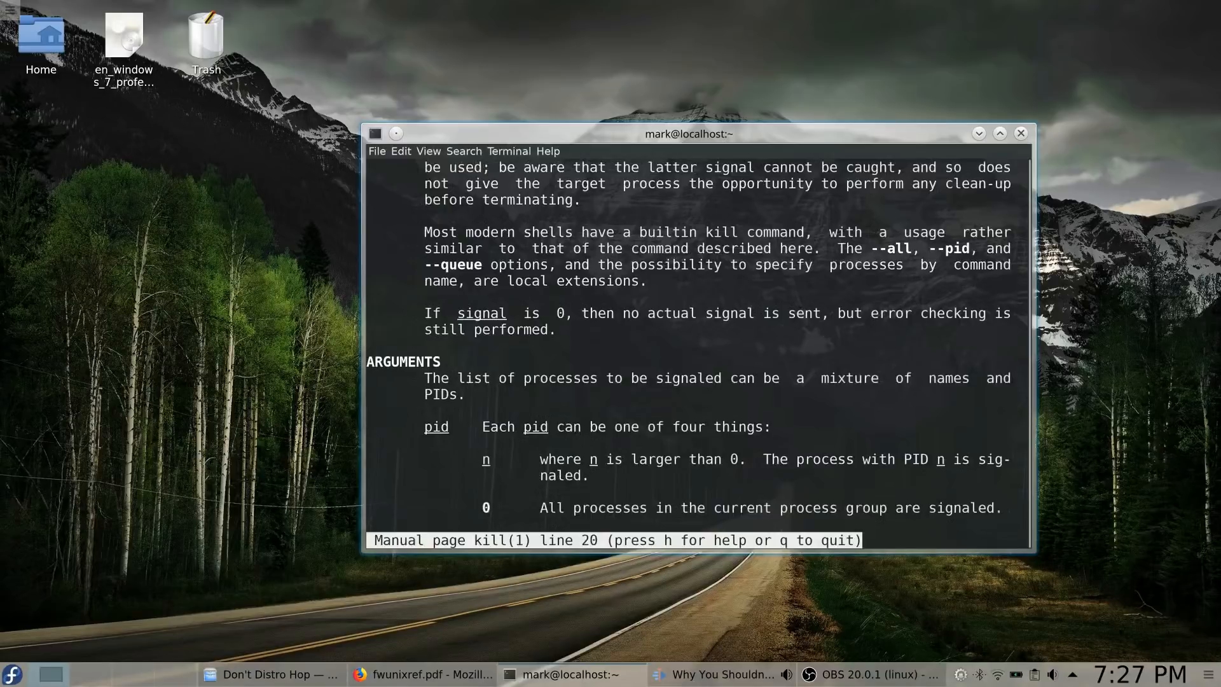
{"action": "scroll", "scroll_direction": "down", "scroll_amount": 3}
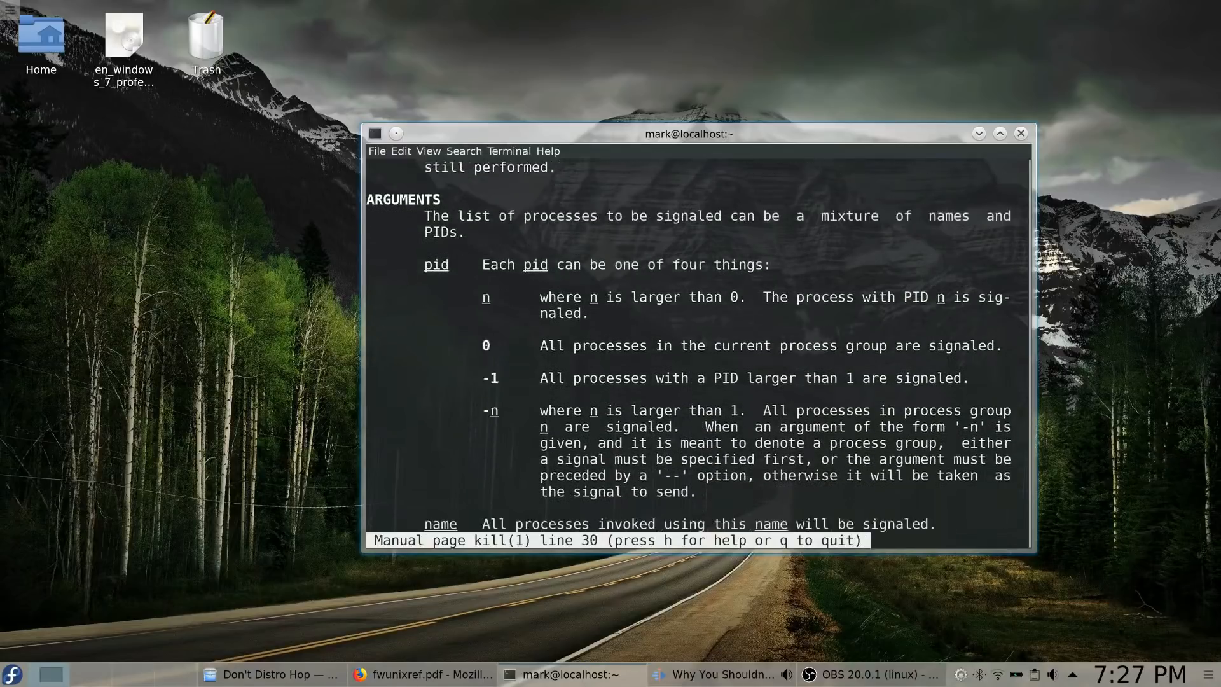
{"action": "scroll", "scroll_direction": "down", "scroll_amount": 3}
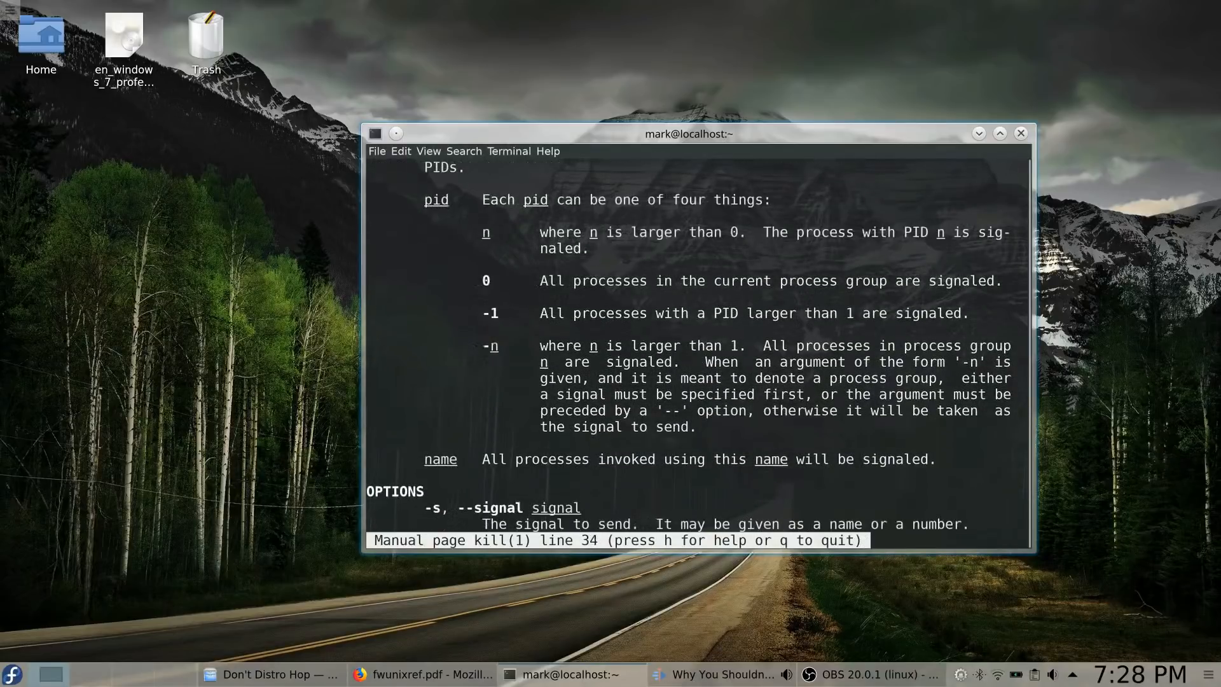
{"action": "scroll", "scroll_direction": "down", "scroll_amount": 3}
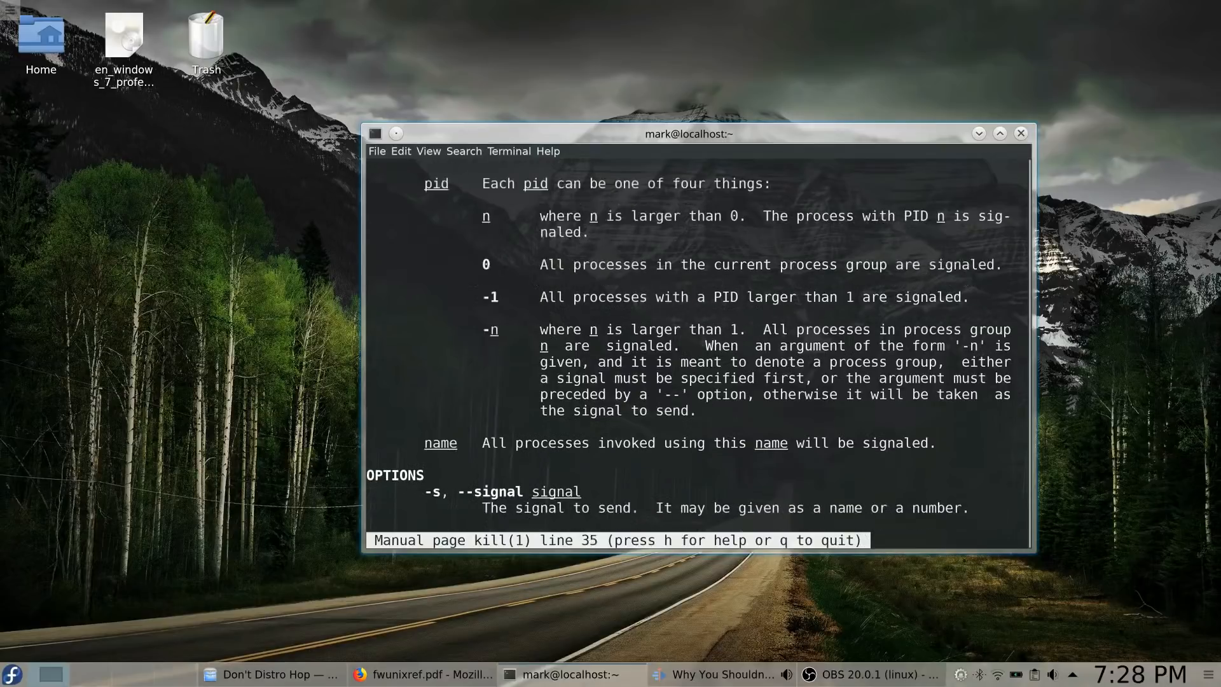
{"action": "scroll", "scroll_direction": "down", "scroll_amount": 3}
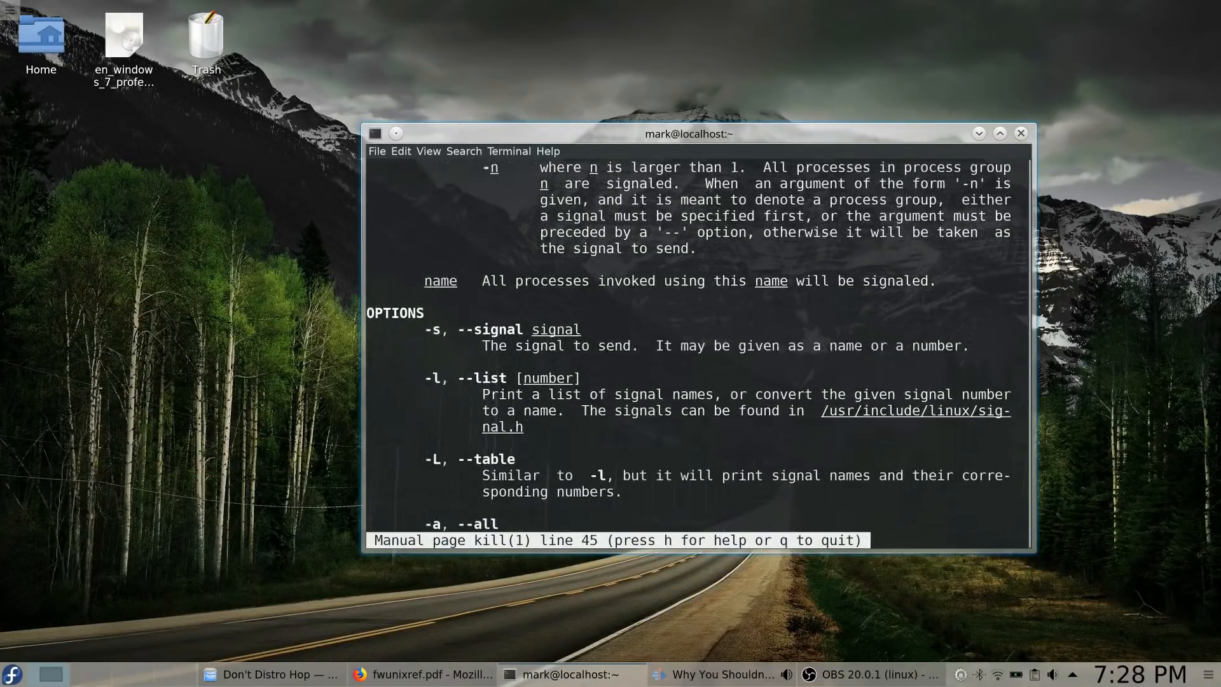
{"action": "scroll", "scroll_direction": "down", "scroll_amount": 3}
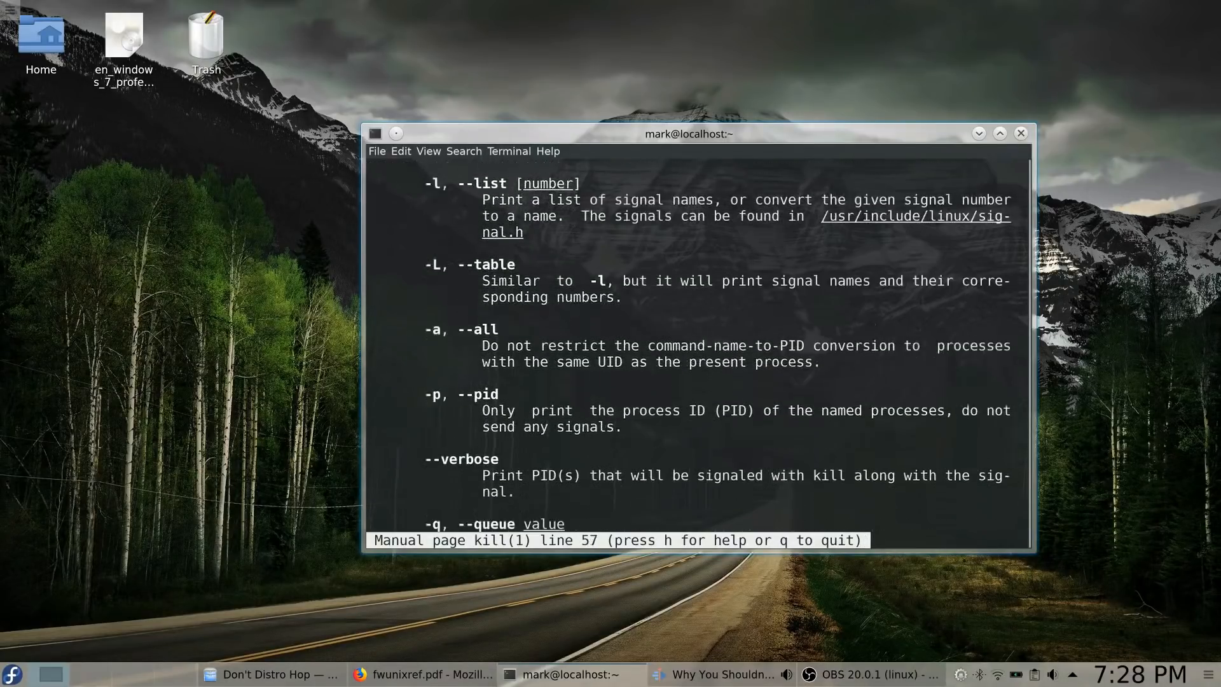
{"action": "scroll", "scroll_direction": "down", "scroll_amount": 3}
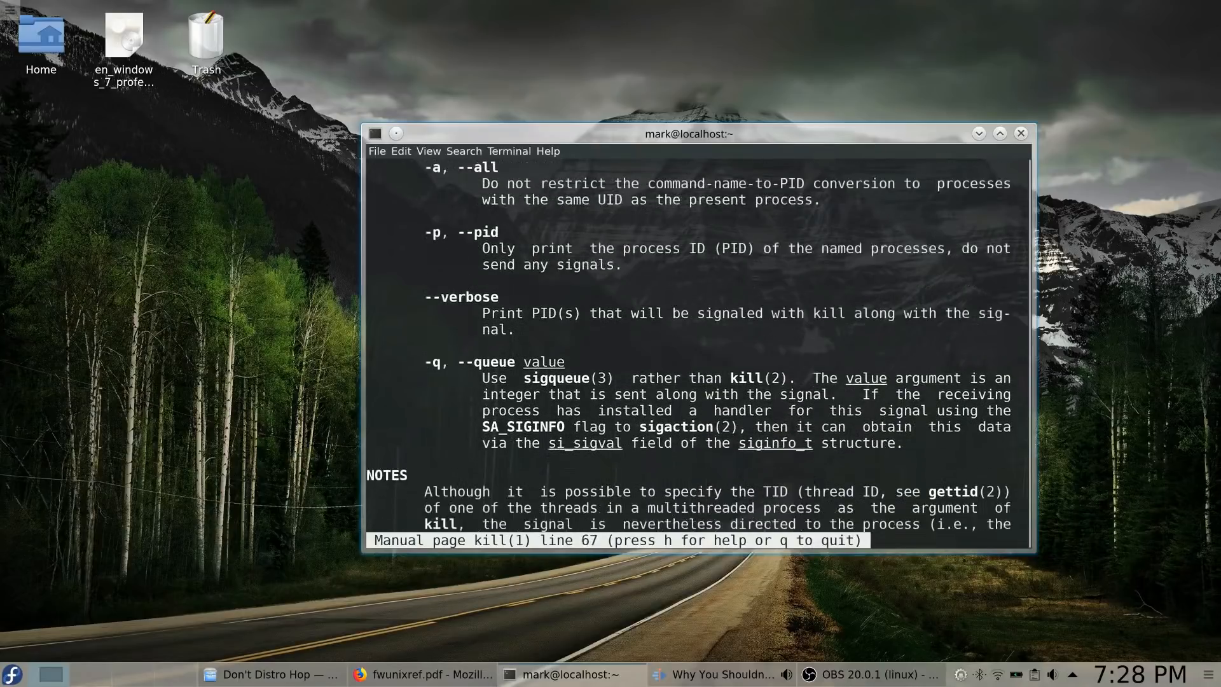
{"action": "scroll", "scroll_direction": "down", "scroll_amount": 3}
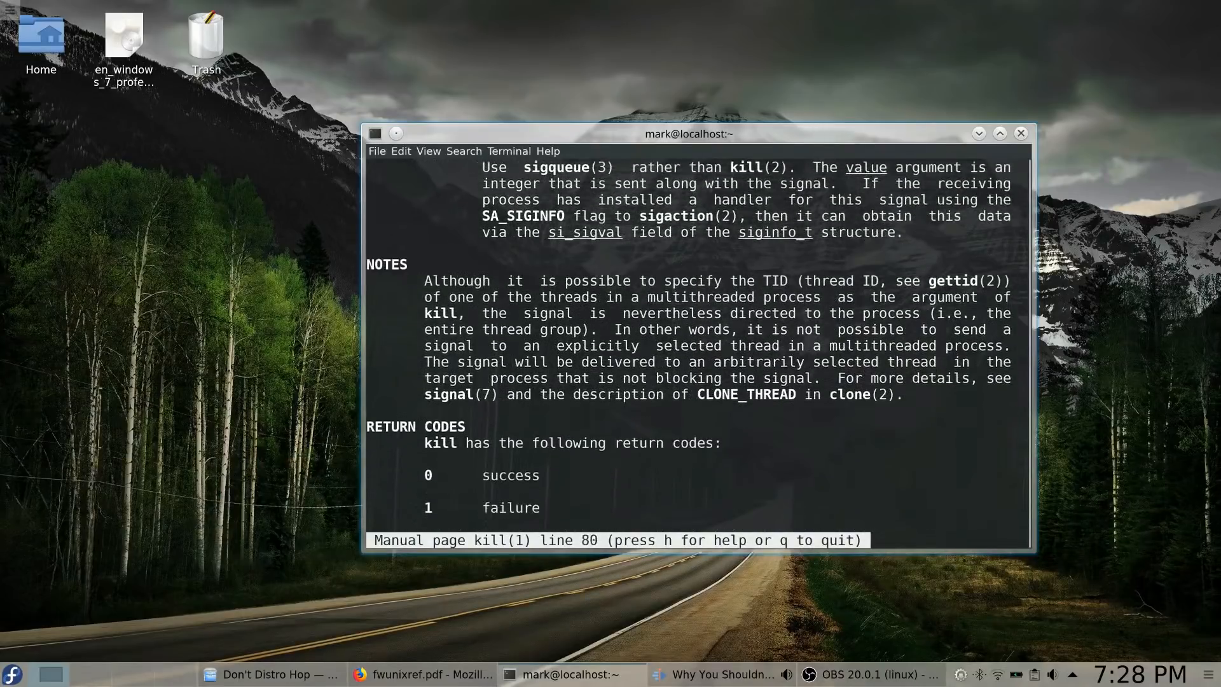
{"action": "scroll", "scroll_direction": "down", "scroll_amount": 3}
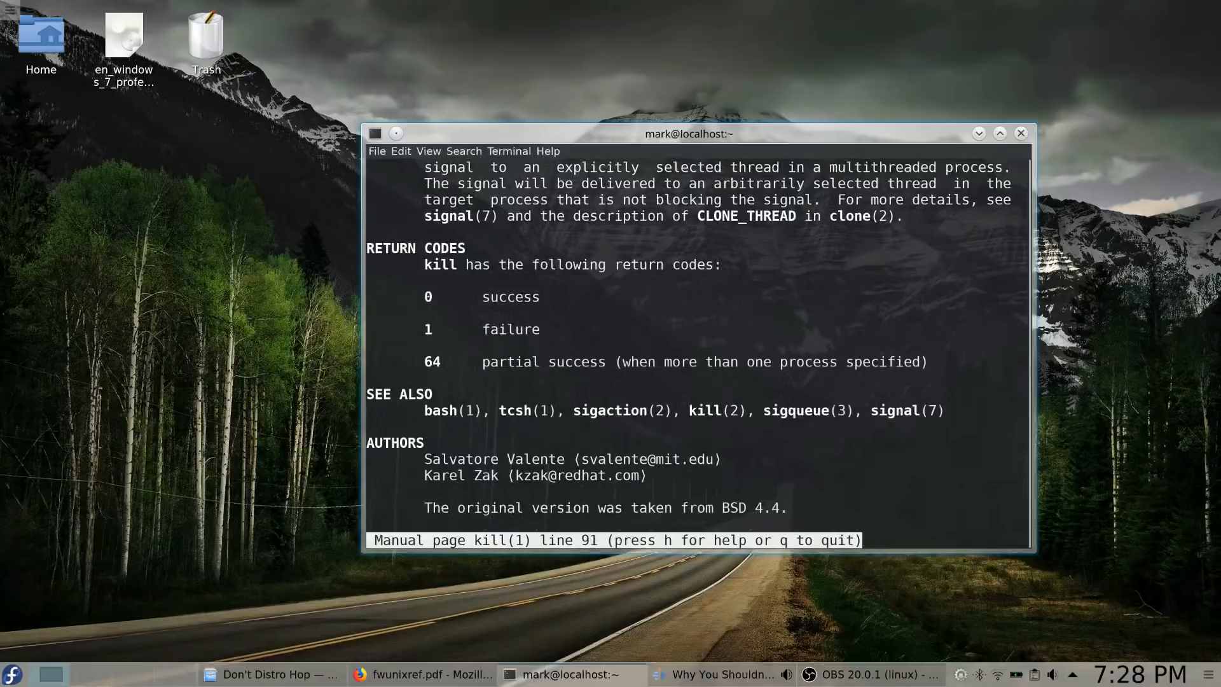
{"action": "scroll", "scroll_direction": "down", "scroll_amount": 3}
{"action": "type", "text": "ls"}
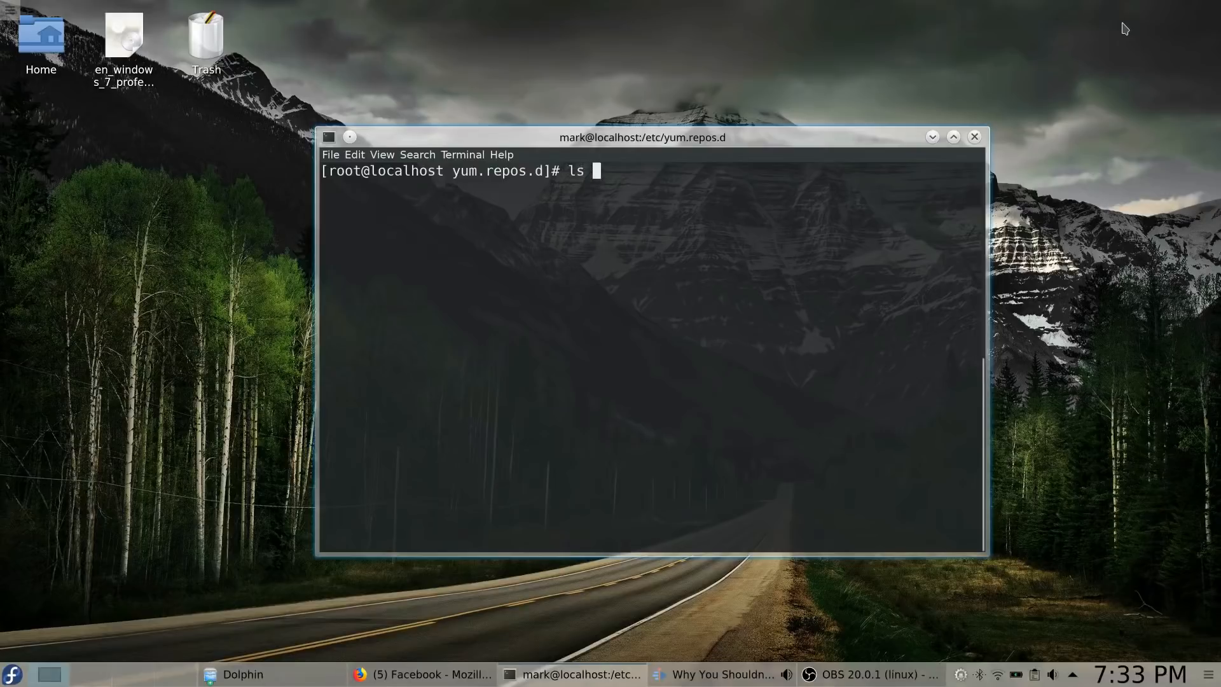
- List /etc/yum.repos.d, then set enabled to o in google-chrome.repo with vi and save
{"action": "key", "text": "Return"}
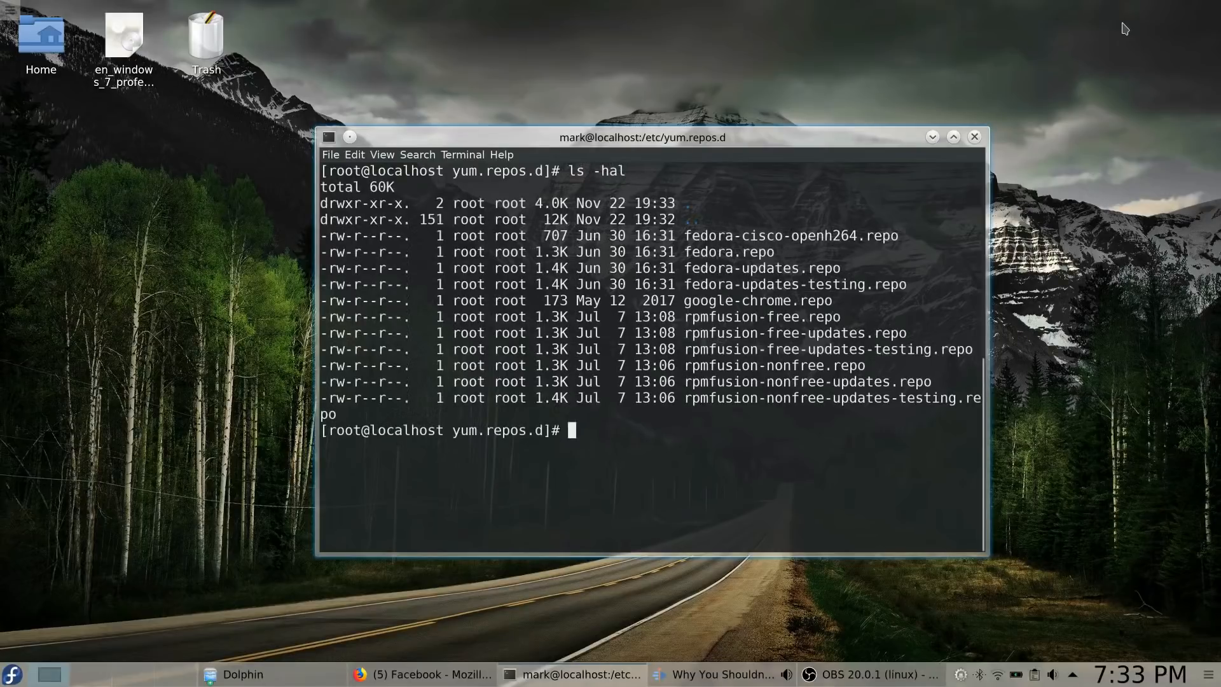
{"action": "type", "text": "vi goo"}
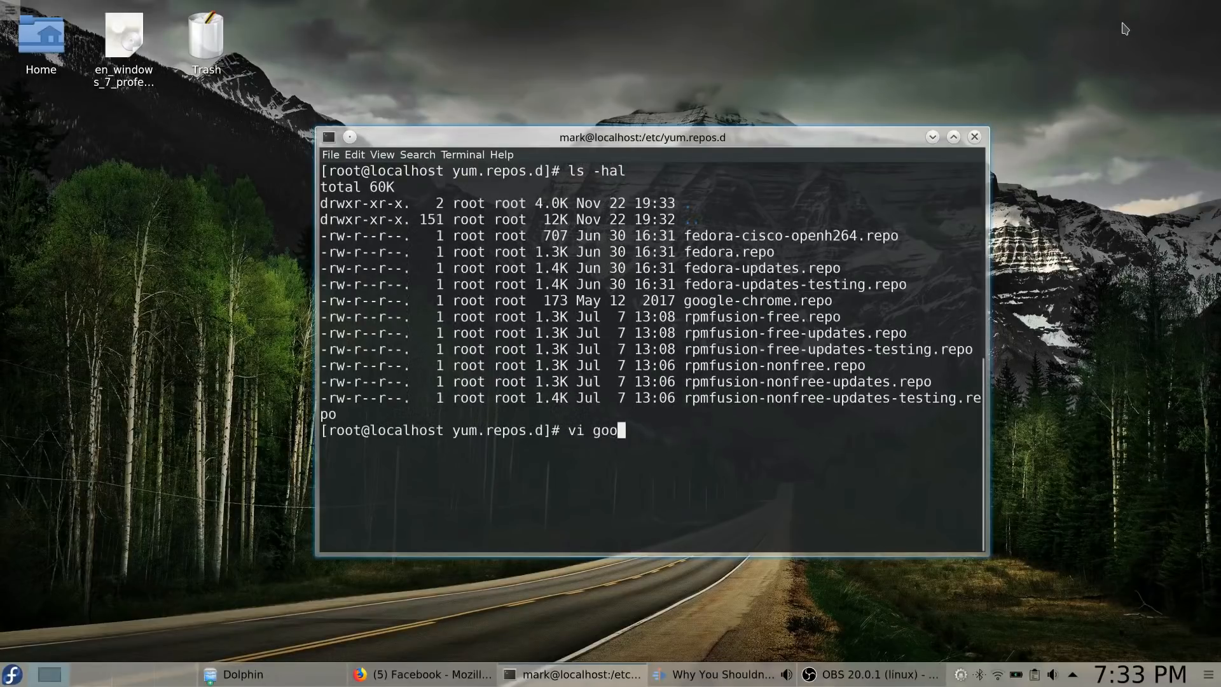
{"action": "type", "text": "gle-chrome"}
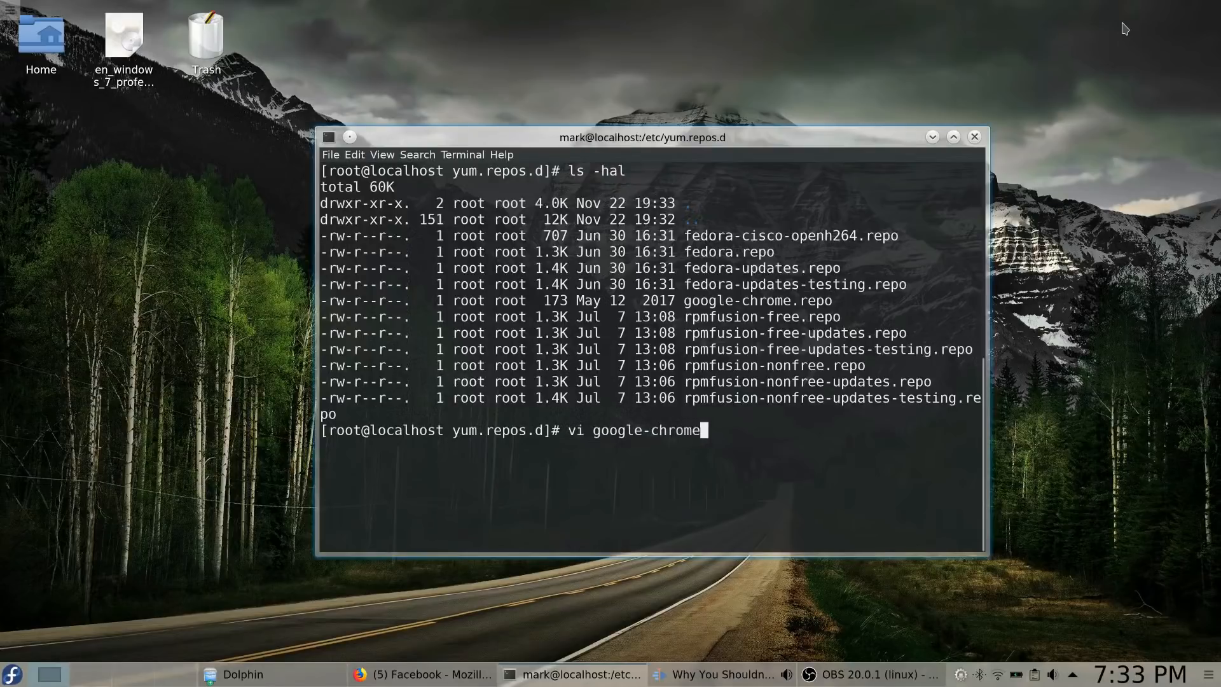
{"action": "type", "text": "."}
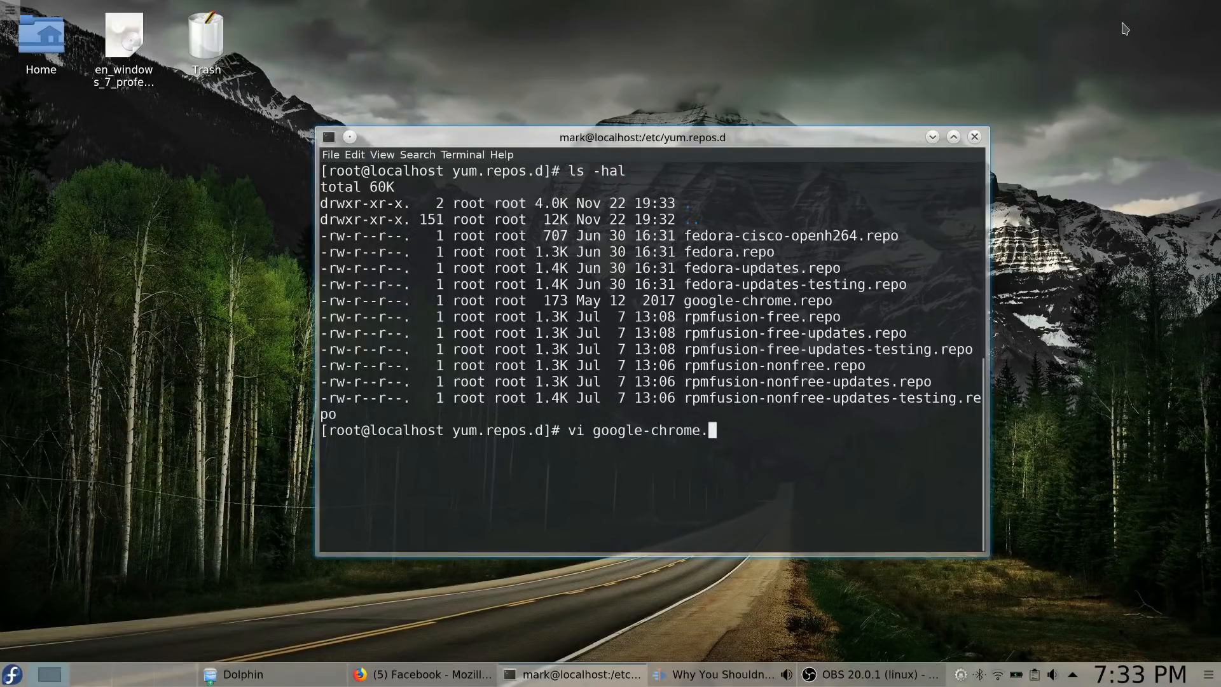
{"action": "key", "text": "Return"}
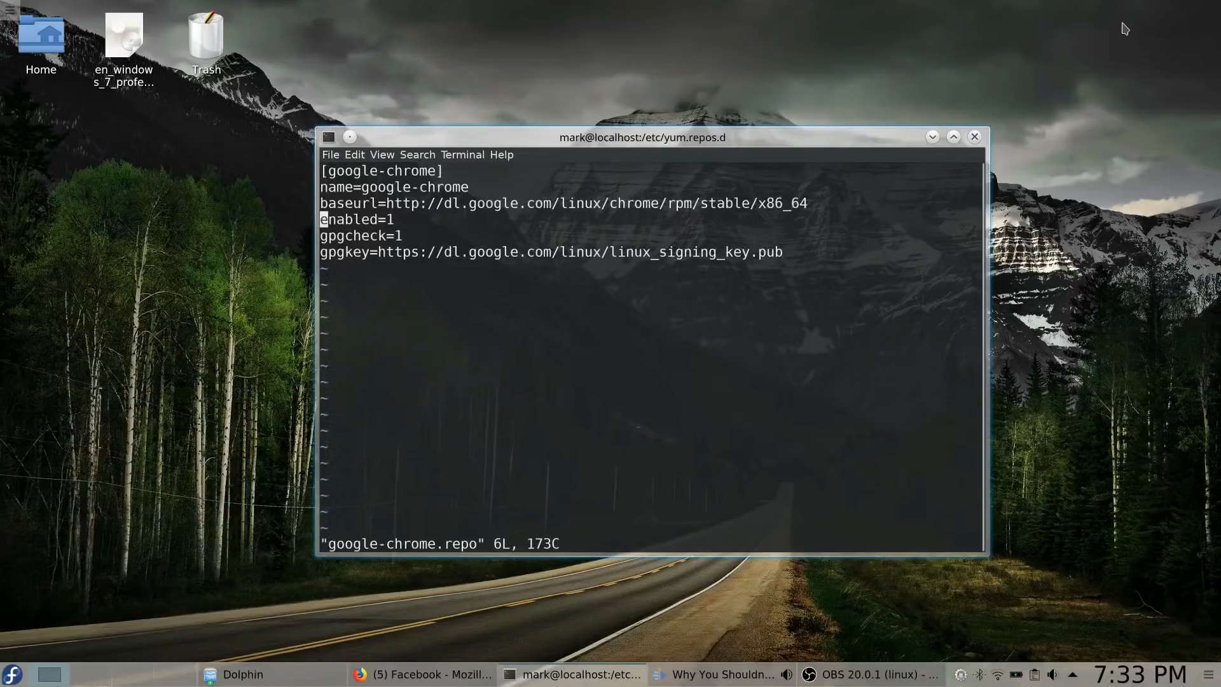
{"action": "key", "text": "i"}
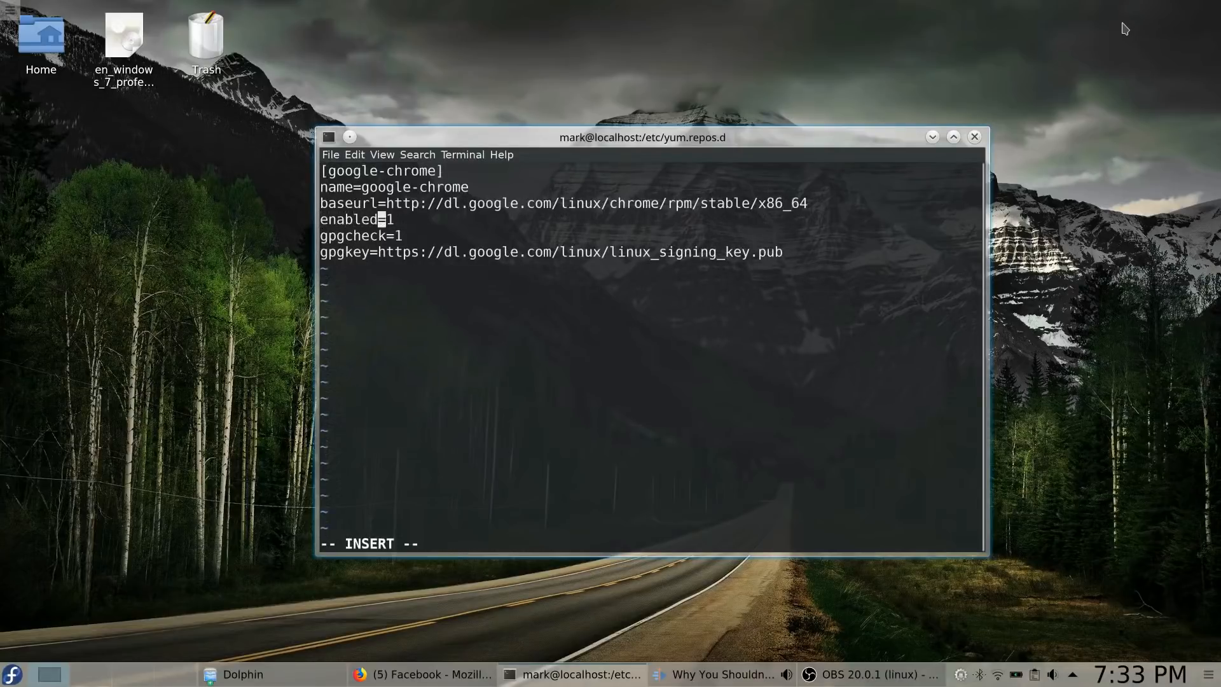
{"action": "type", "text": "o"}
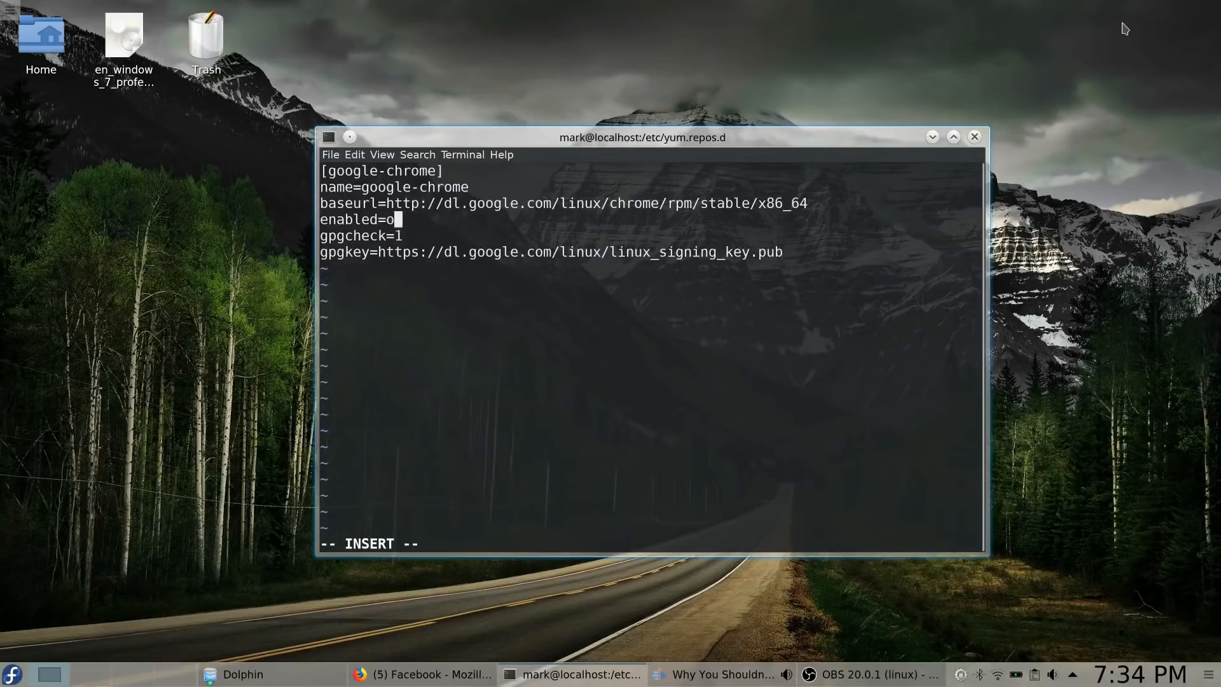
{"action": "key", "text": "Escape"}
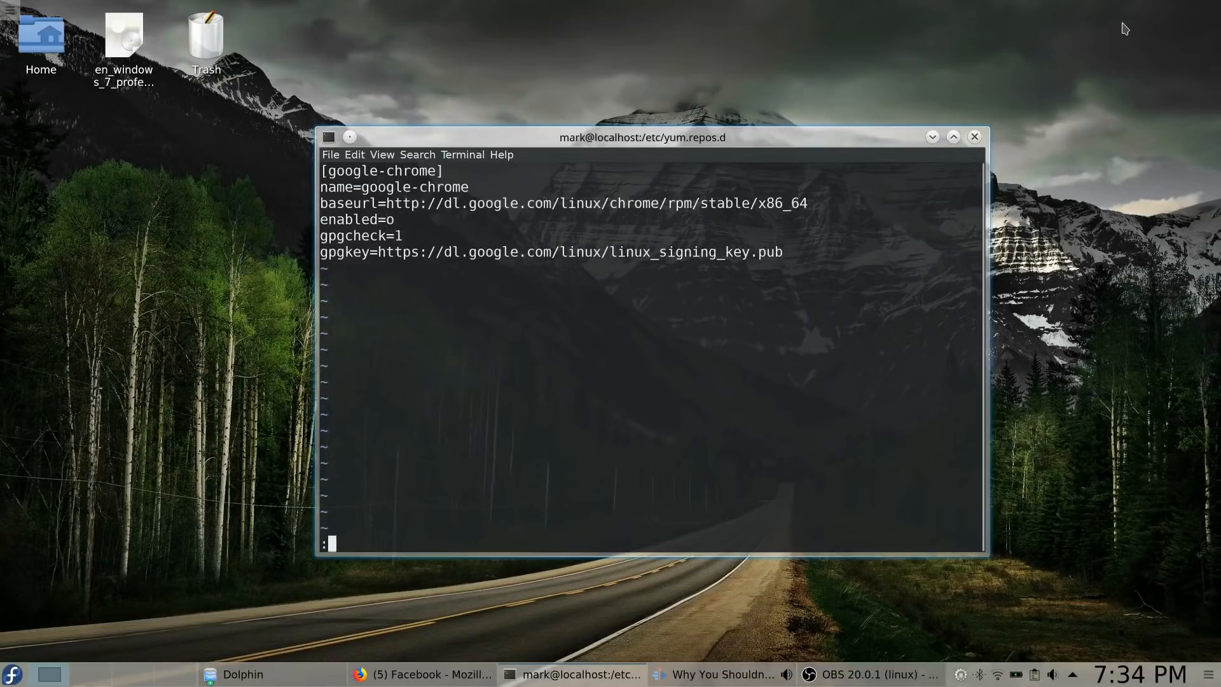
{"action": "type", "text": ":wq"}
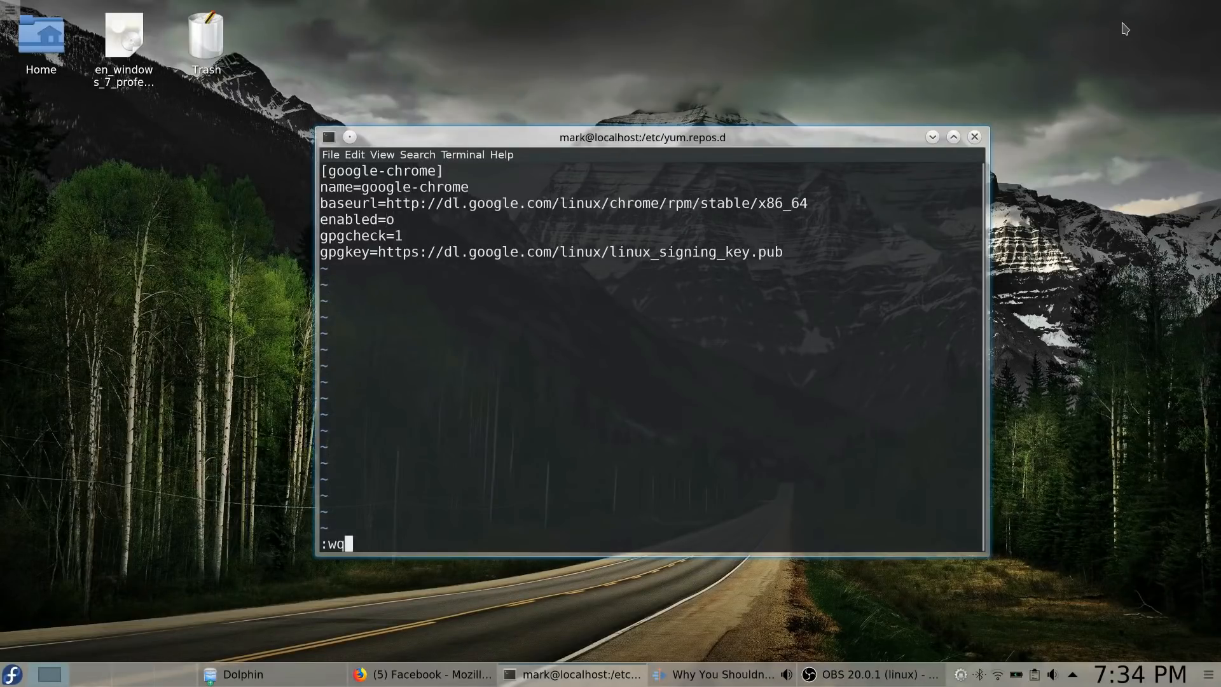
{"action": "key", "text": "Return"}
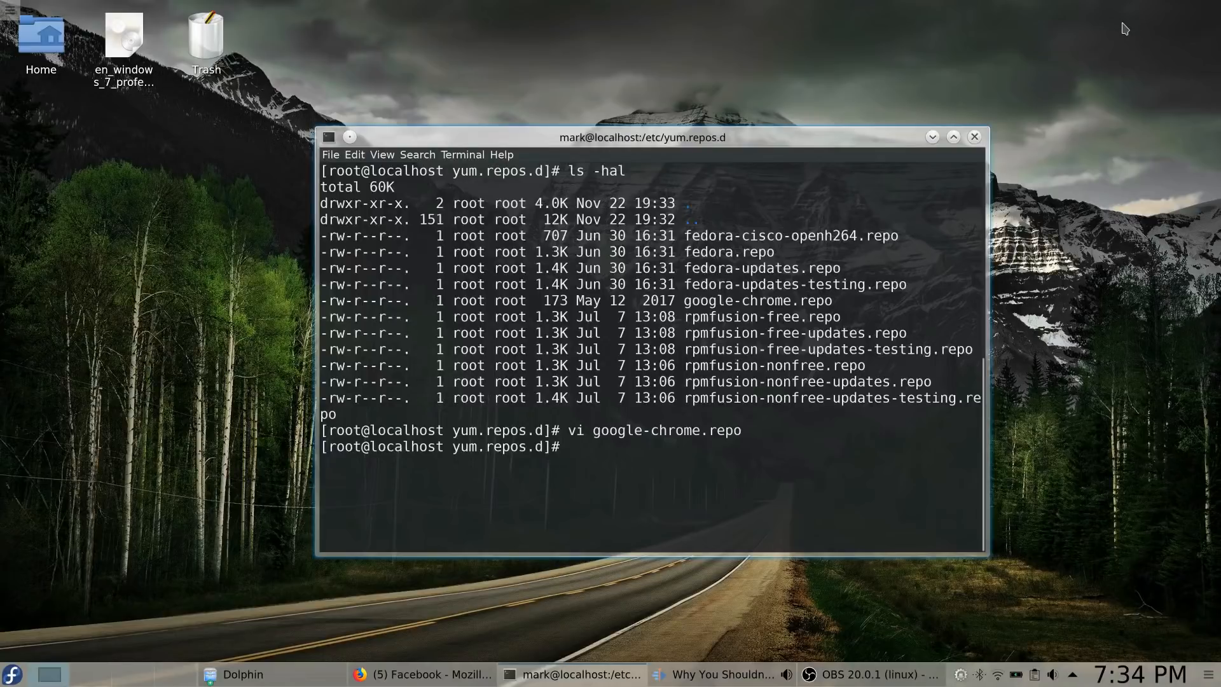
- Reopen google-chrome.repo, change gpgcheck to 0, and save with :wq
{"action": "type", "text": "vi google"}
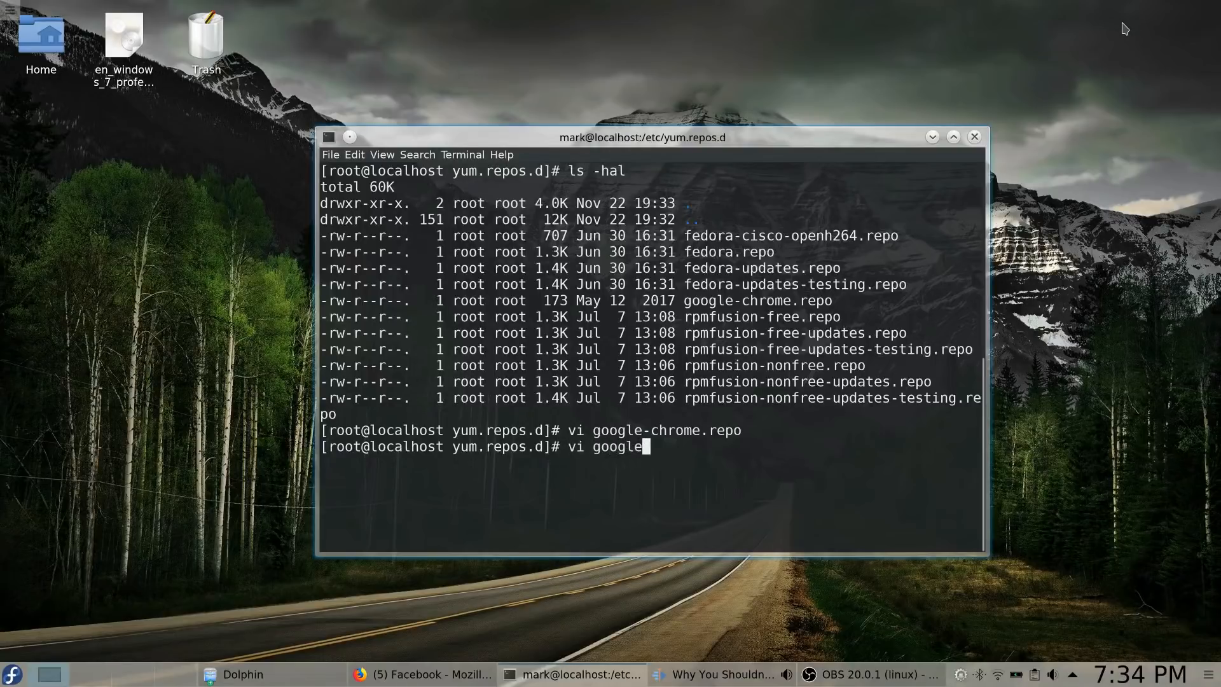
{"action": "type", "text": "-chrome.rep"}
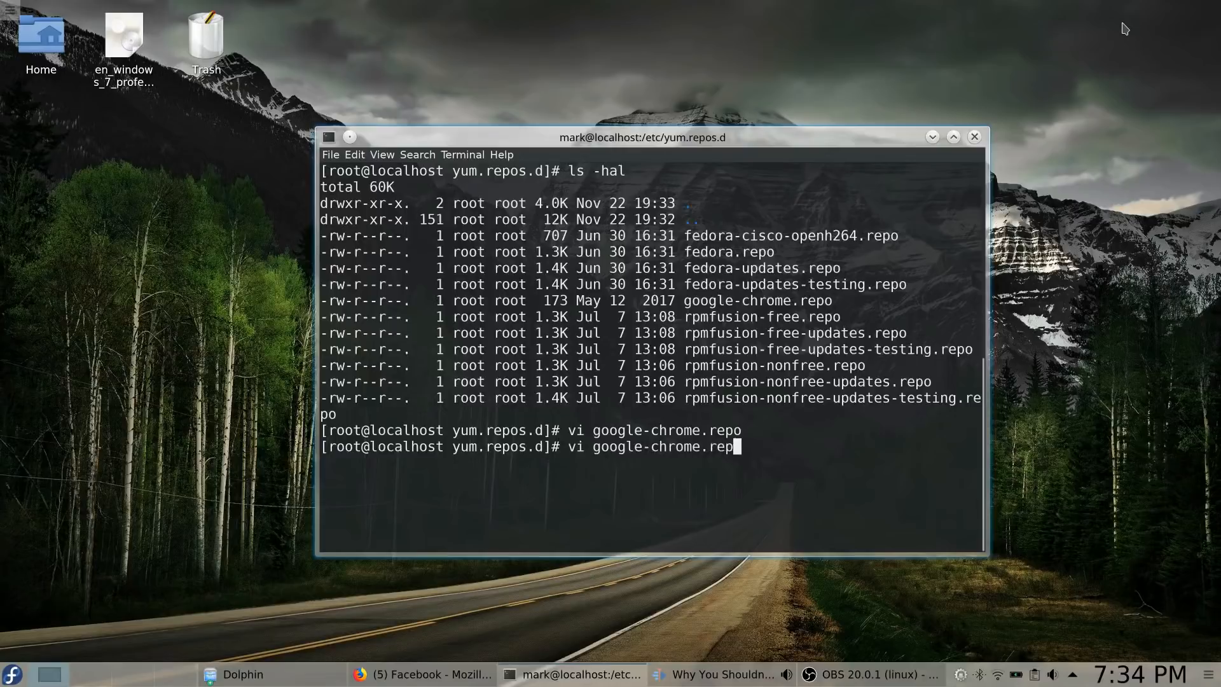
{"action": "key", "text": "Return"}
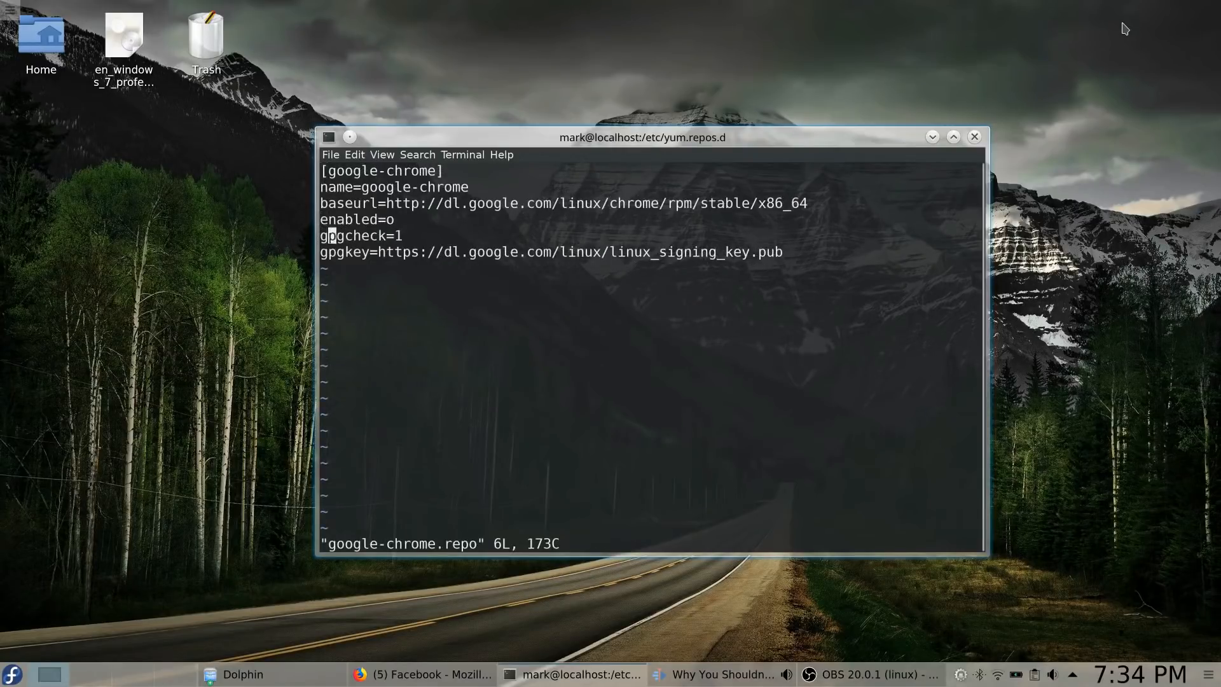
{"action": "key", "text": "i"}
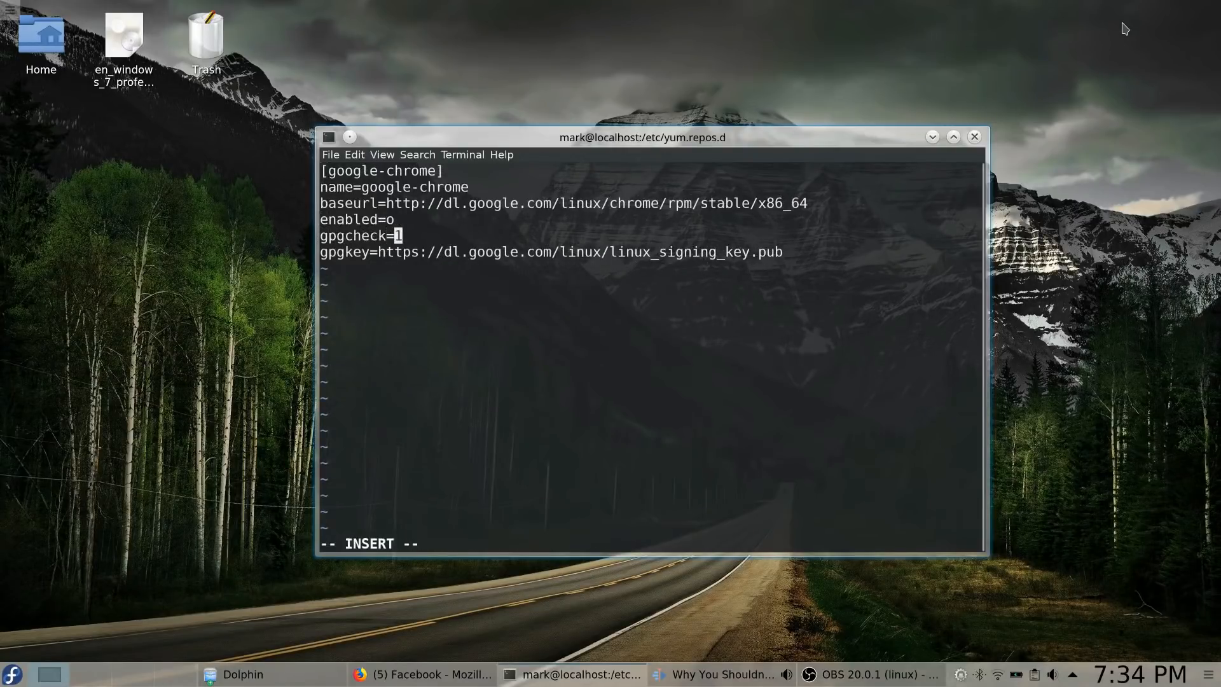
{"action": "key", "text": "BackSpace"}
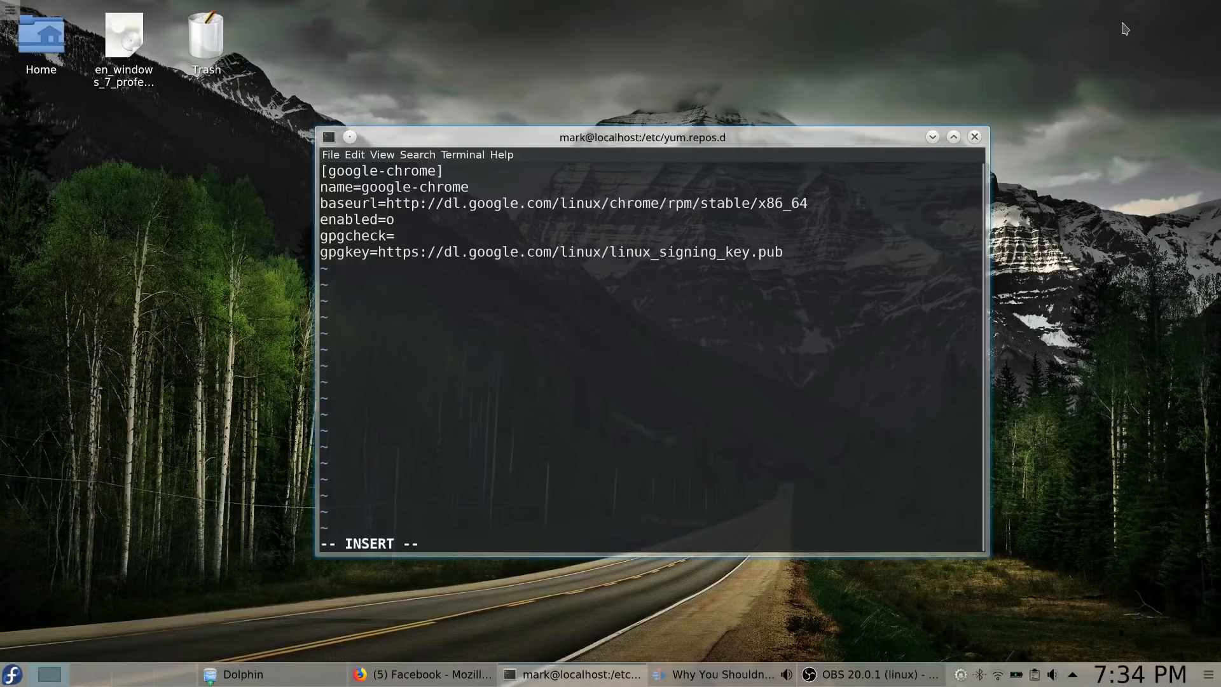
{"action": "type", "text": "0"}
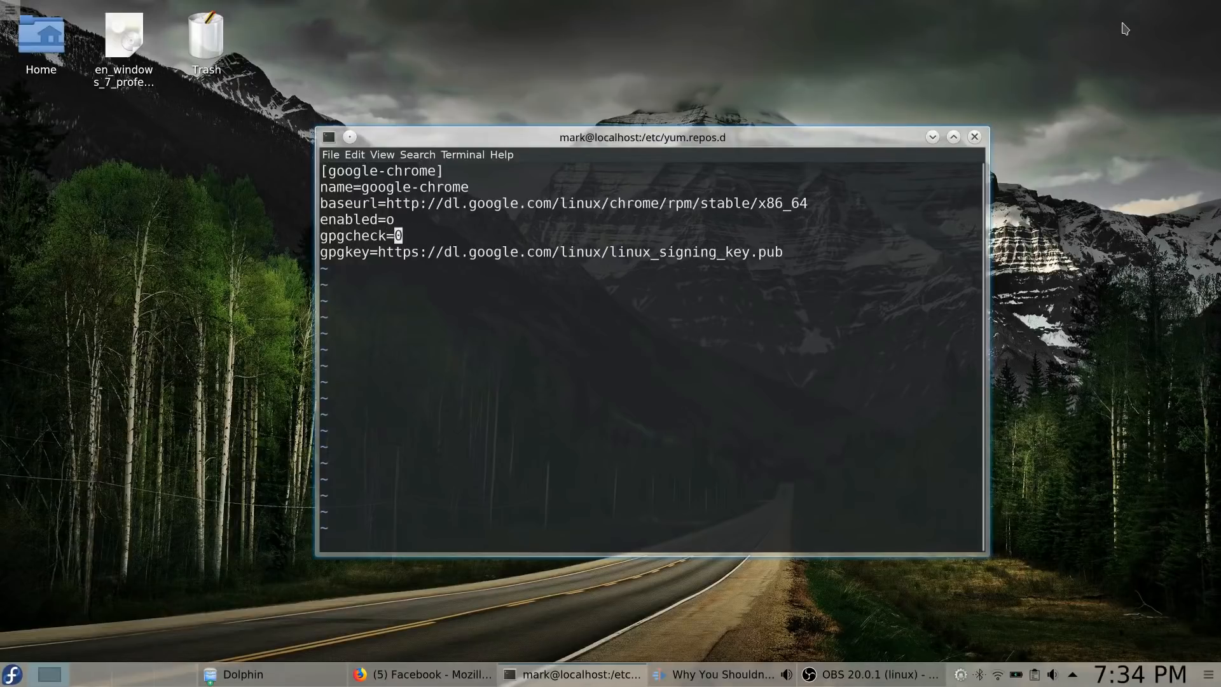
{"action": "type", "text": ":wq"}
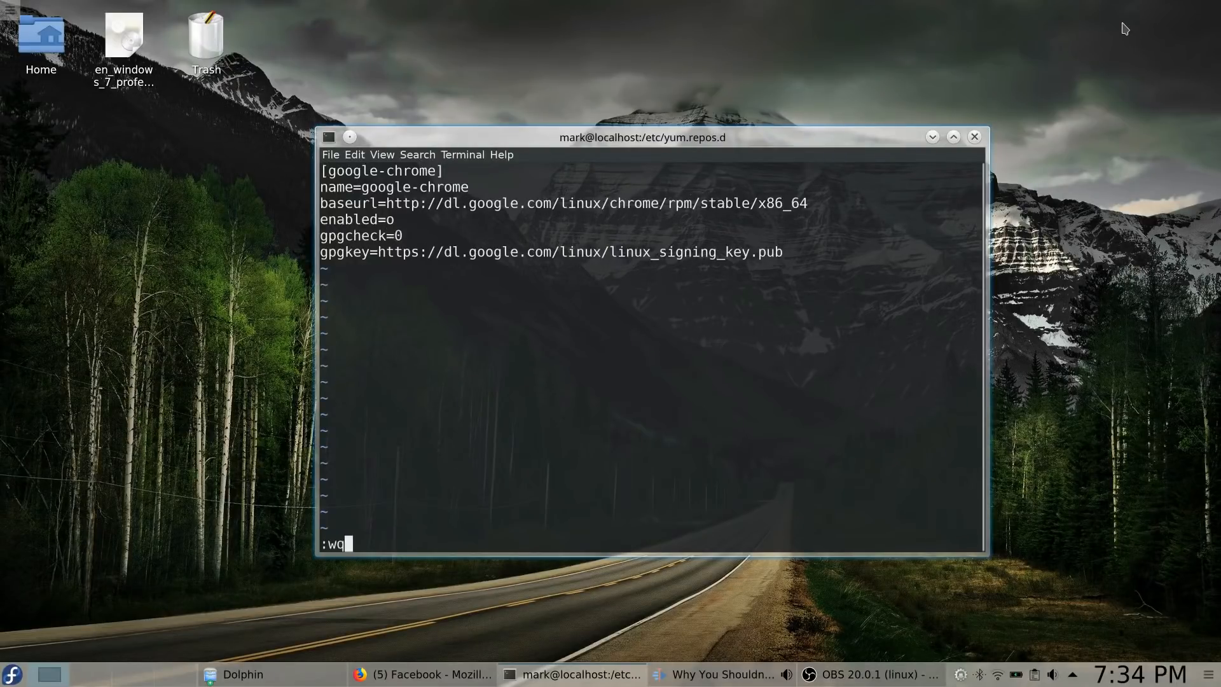
{"action": "key", "text": "Return"}
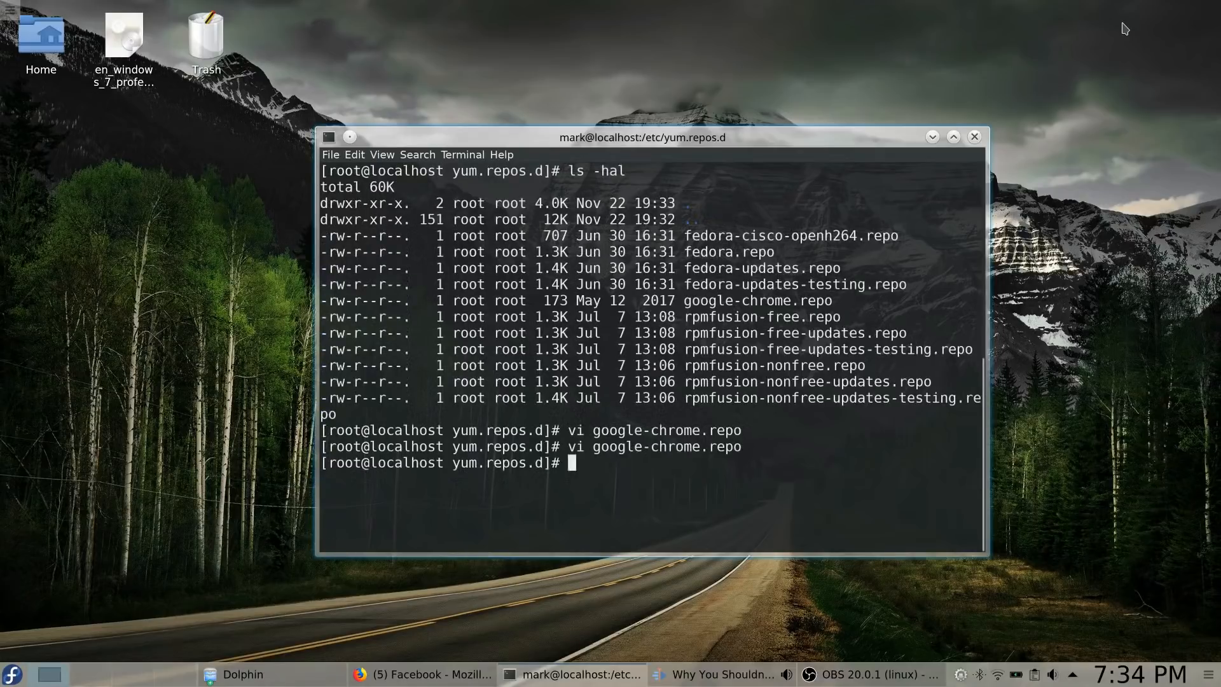
- Run dnf update in Konsole, then hide the terminal to reveal the desktop
{"action": "type", "text": "dnf update"}
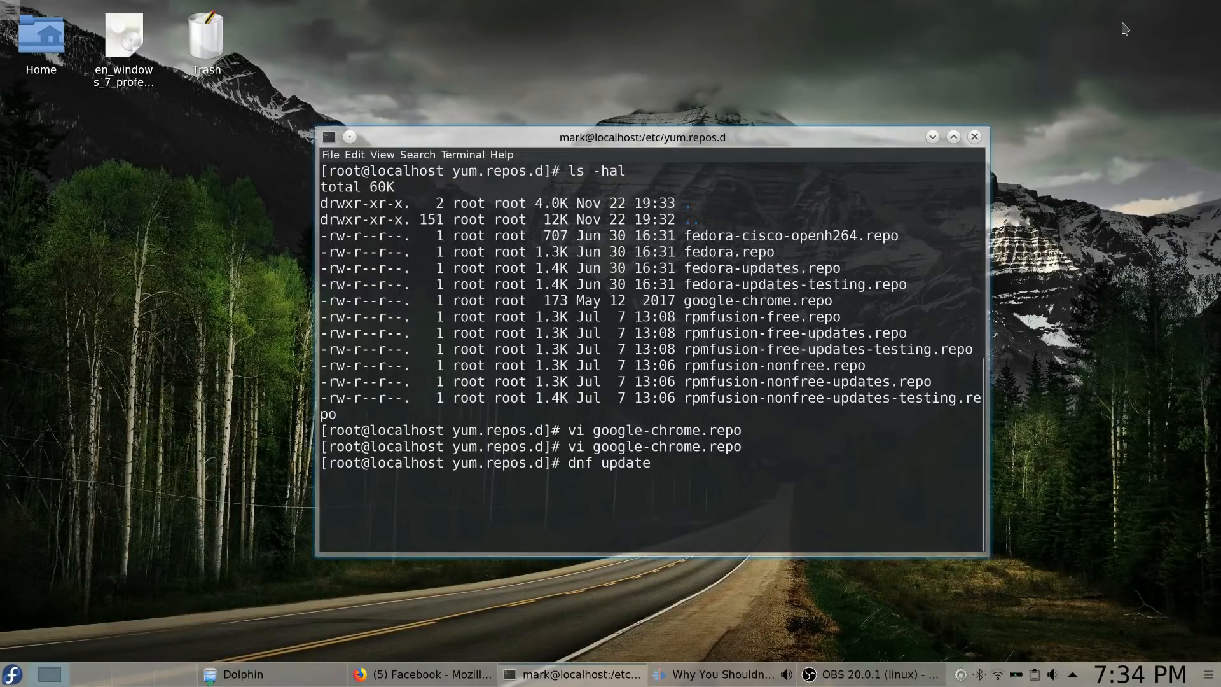
{"action": "key", "text": "Return"}
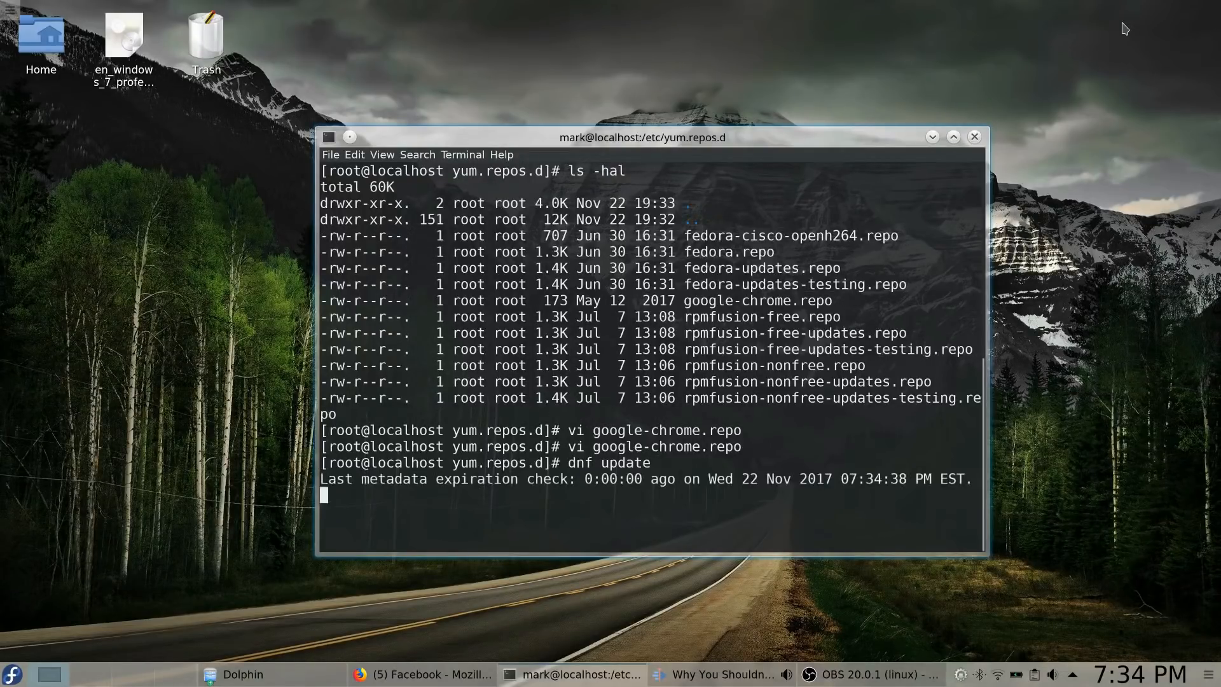
{"action": "left_click", "coordinate": [10, 674]}
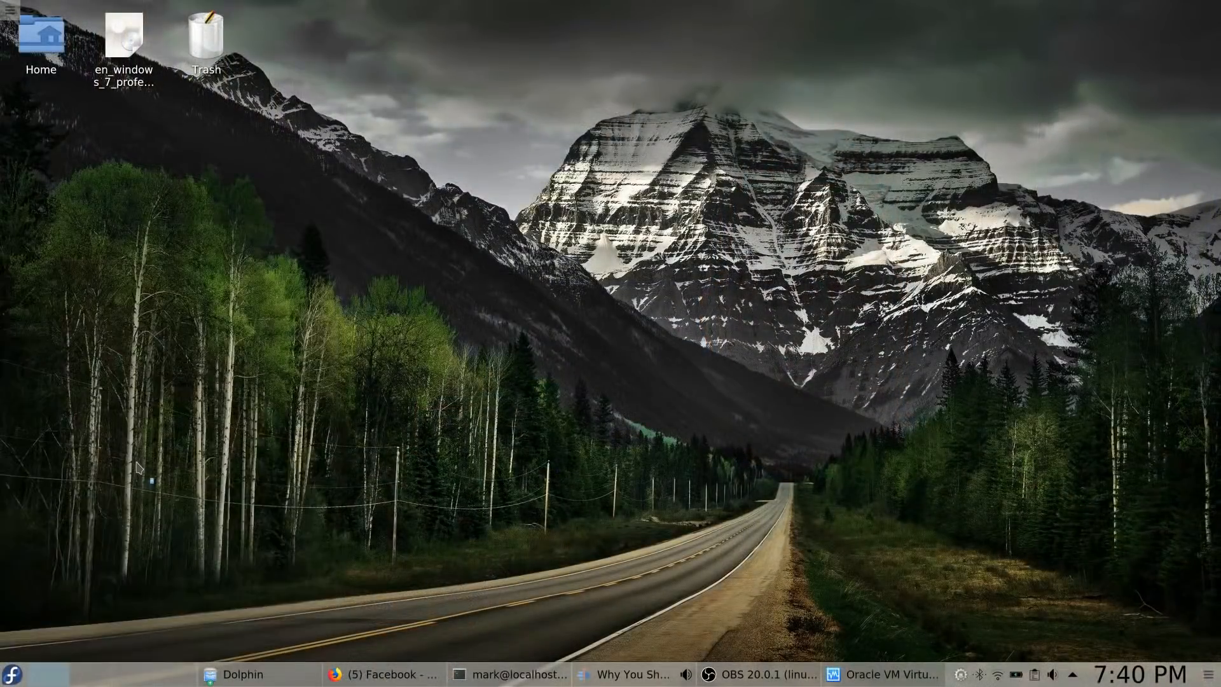
- Select Ubuntu 17.04 in VirtualBox Manager and start the virtual machine
{"action": "left_click", "coordinate": [878, 674]}
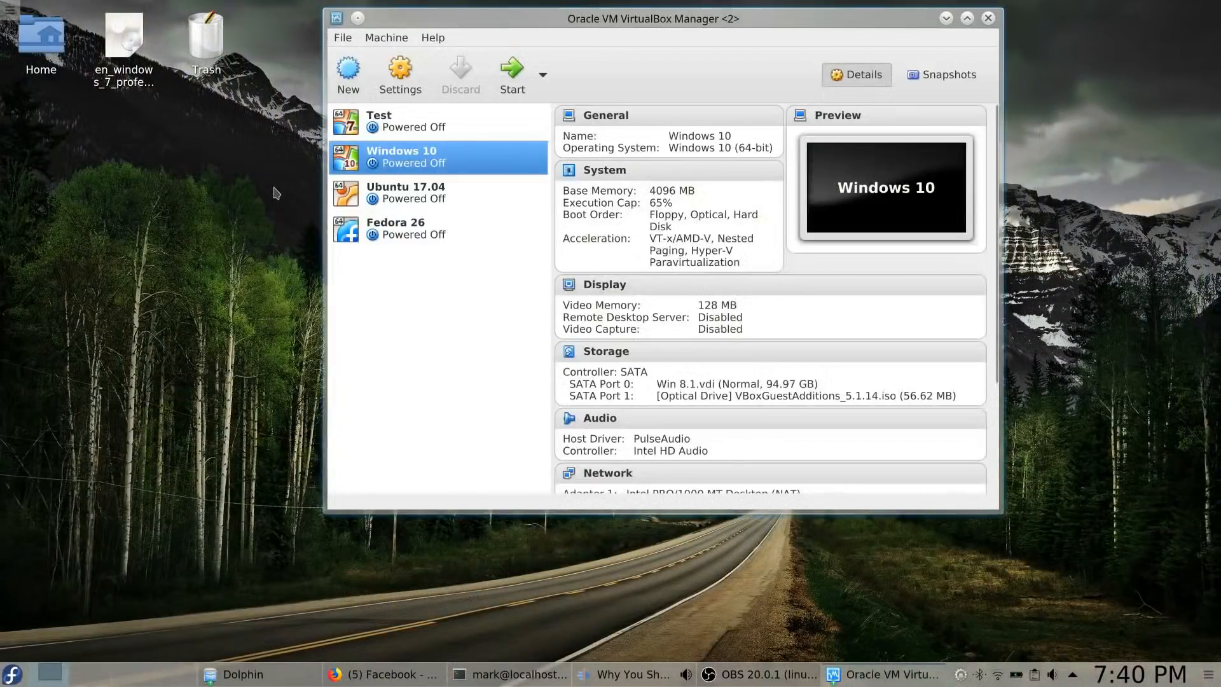
{"action": "left_click", "coordinate": [405, 192]}
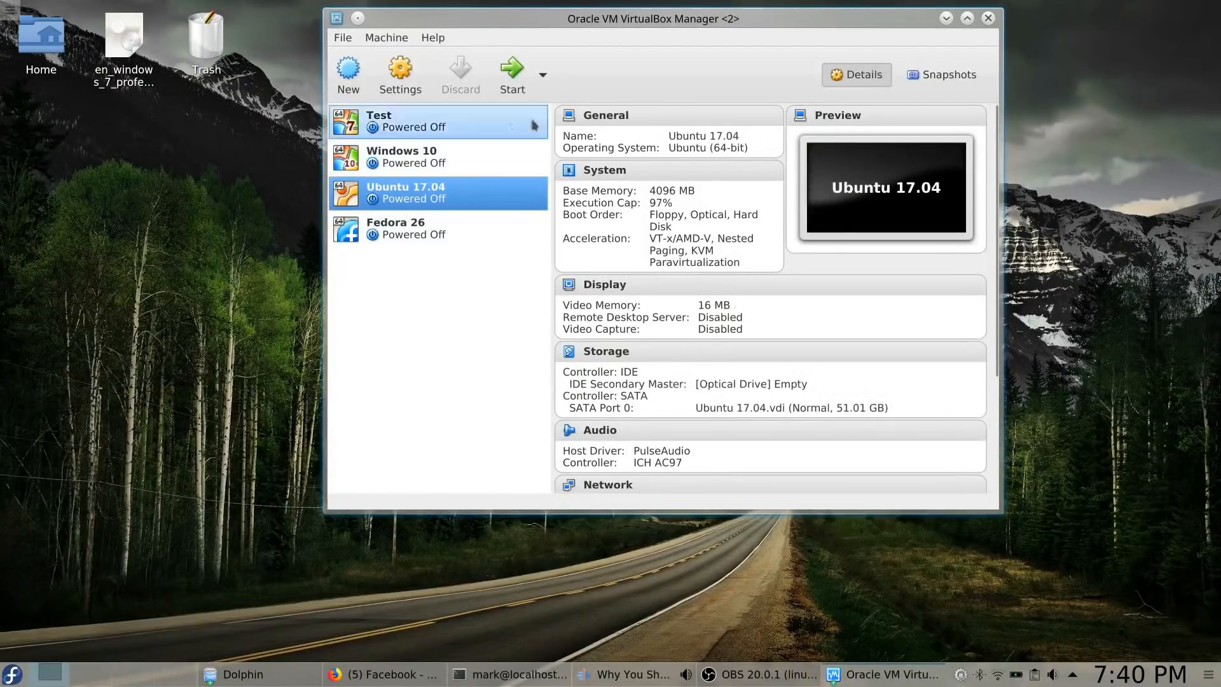
{"action": "left_click", "coordinate": [512, 73]}
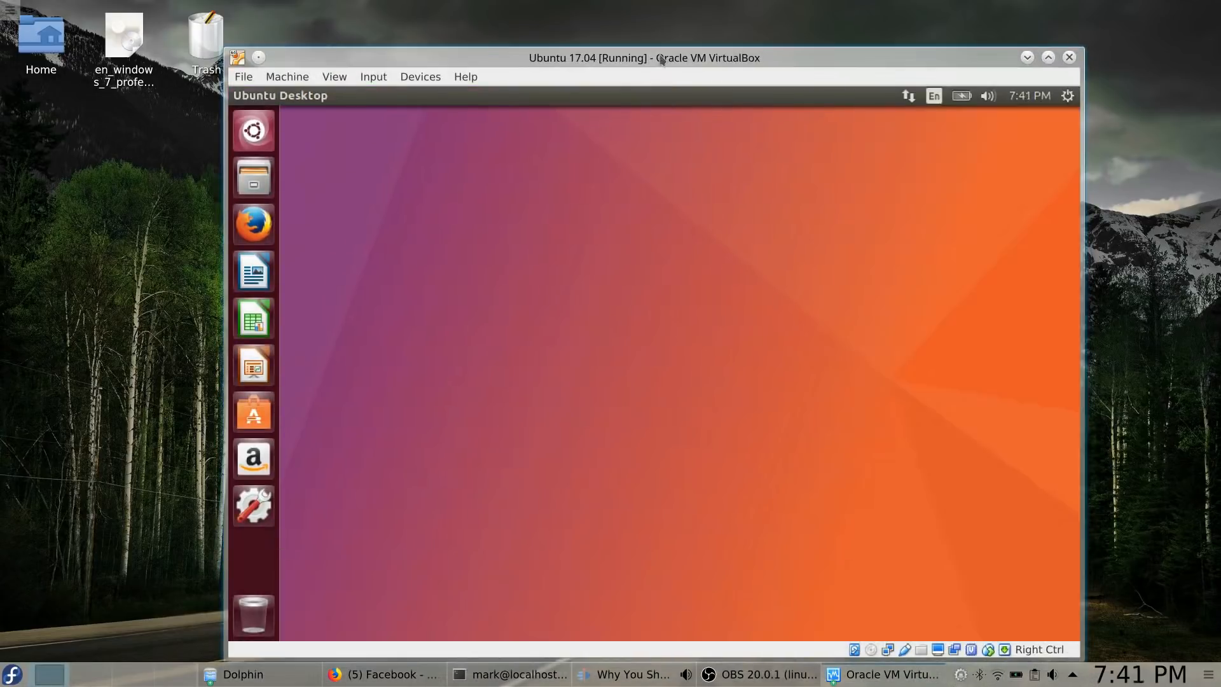
- Drag the Ubuntu 17.04 VM window to a new position on the desktop
{"action": "left_click_drag", "start_coordinate": [643, 58], "coordinate": [622, 45]}
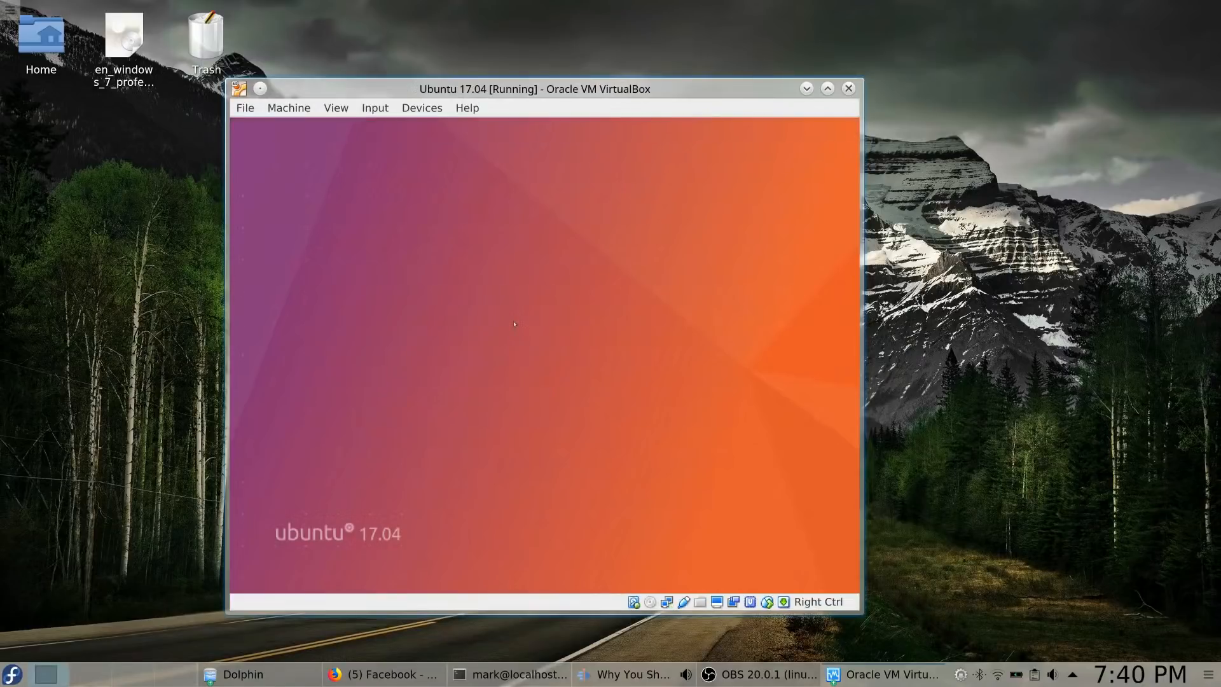
{"action": "mouse_move", "coordinate": [919, 55]}
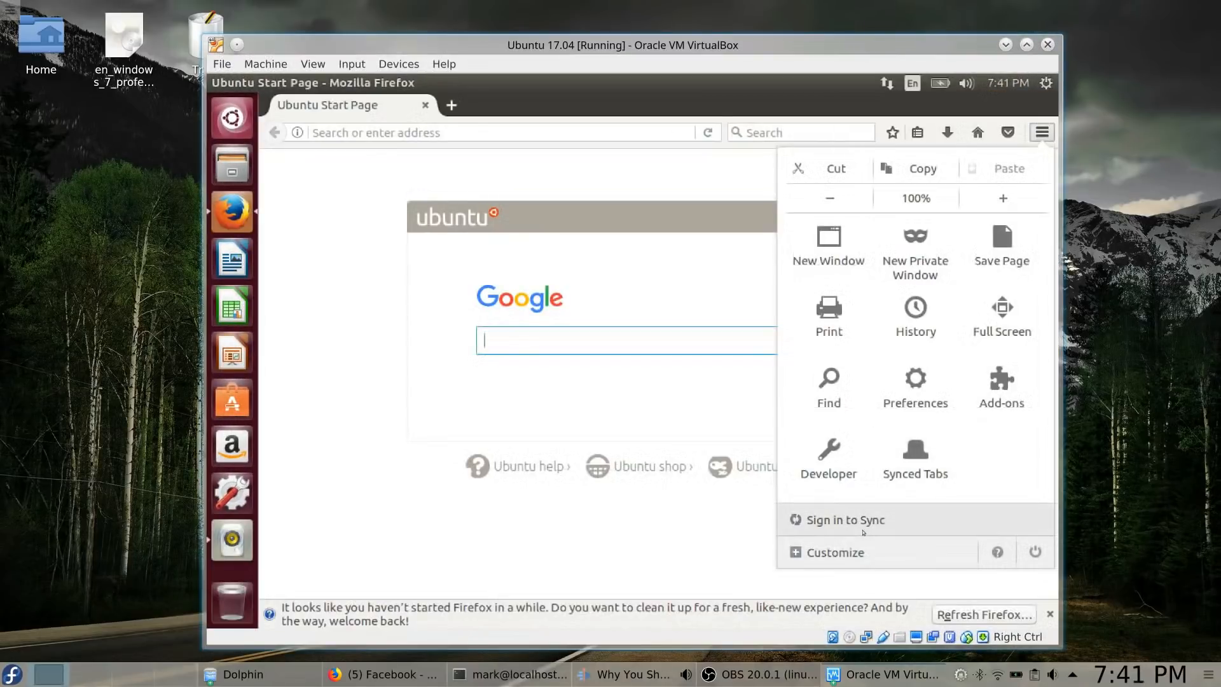
{"action": "mouse_move", "coordinate": [844, 519]}
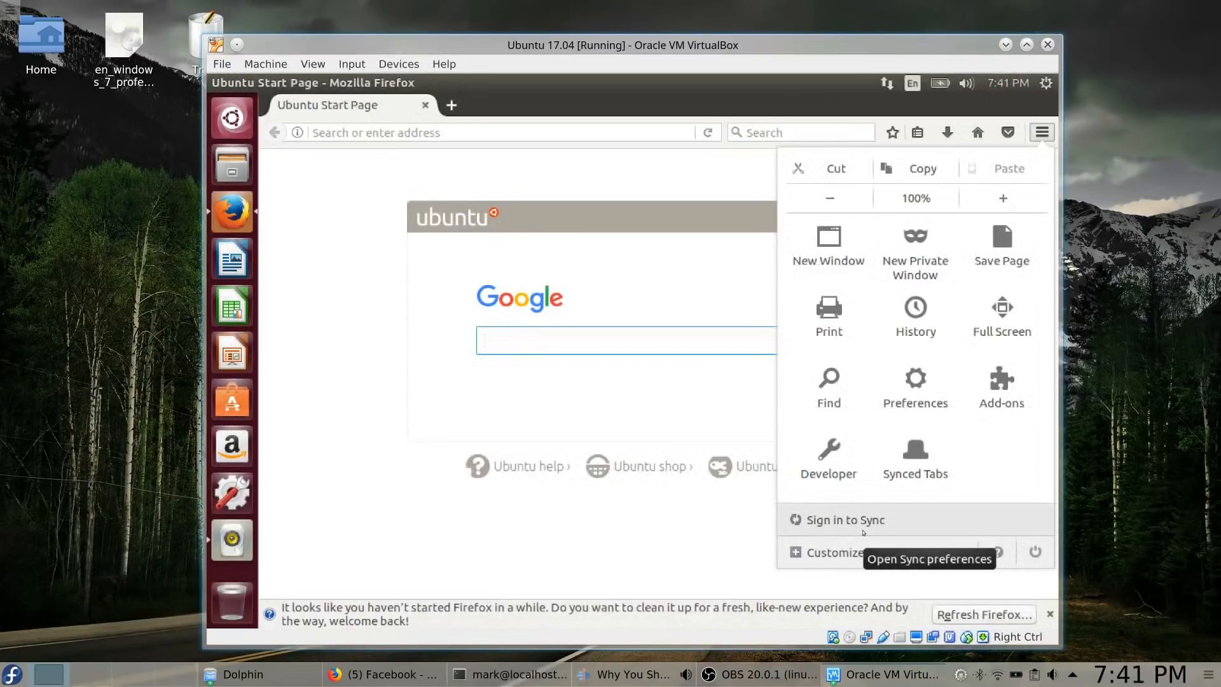
- View Firefox's About dialog to confirm version 52.0.1 (64-bit), then close it
{"action": "left_click", "coordinate": [998, 552]}
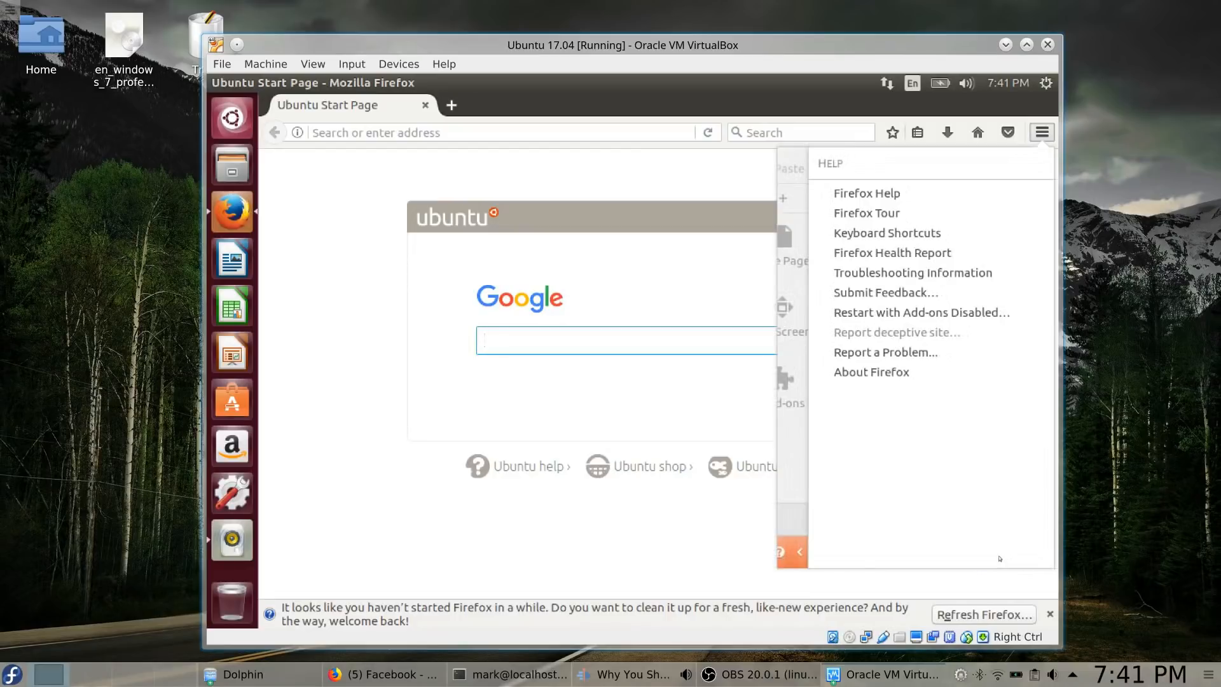
{"action": "mouse_move", "coordinate": [871, 372]}
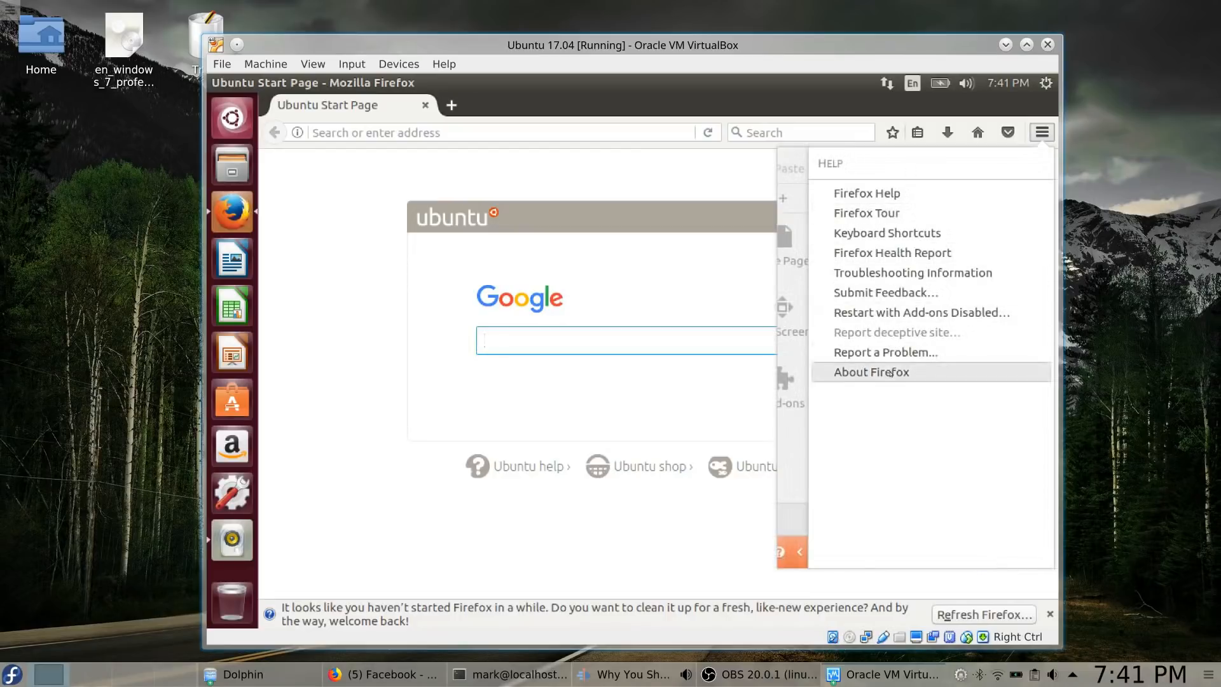
{"action": "left_click", "coordinate": [871, 371]}
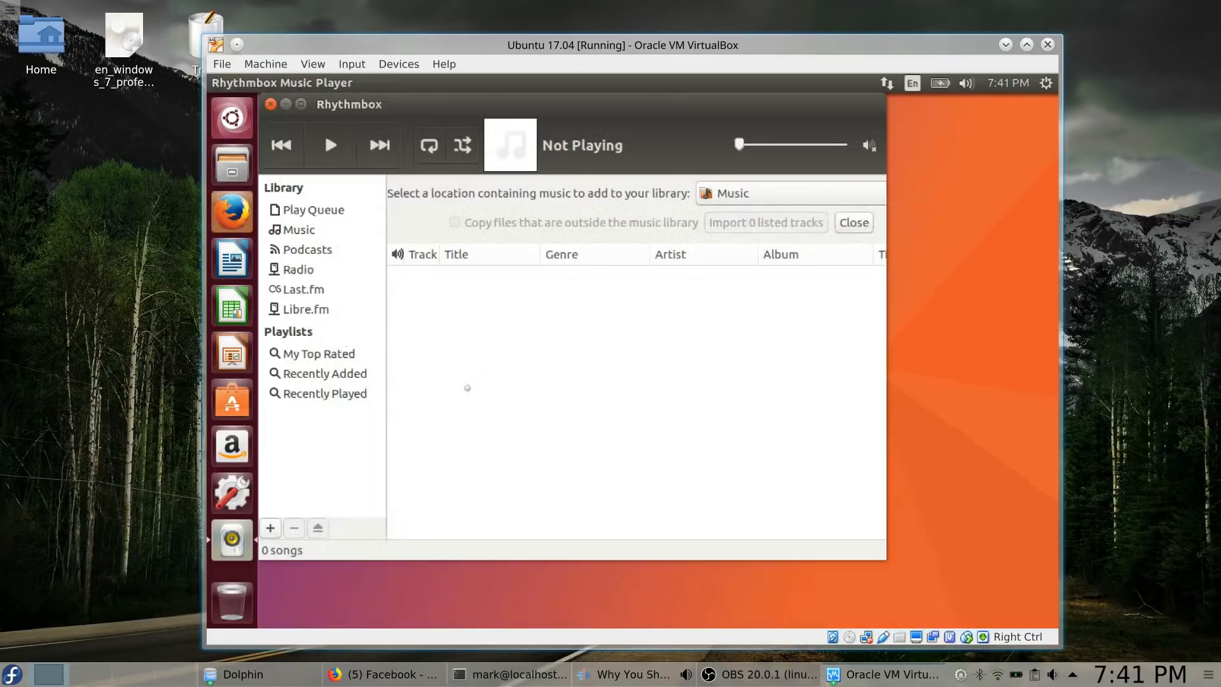
{"action": "left_click", "coordinate": [231, 212]}
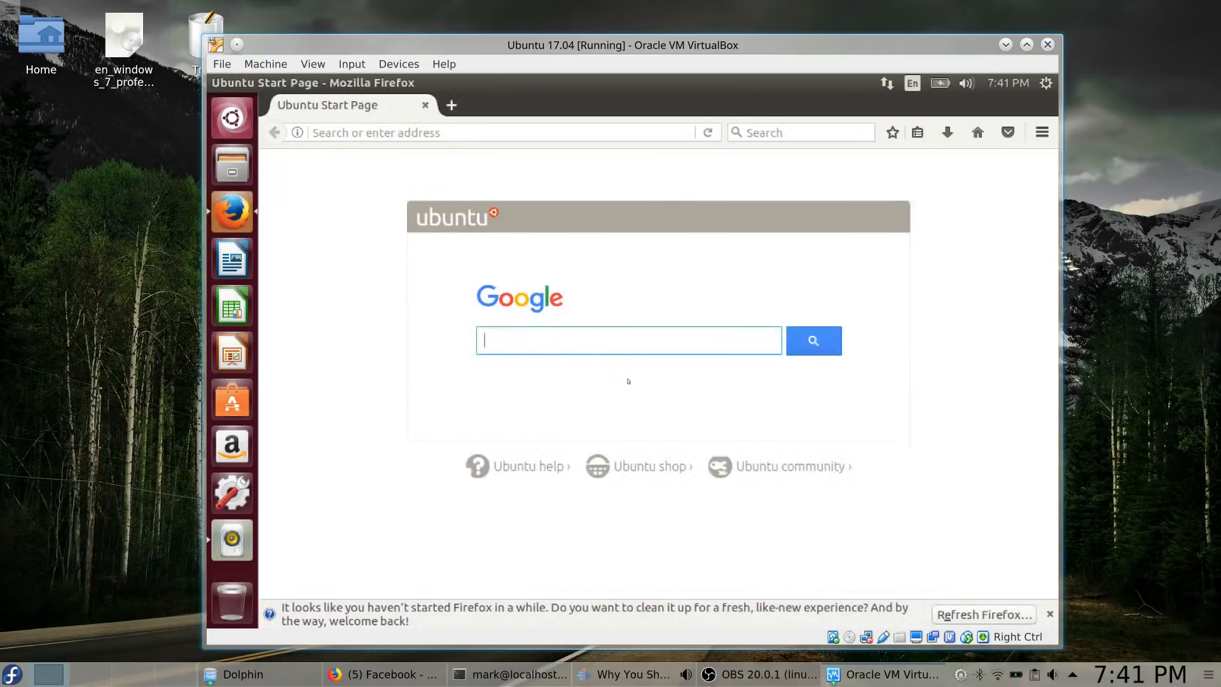
{"action": "left_click", "coordinate": [1041, 132]}
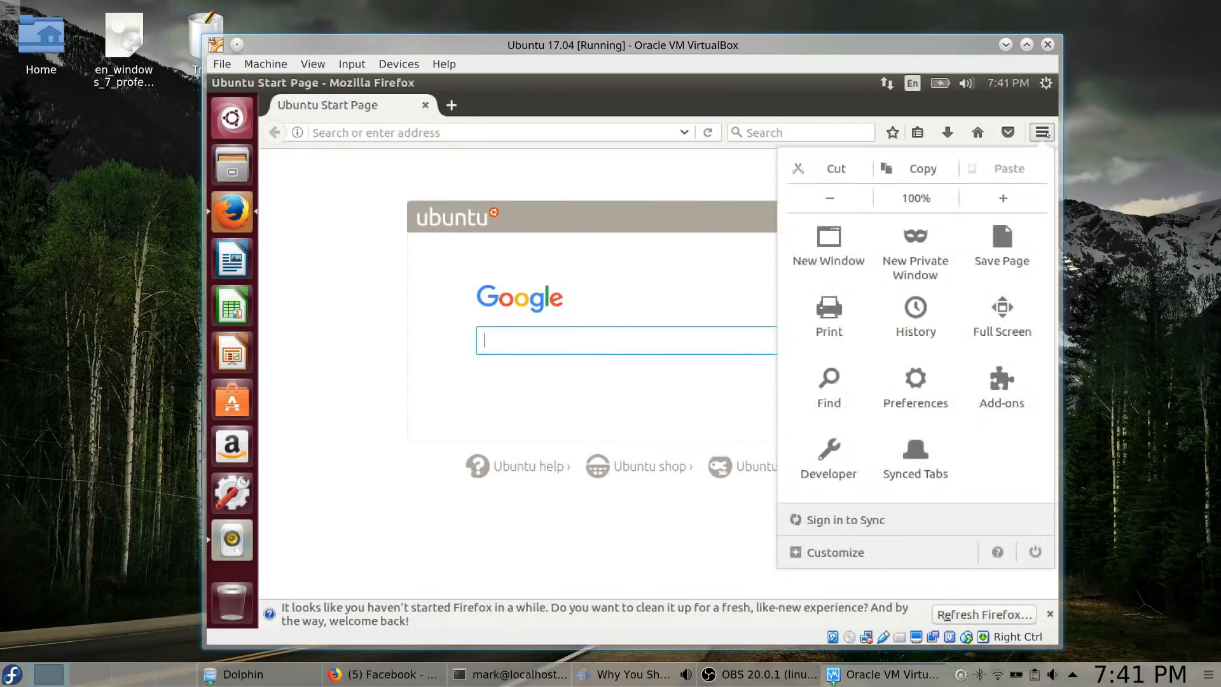
{"action": "mouse_move", "coordinate": [863, 531]}
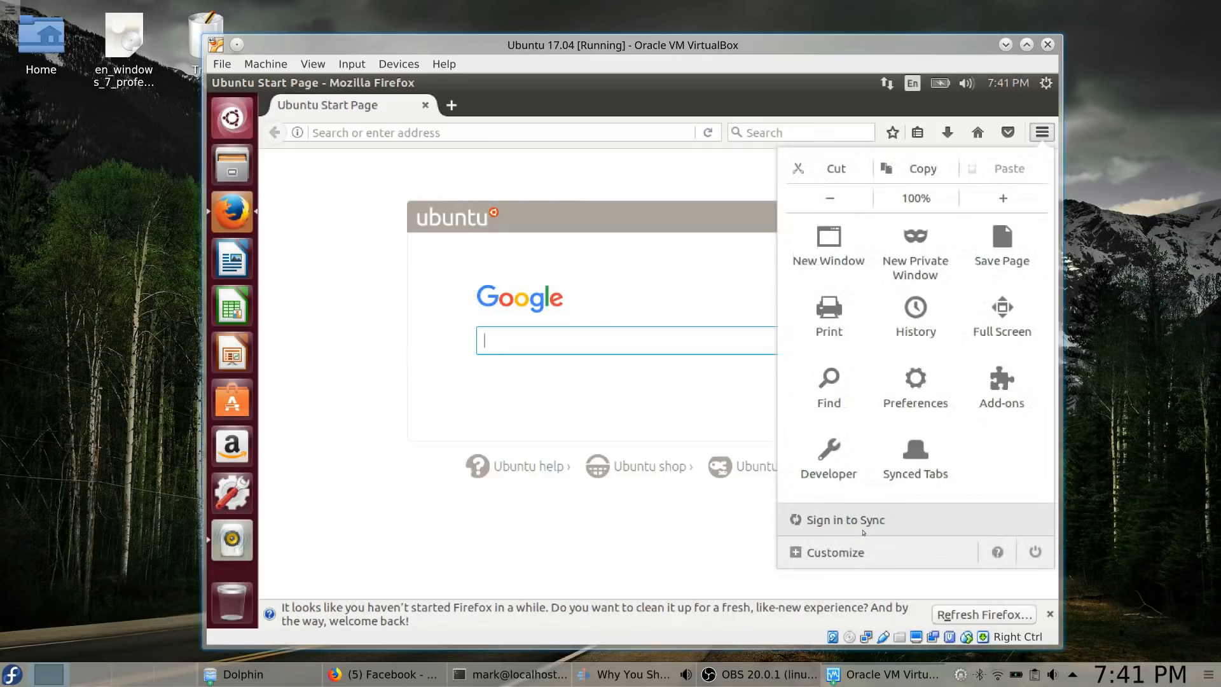
{"action": "mouse_move", "coordinate": [843, 519]}
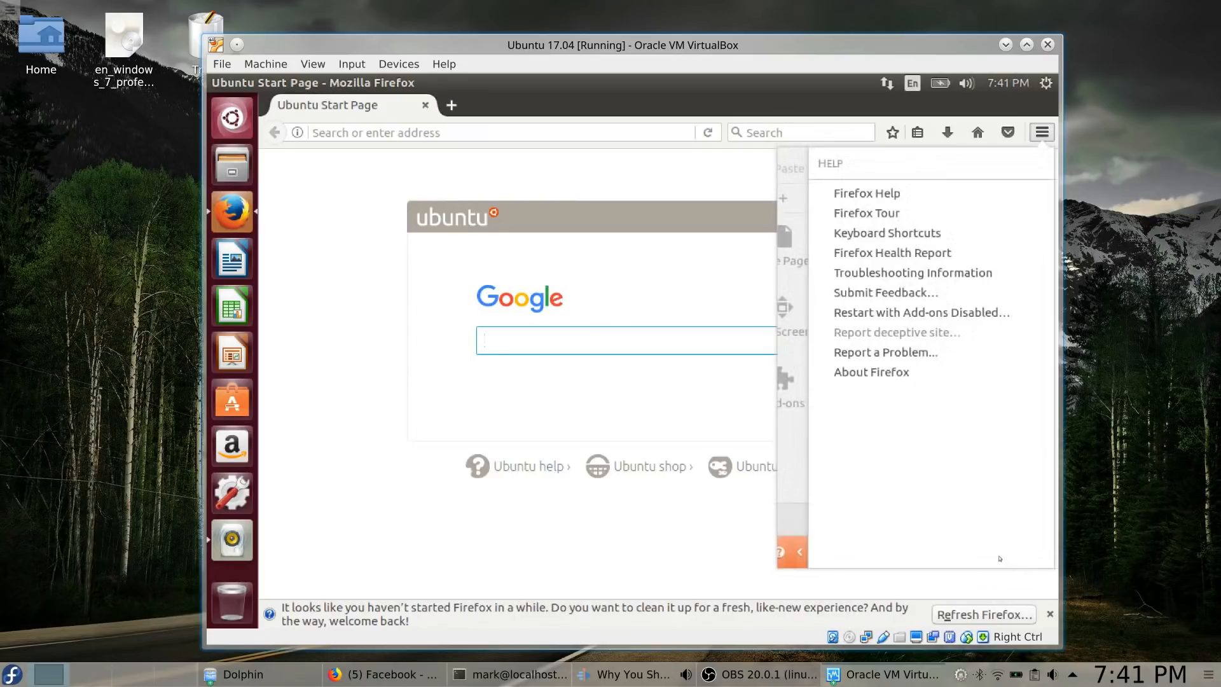
{"action": "mouse_move", "coordinate": [871, 372]}
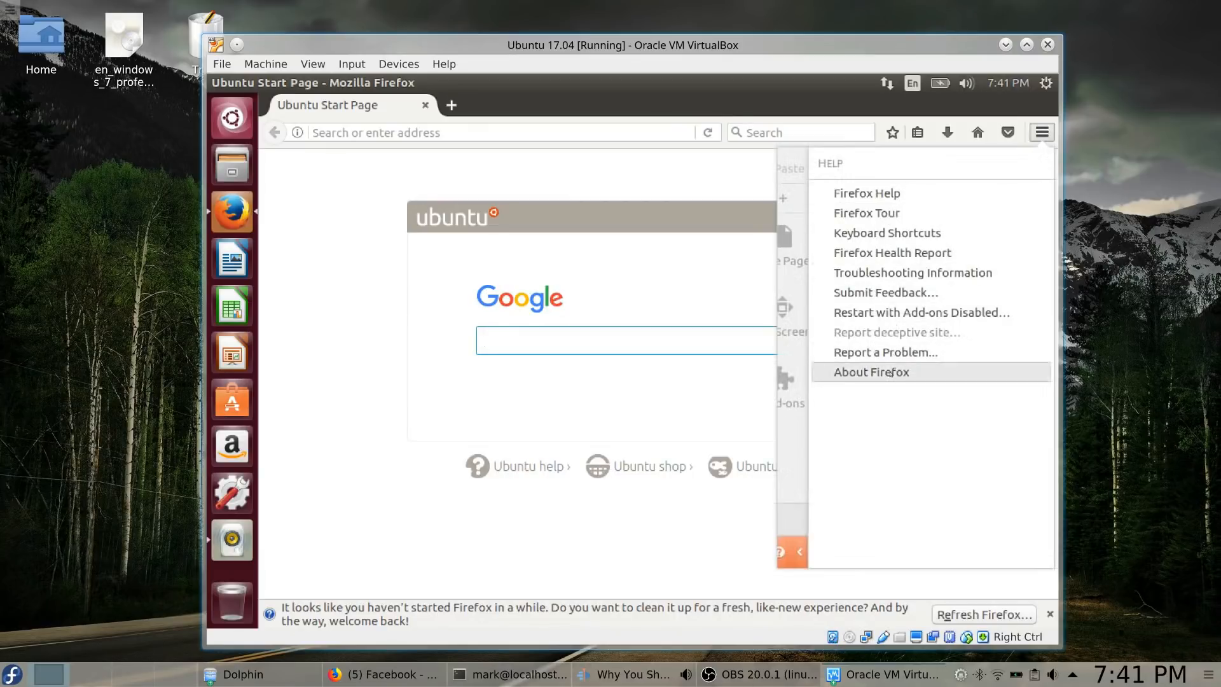
{"action": "left_click", "coordinate": [871, 372]}
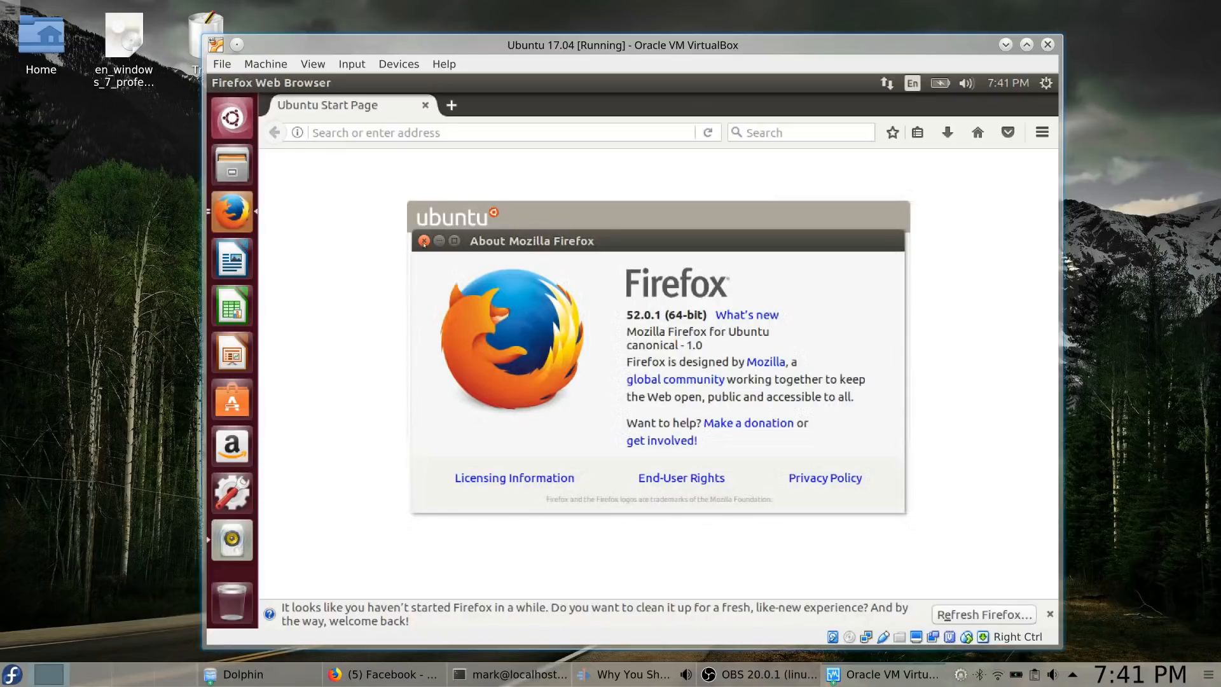
{"action": "left_click", "coordinate": [424, 241]}
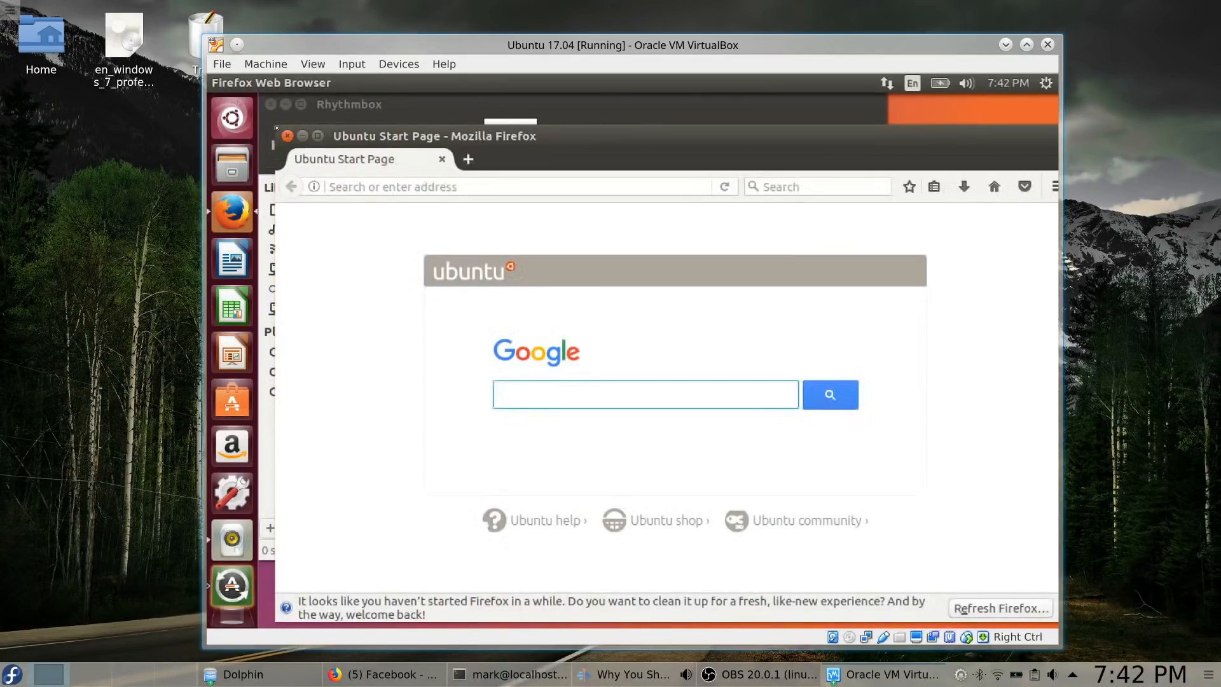
- Check the updated Firefox version from the browser's main menu
{"action": "left_click", "coordinate": [644, 394]}
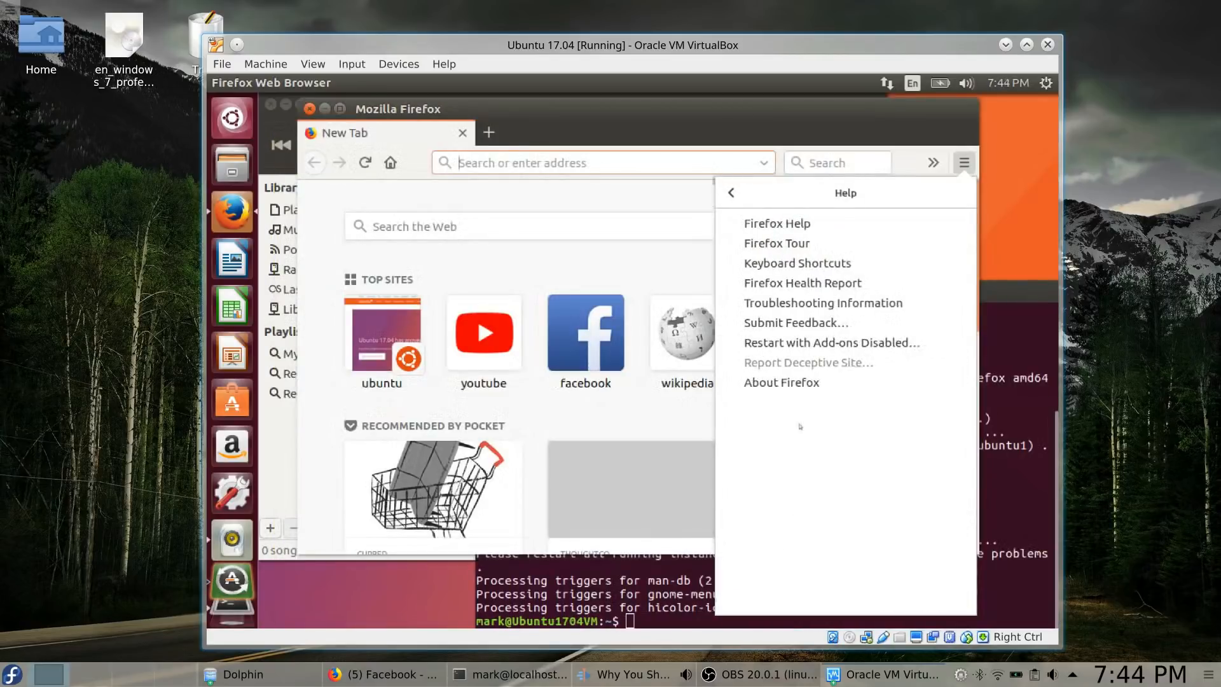
{"action": "left_click", "coordinate": [781, 382]}
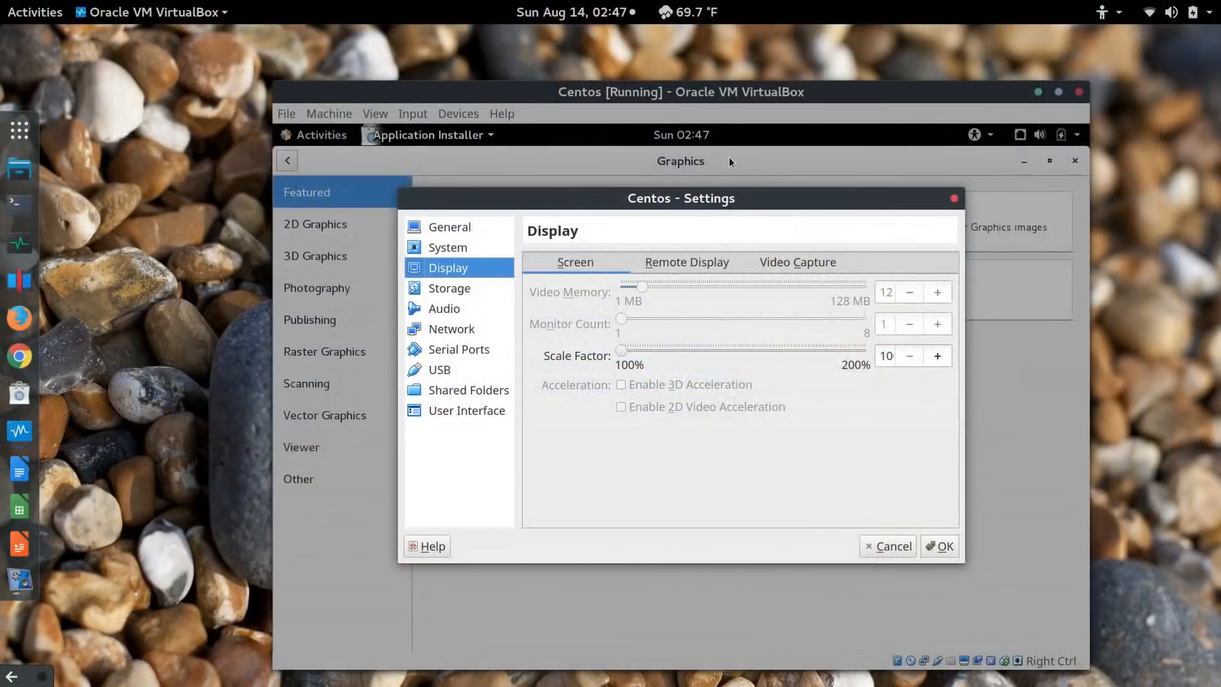
- Cancel the CentOS display settings and return to VirtualBox Manager
{"action": "left_click", "coordinate": [888, 545]}
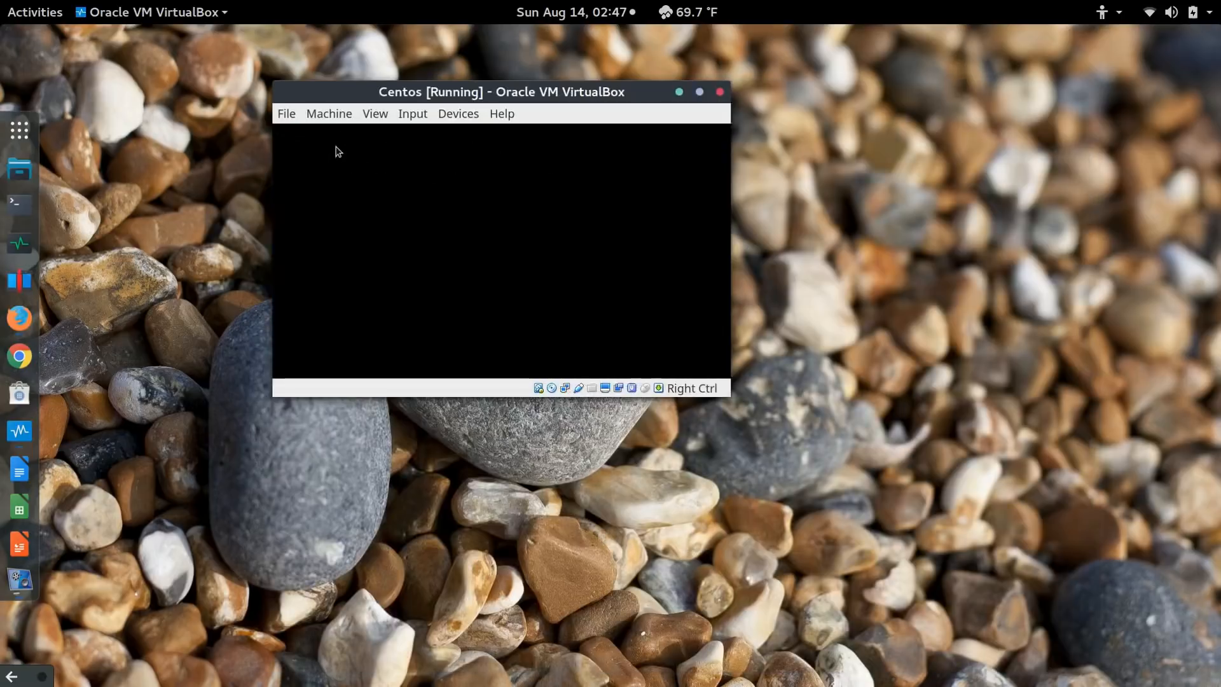
{"action": "mouse_move", "coordinate": [455, 98]}
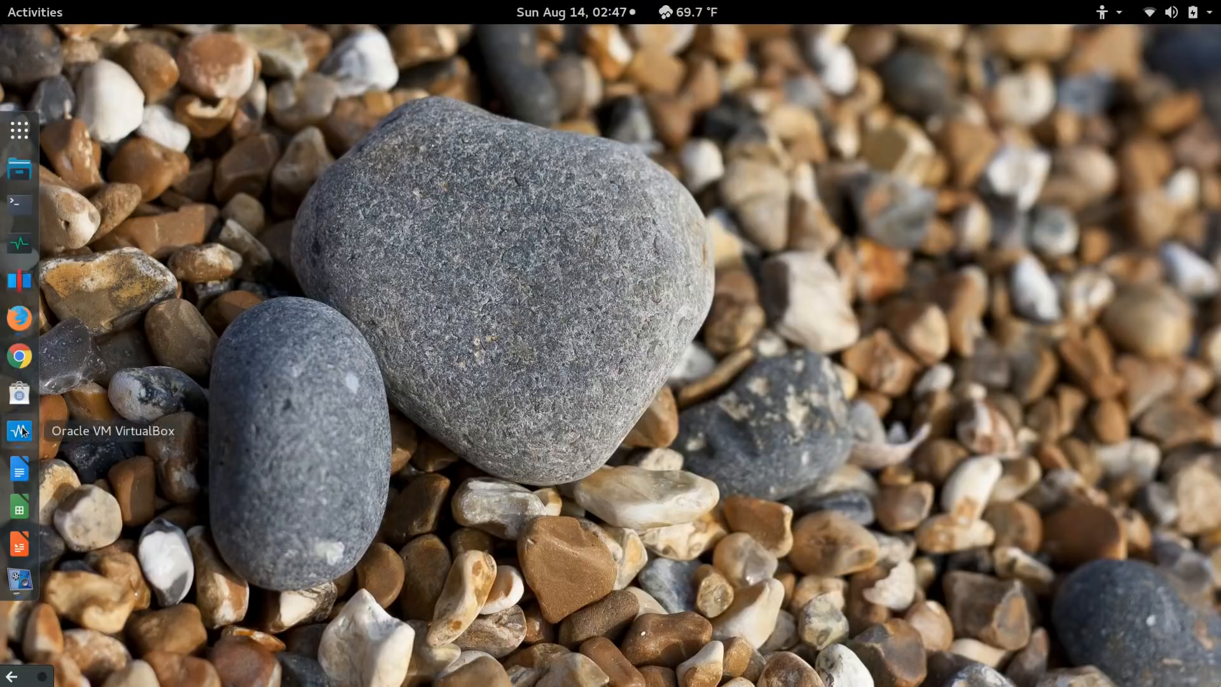
{"action": "left_click", "coordinate": [20, 431]}
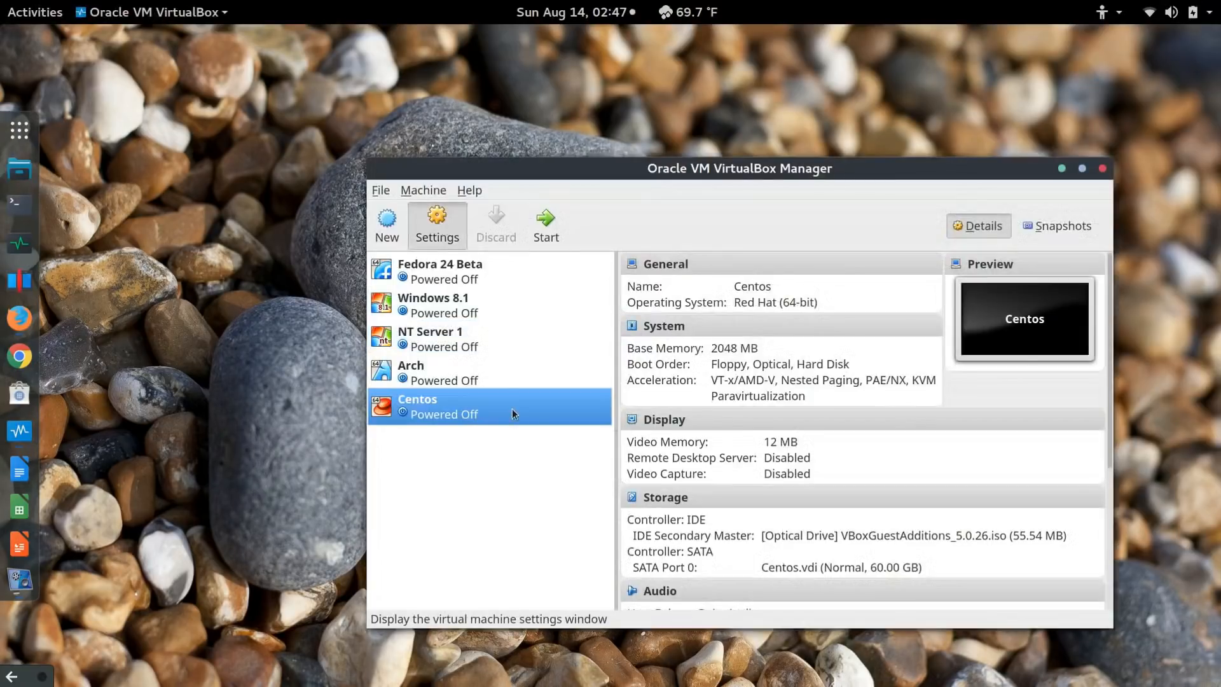
- In Centos settings under System > Processor, raise the processor count to 2
{"action": "left_click", "coordinate": [437, 225]}
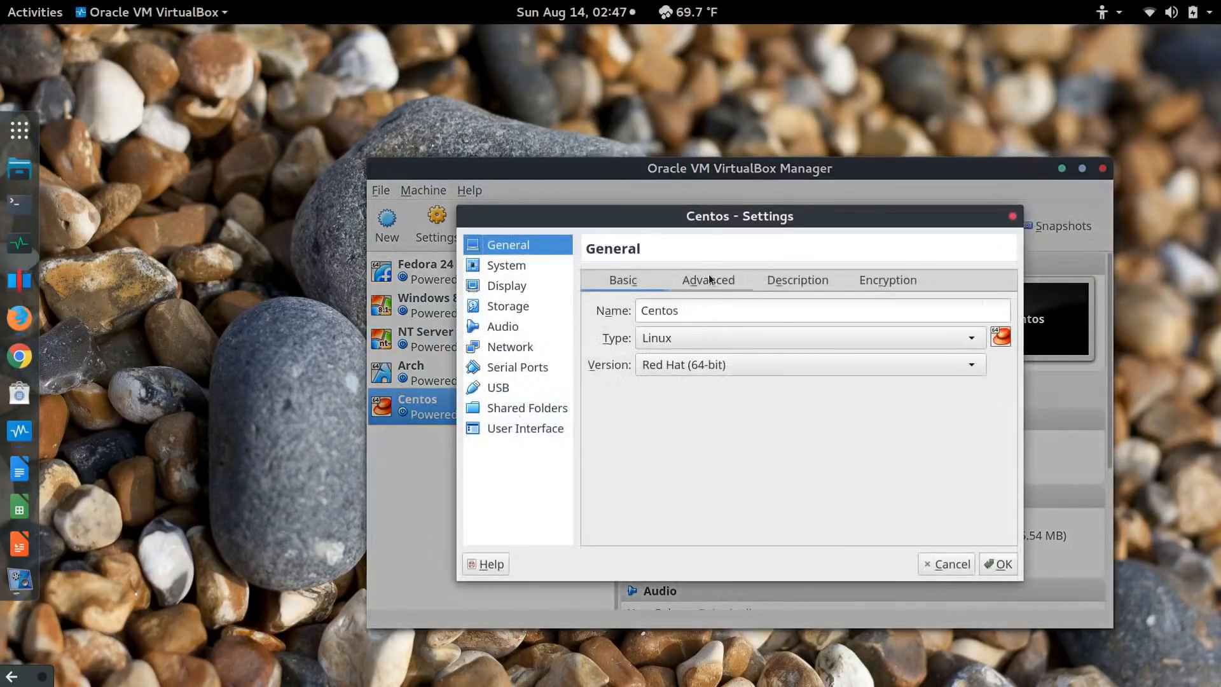
{"action": "left_click", "coordinate": [505, 264]}
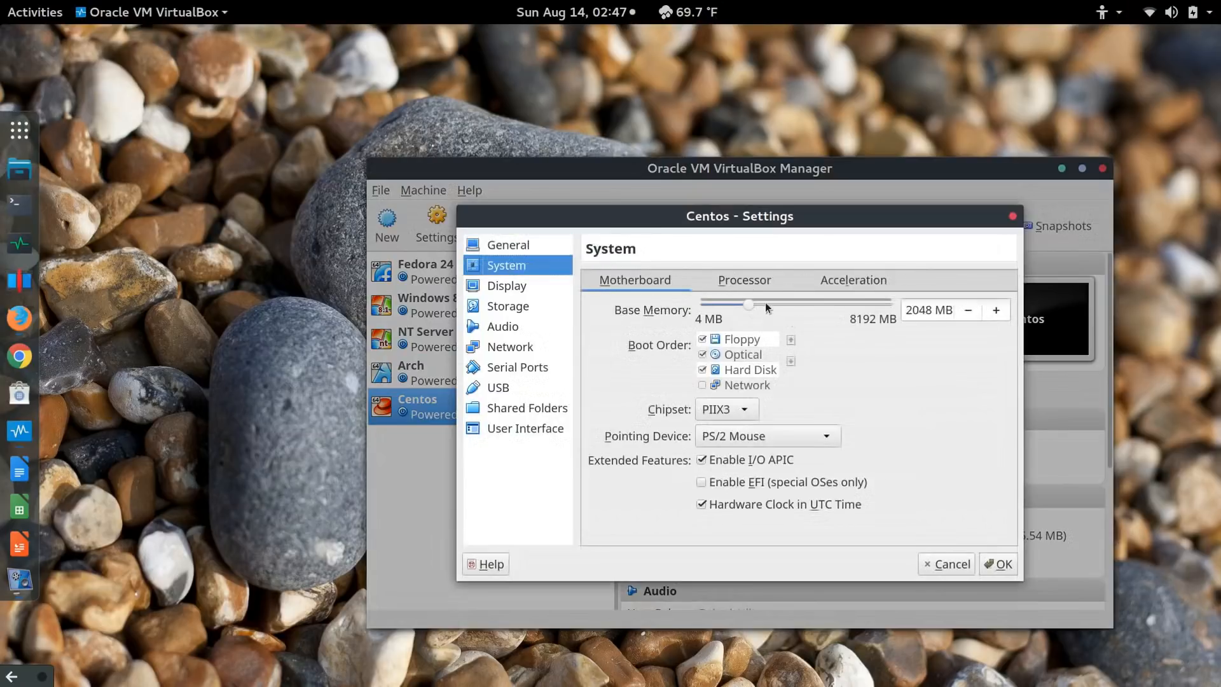
{"action": "left_click", "coordinate": [743, 280]}
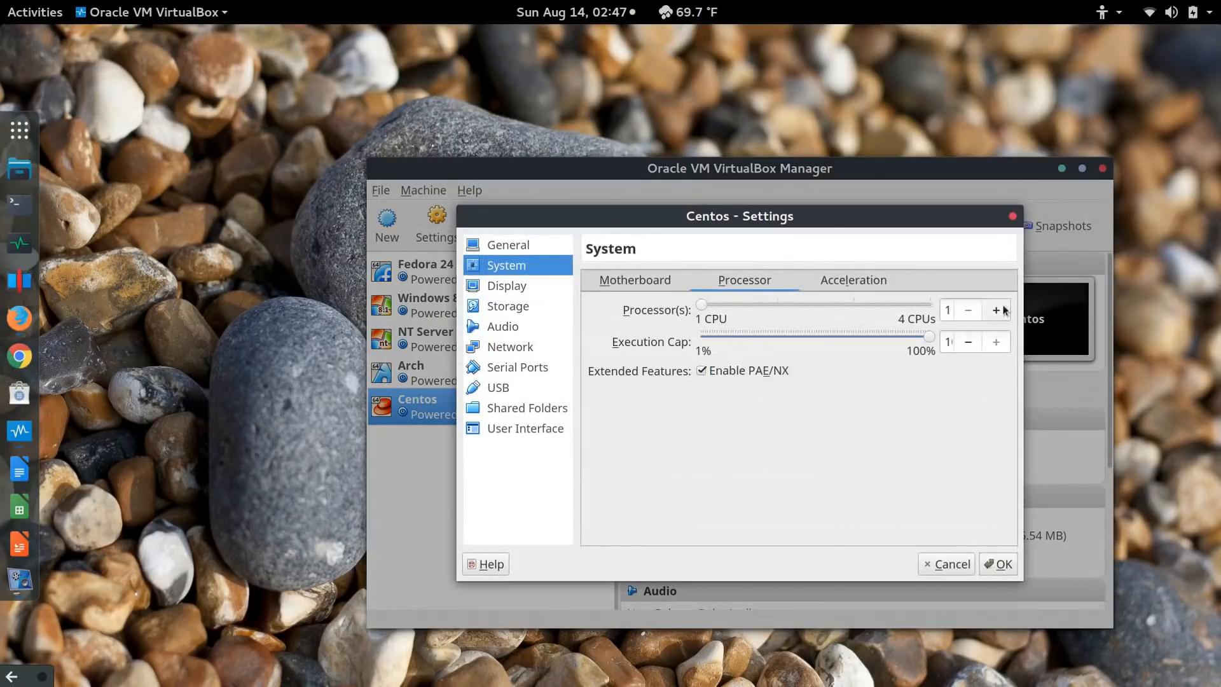
{"action": "left_click", "coordinate": [996, 310]}
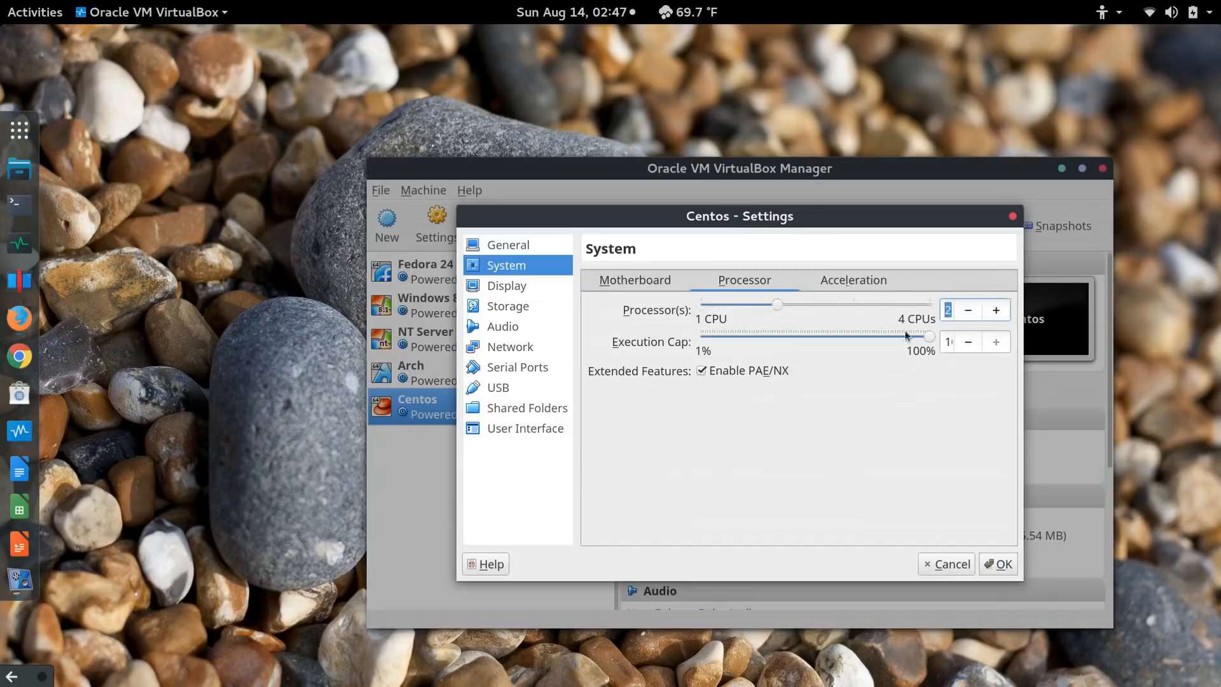